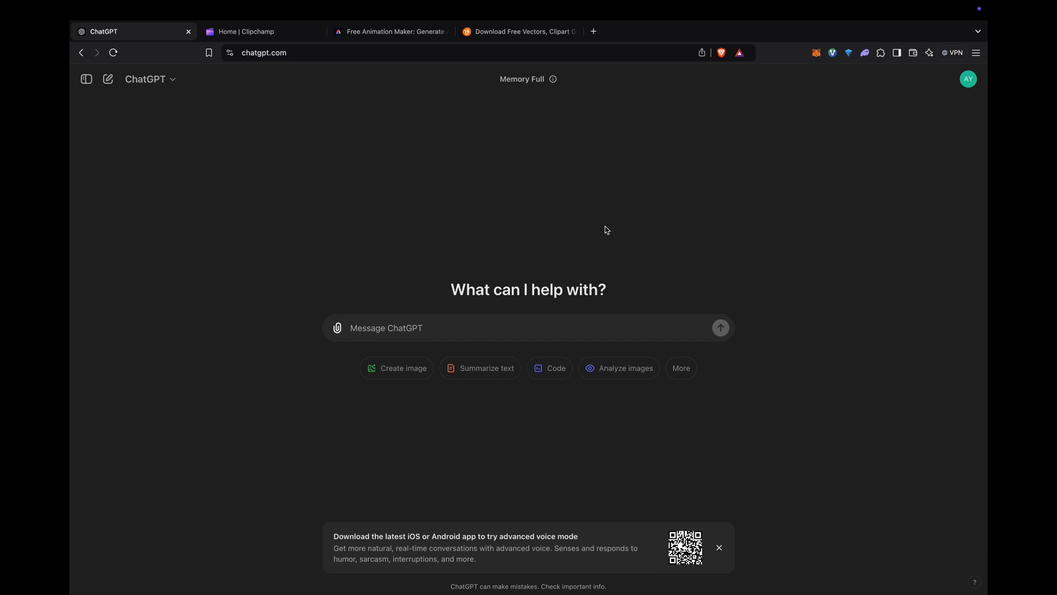
{"action": "mouse_move", "coordinate": [607, 224]}
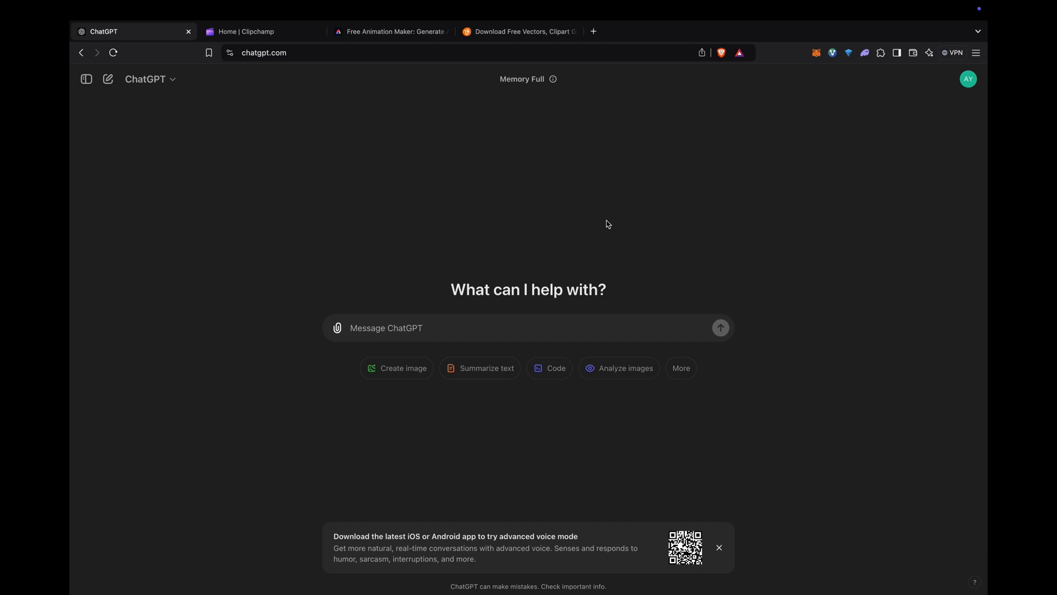
{"action": "mouse_move", "coordinate": [297, 178]}
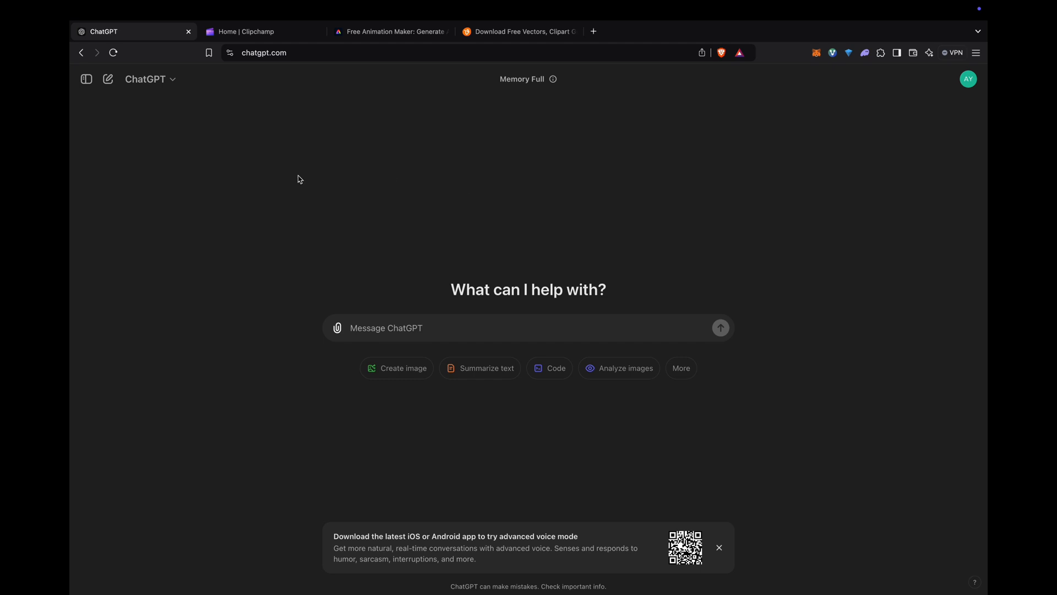
{"action": "mouse_move", "coordinate": [370, 328]}
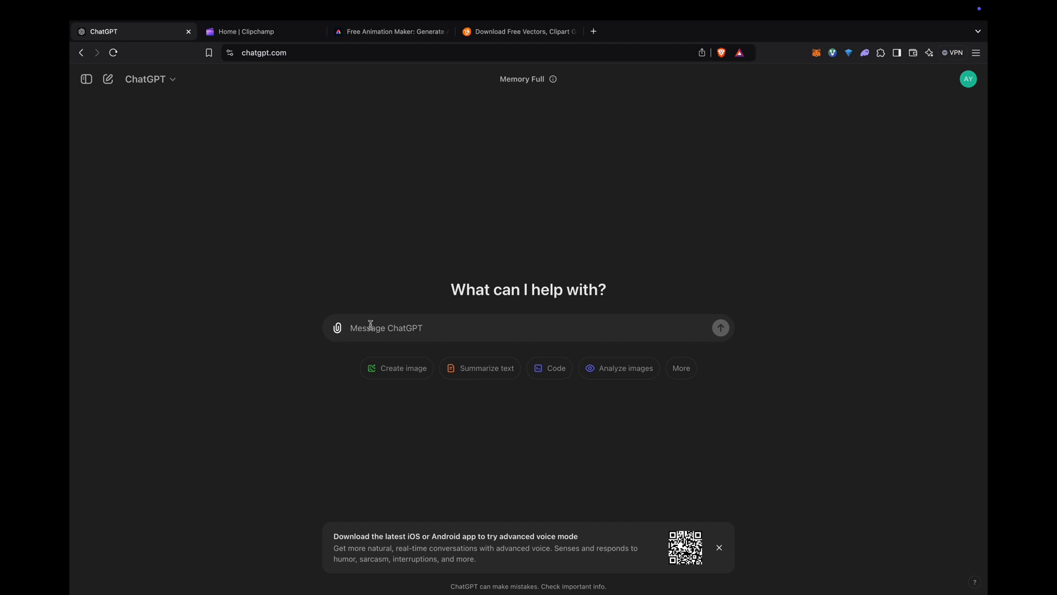
Step: Ask ChatGPT for a 20-second Web3 YouTube script and select the quoted script text
{"action": "type", "text": "What is web3 that i want to youtube video within 20 second, please make a script."}
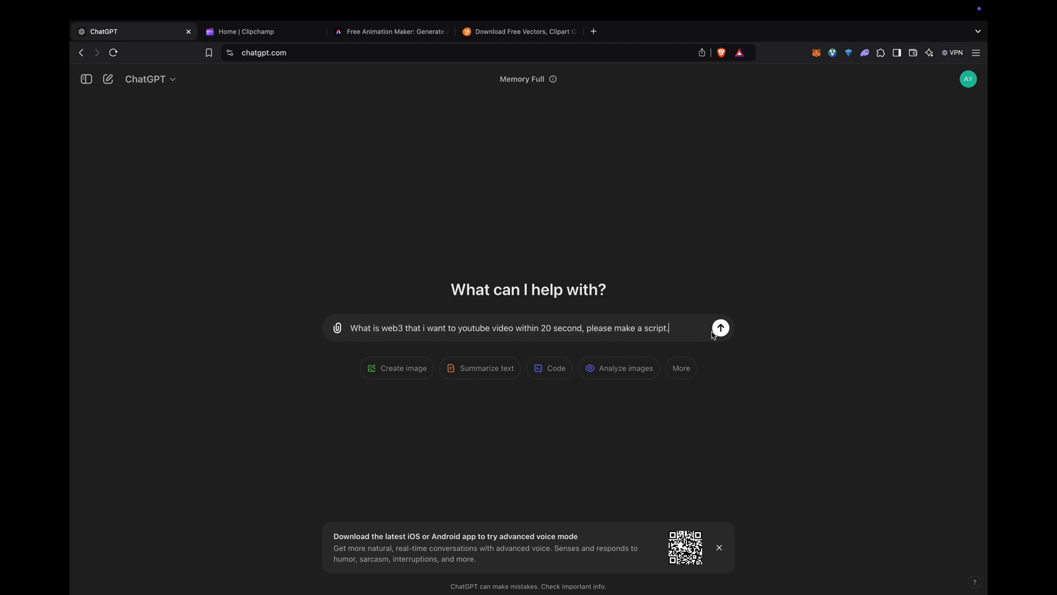
{"action": "left_click", "coordinate": [720, 328]}
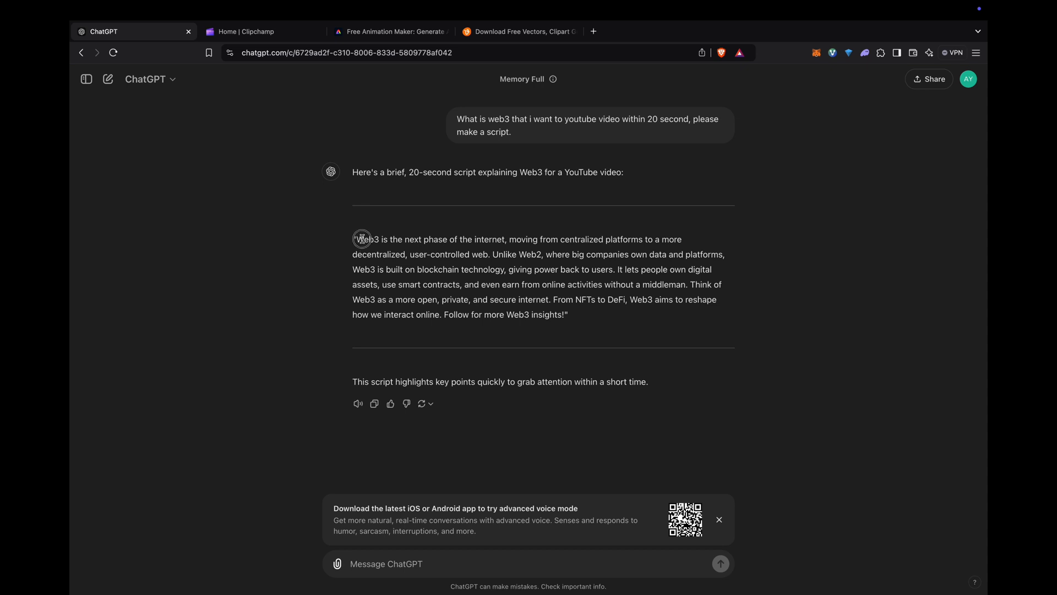
{"action": "left_click_drag", "start_coordinate": [354, 240], "coordinate": [565, 314]}
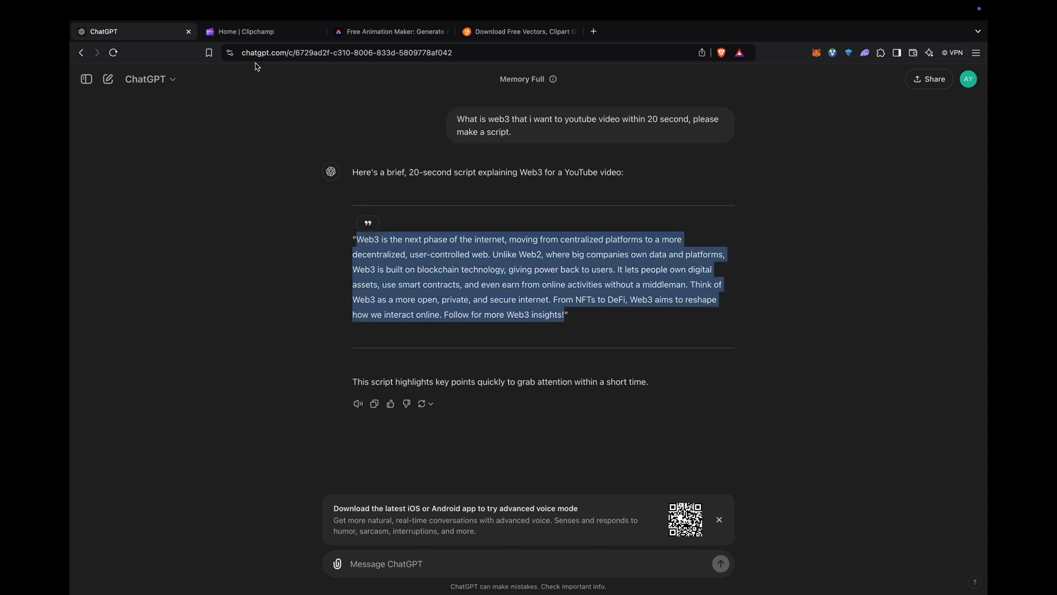
Step: Create a new blank Clipchamp video and show the Record & create options
{"action": "left_click", "coordinate": [262, 31]}
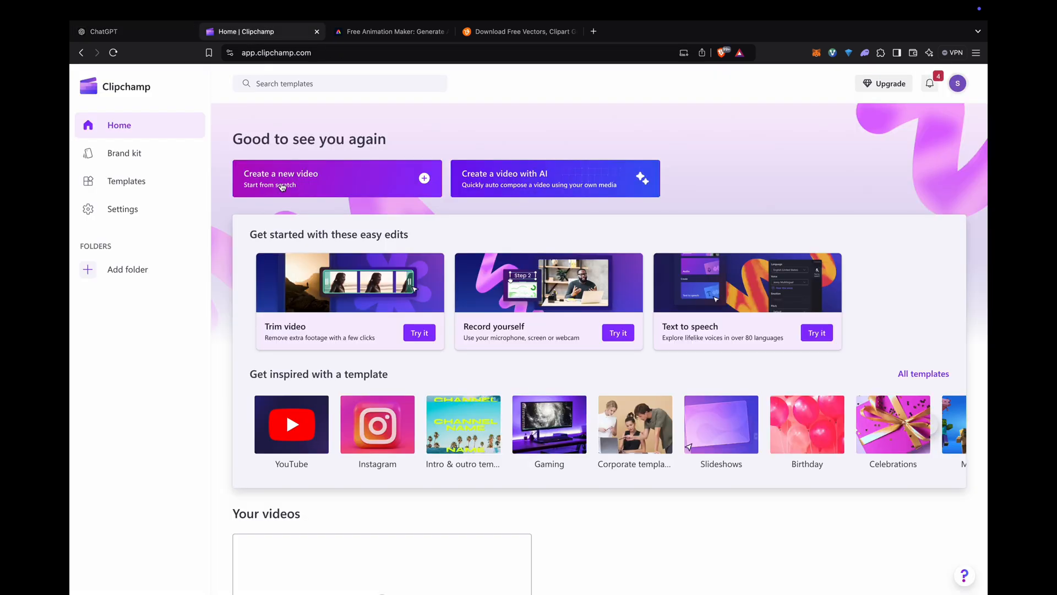
{"action": "mouse_move", "coordinate": [279, 123]}
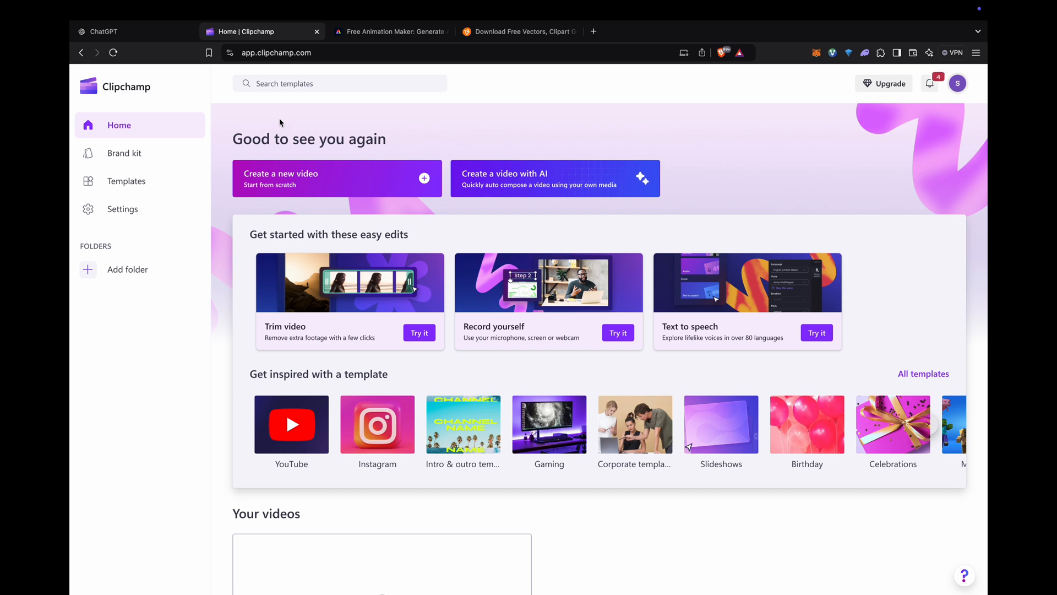
{"action": "mouse_move", "coordinate": [335, 311]}
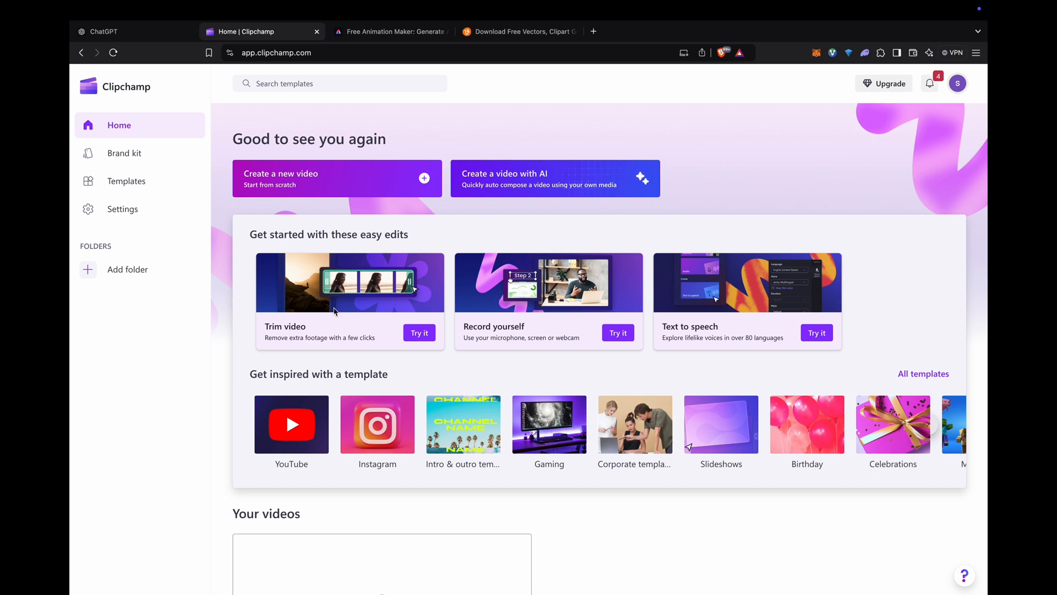
{"action": "mouse_move", "coordinate": [309, 176]}
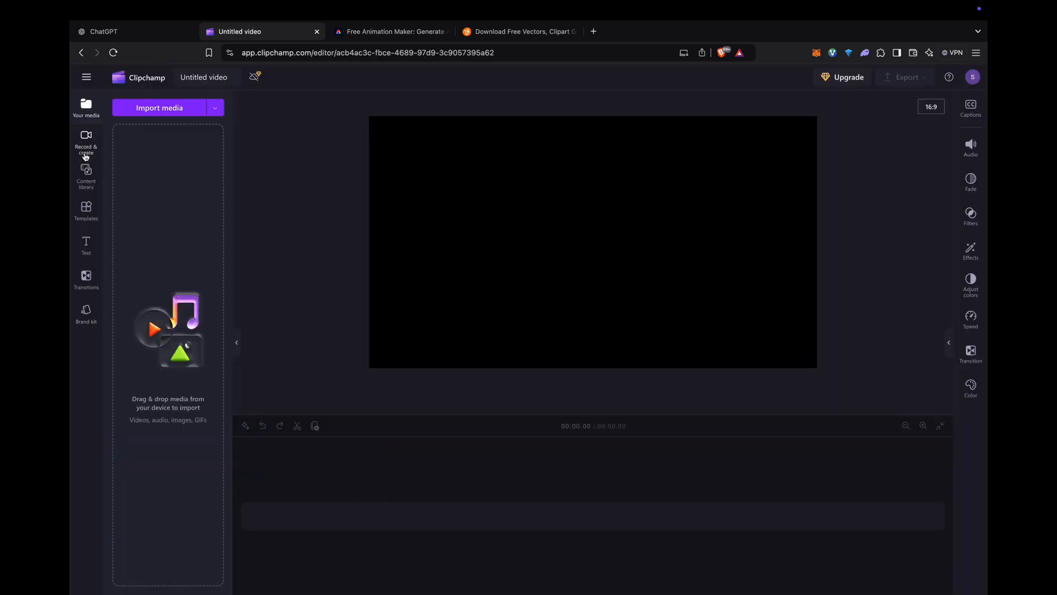
{"action": "left_click", "coordinate": [86, 141]}
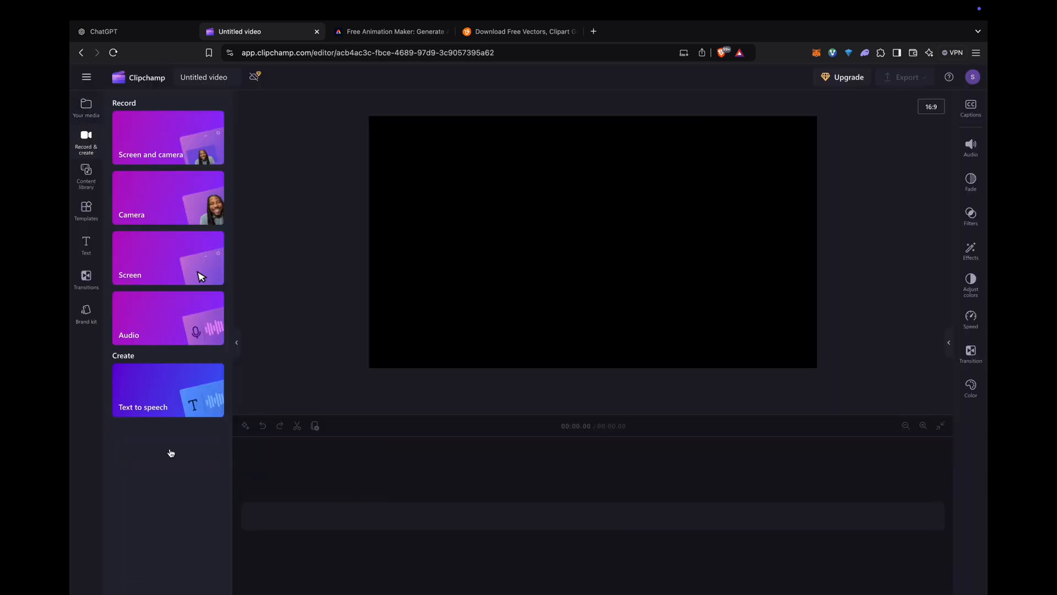
{"action": "mouse_move", "coordinate": [159, 401]}
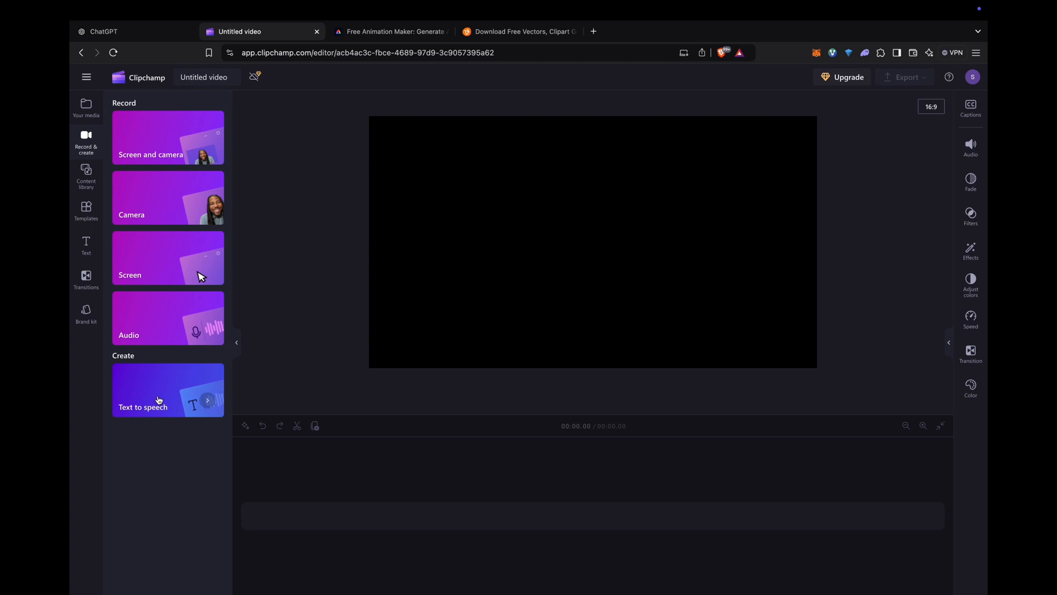
Step: Add a text-to-speech narration opening 'Hello Welcome back my youtube channel' and ending 'see you next time'
{"action": "left_click", "coordinate": [142, 400]}
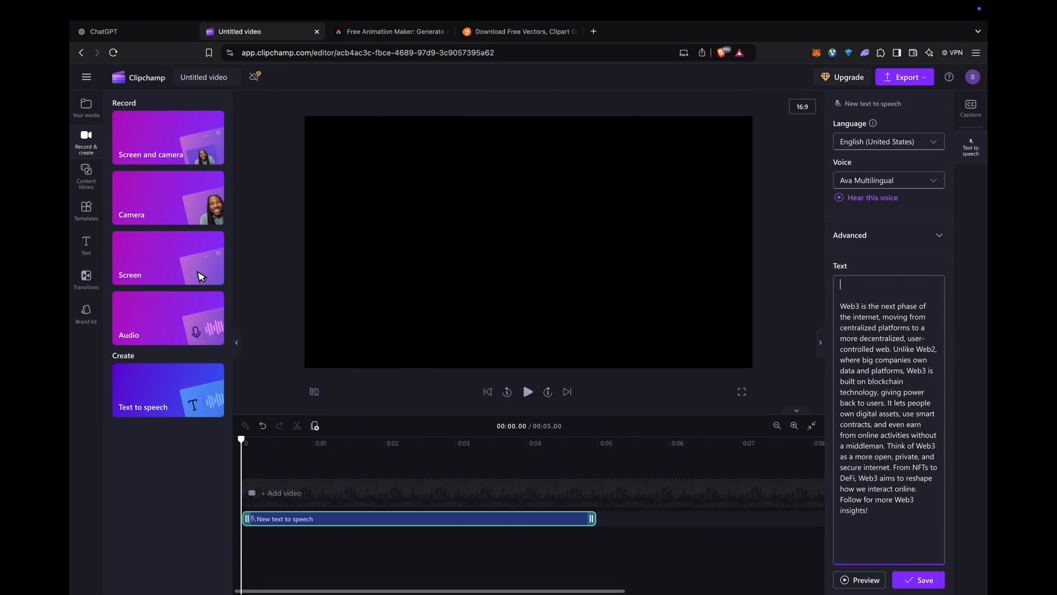
{"action": "type", "text": "Hello Welcome back my youtube channel."}
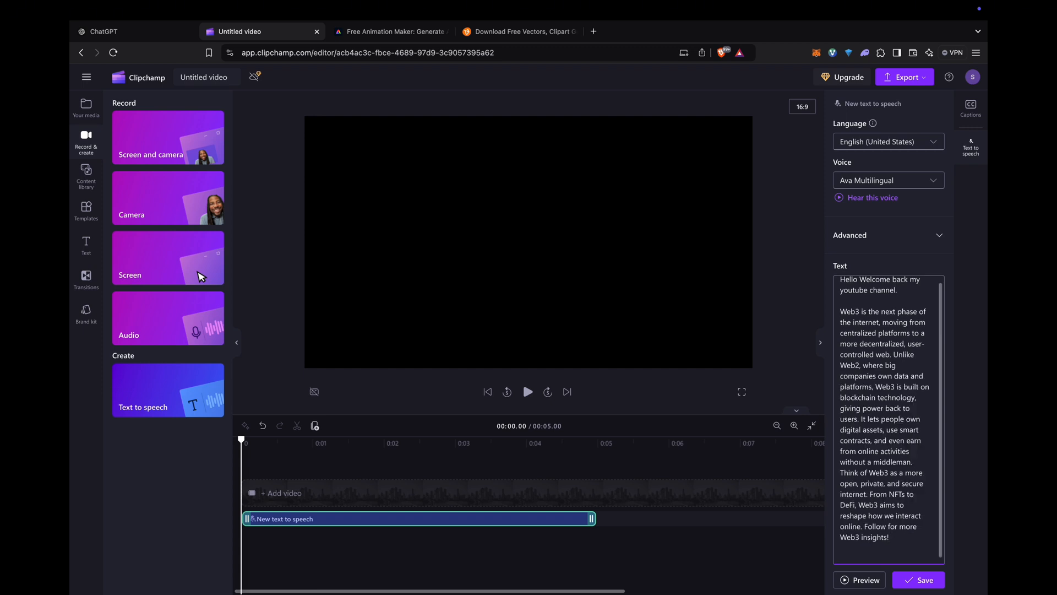
{"action": "type", "text": "Thank you for watching video and see you next time"}
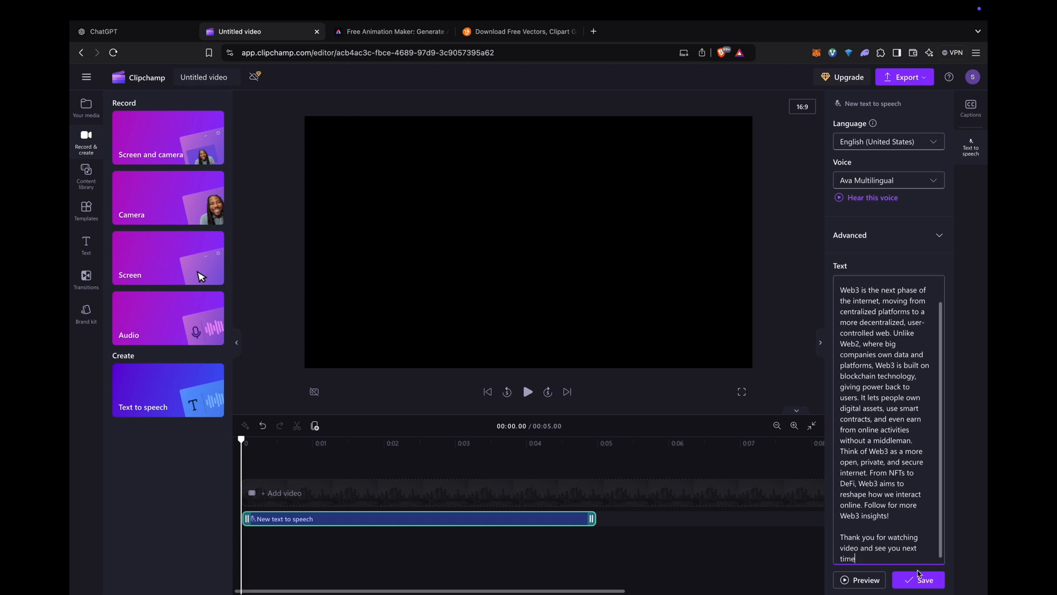
{"action": "left_click", "coordinate": [865, 580]}
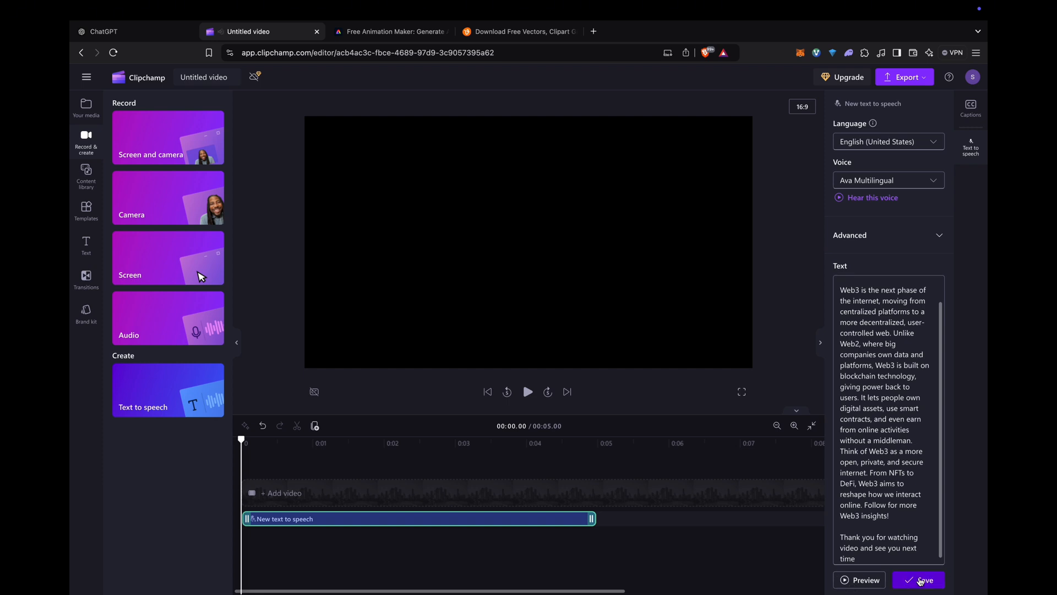
Step: Save the narration clip and export the video at 480p as an MP4 in Downloads
{"action": "left_click", "coordinate": [919, 580]}
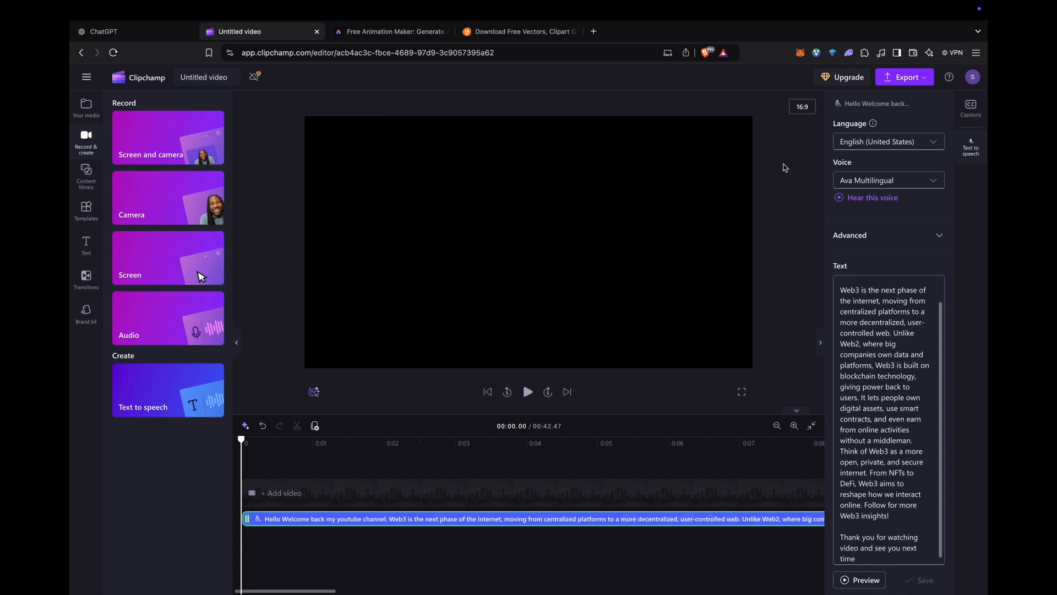
{"action": "mouse_move", "coordinate": [921, 79]}
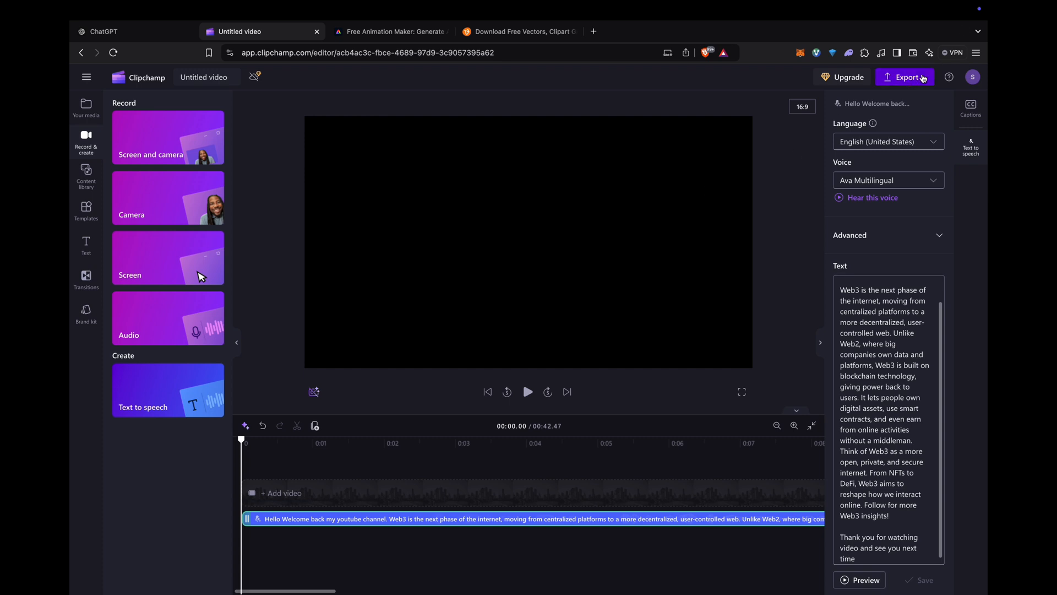
{"action": "left_click", "coordinate": [909, 77]}
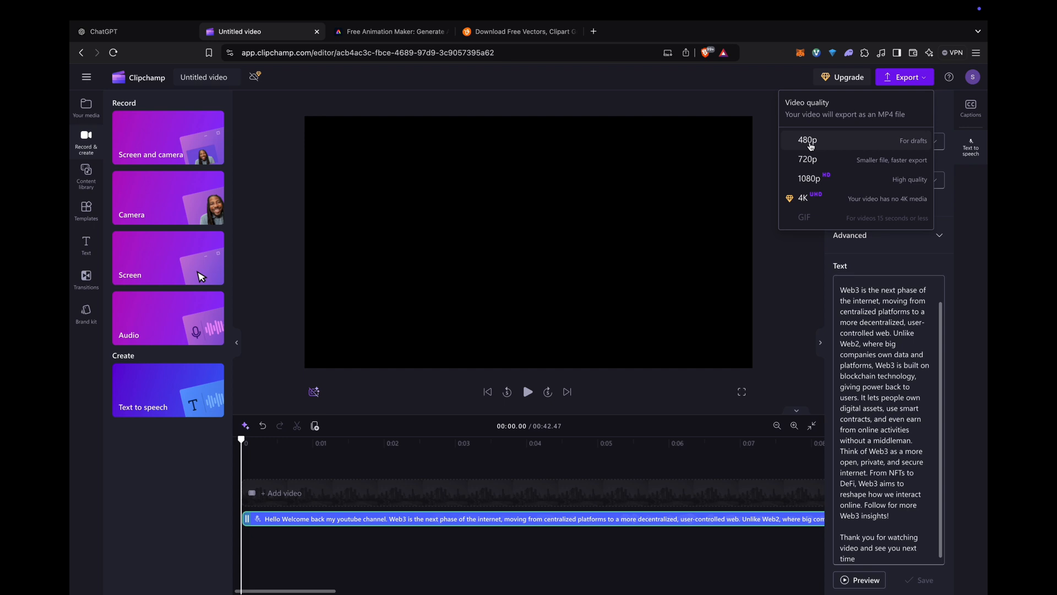
{"action": "mouse_move", "coordinate": [838, 162]}
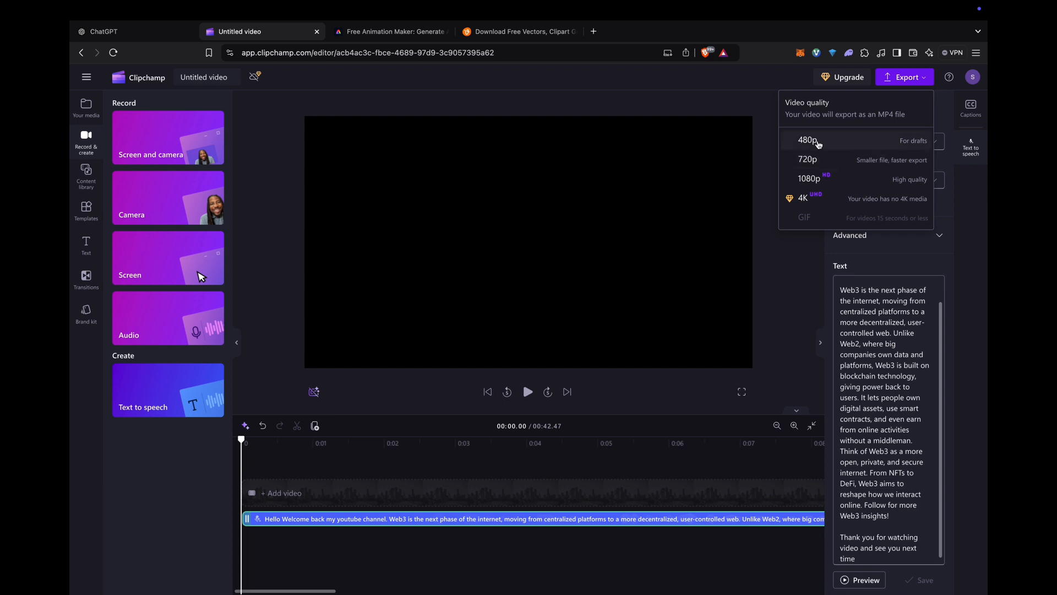
{"action": "left_click", "coordinate": [807, 140]}
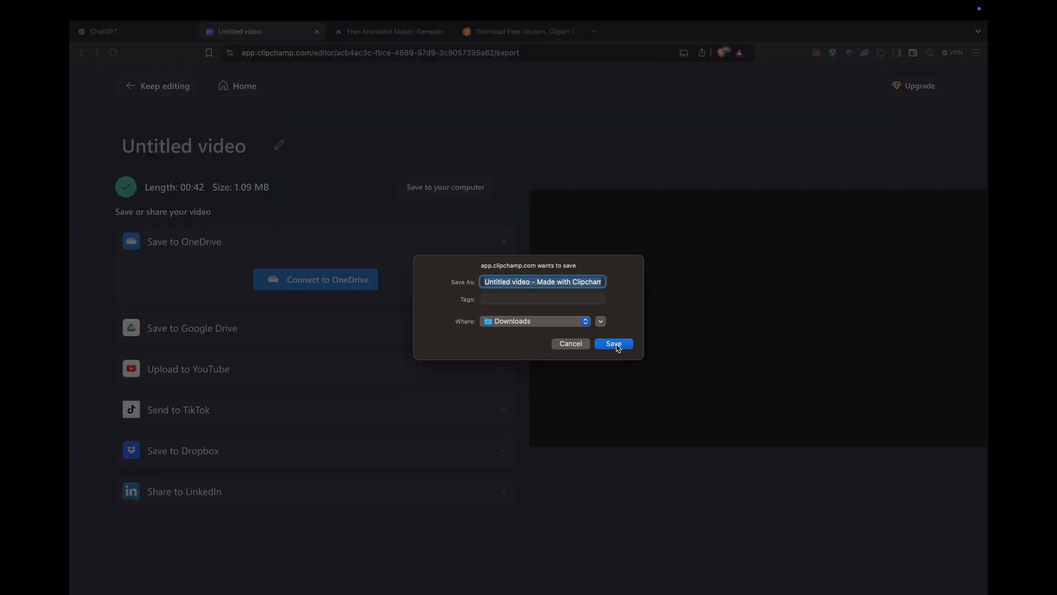
{"action": "left_click", "coordinate": [613, 343]}
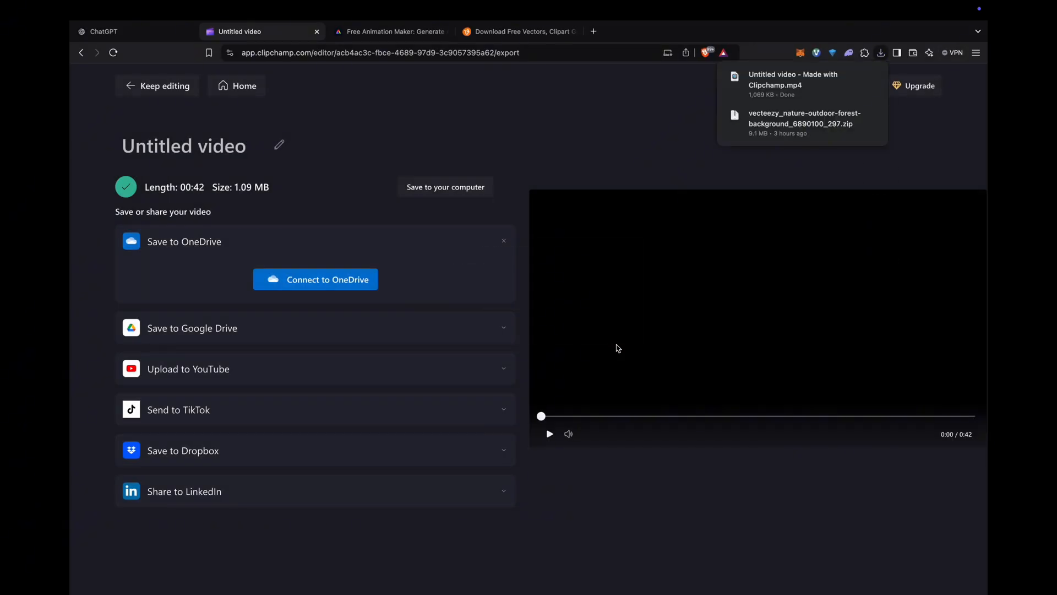
{"action": "mouse_move", "coordinate": [450, 279]}
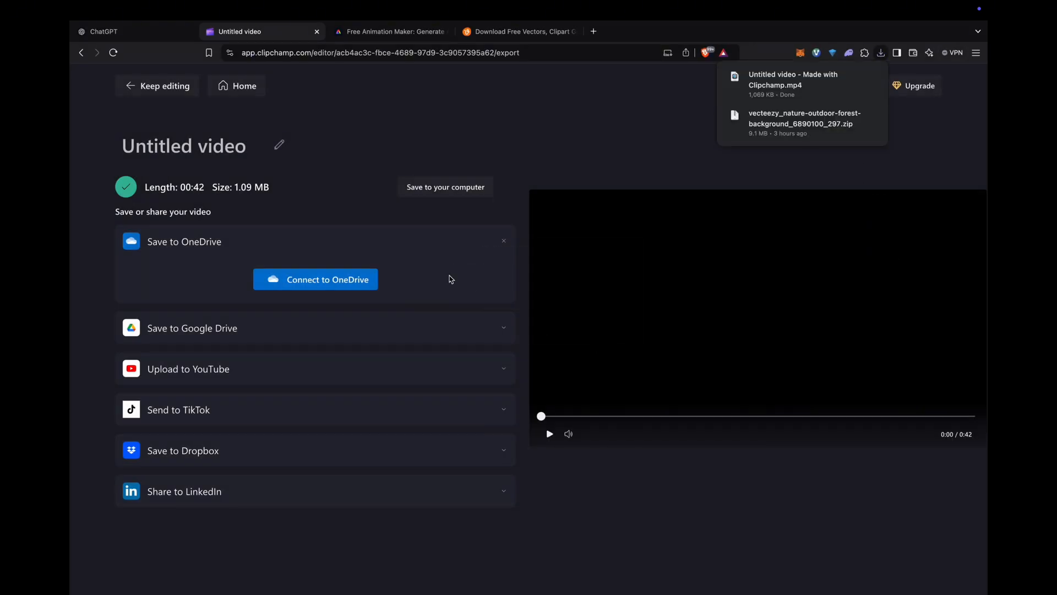
Step: Try the David, Gaby and Zibby characters, then settle on Chivy
{"action": "left_click", "coordinate": [390, 31]}
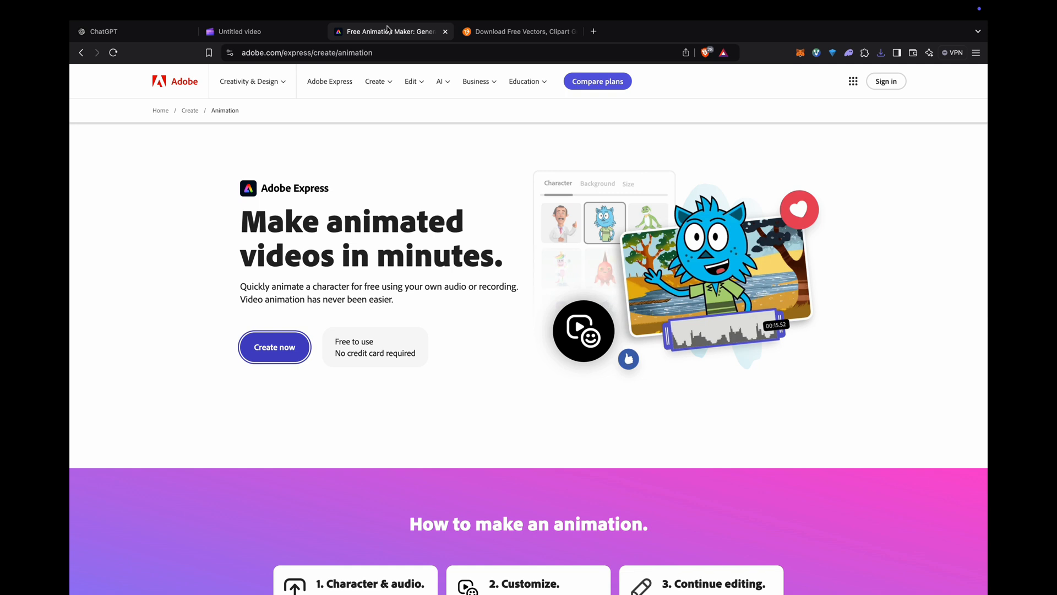
{"action": "mouse_move", "coordinate": [283, 52]}
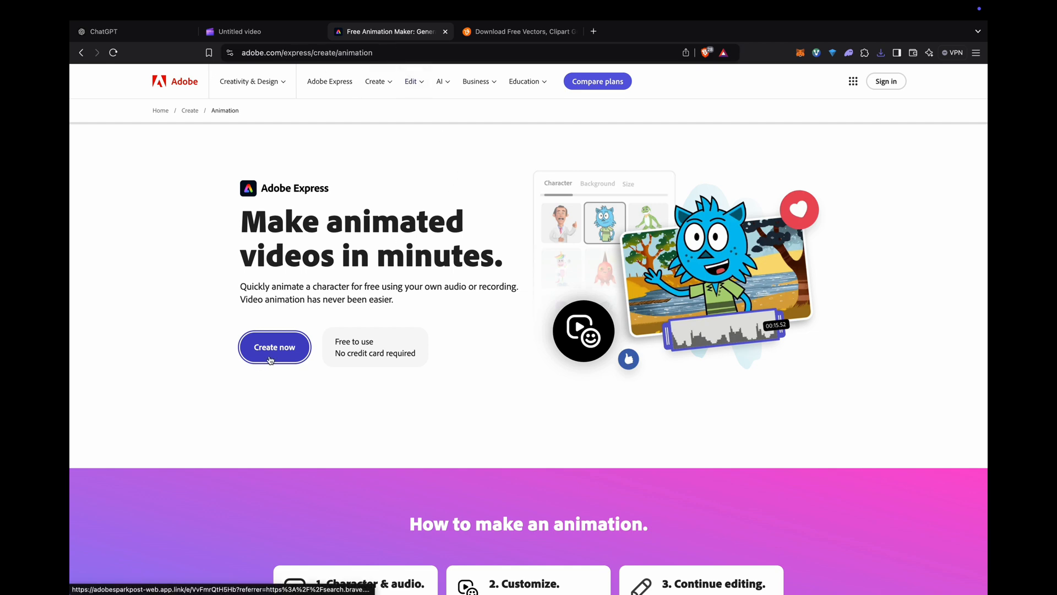
{"action": "left_click", "coordinate": [274, 346]}
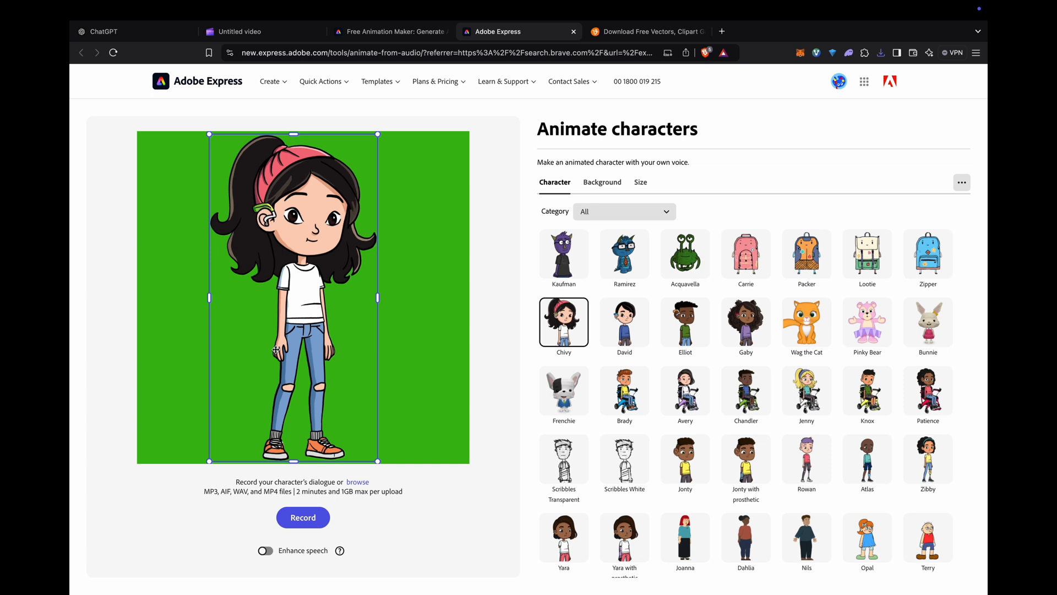
{"action": "mouse_move", "coordinate": [685, 323]}
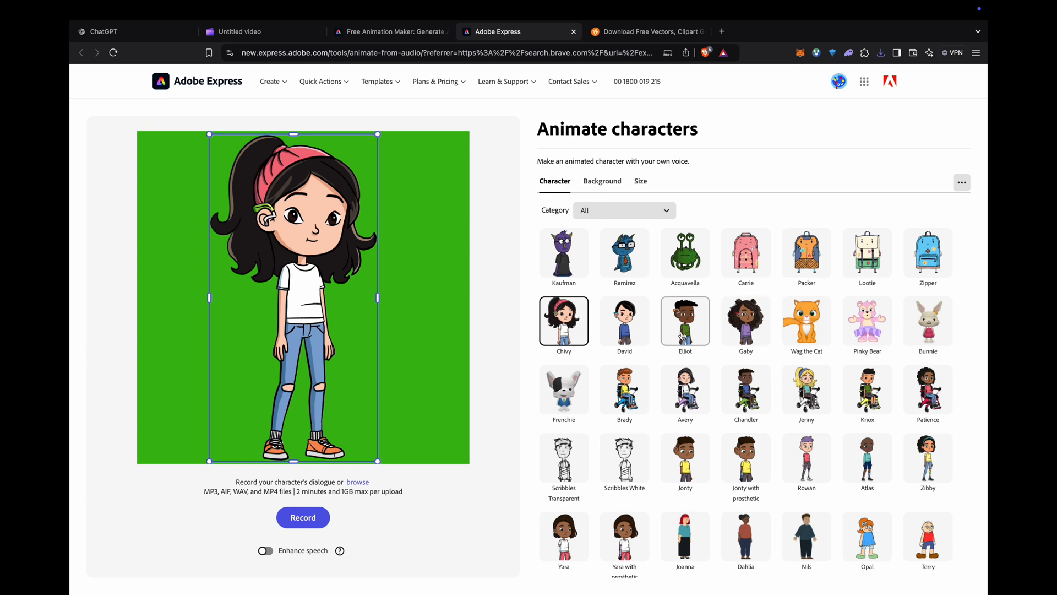
{"action": "scroll", "scroll_direction": "down", "scroll_amount": 3}
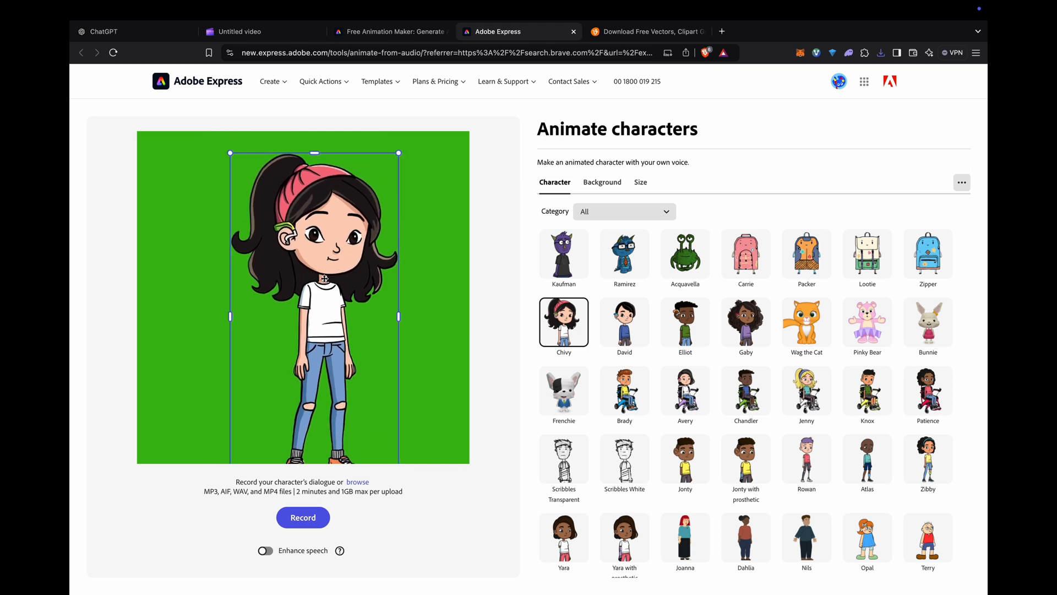
{"action": "left_click", "coordinate": [624, 322]}
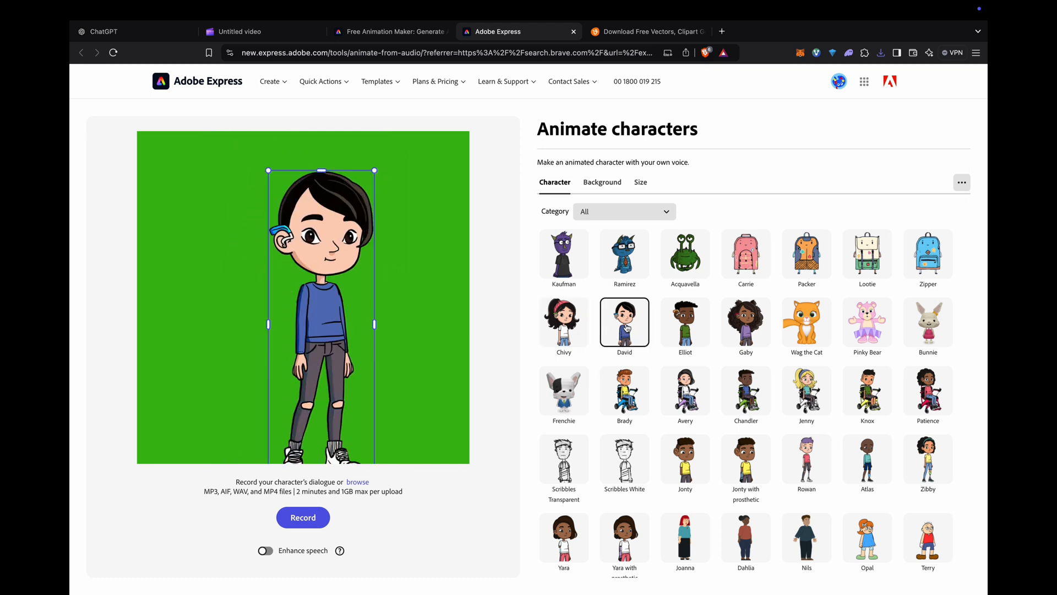
{"action": "left_click", "coordinate": [746, 322]}
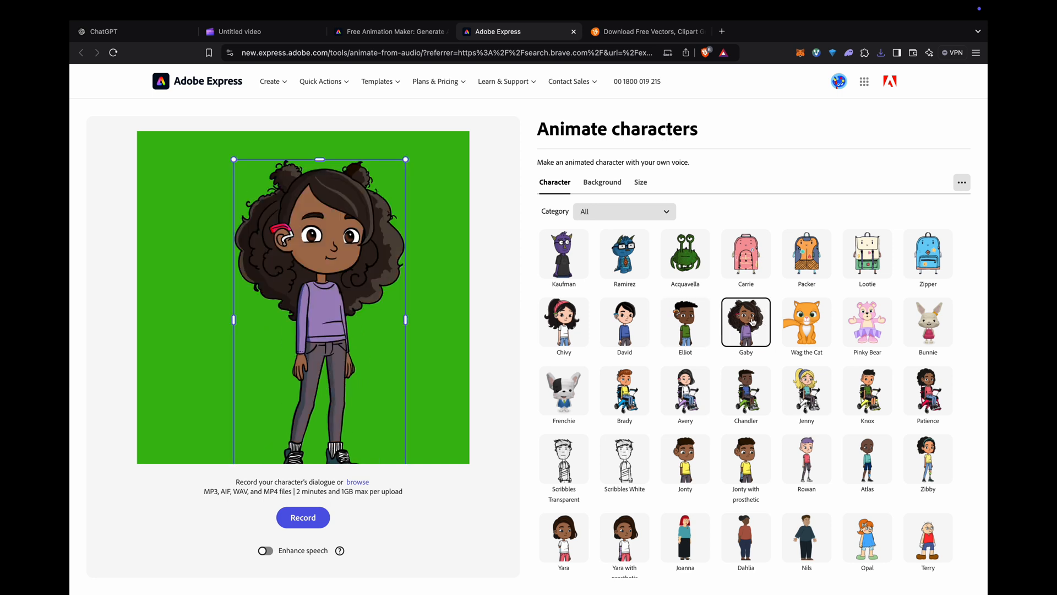
{"action": "mouse_move", "coordinate": [954, 442]}
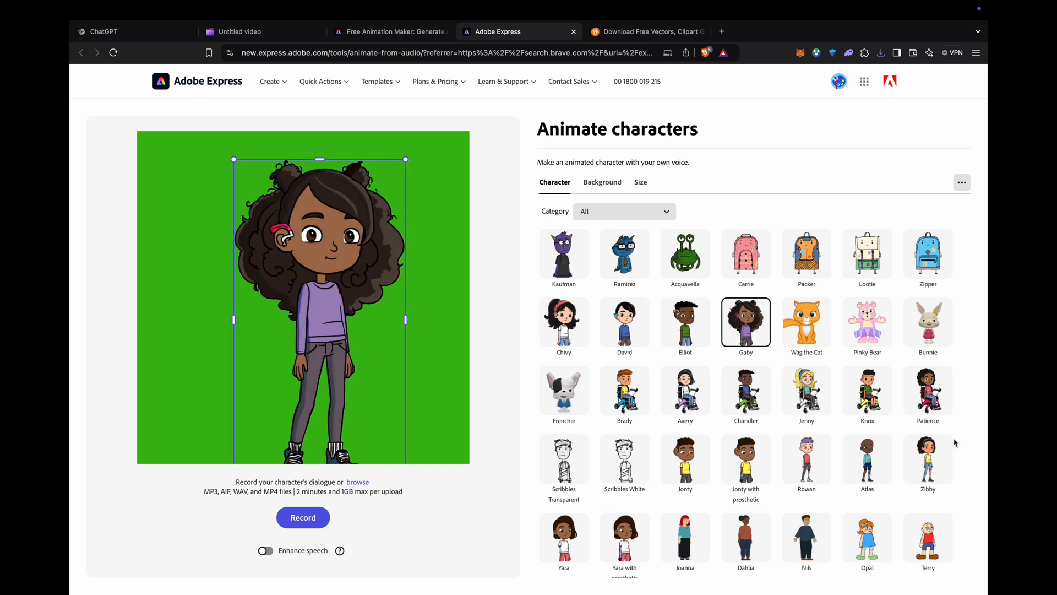
{"action": "left_click", "coordinate": [928, 460]}
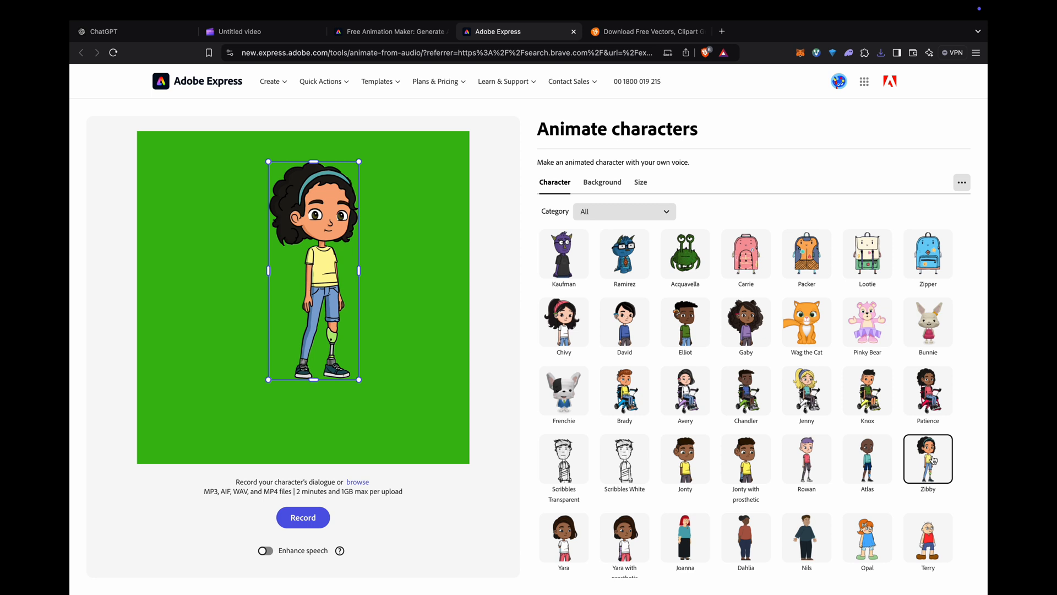
{"action": "left_click", "coordinate": [564, 322]}
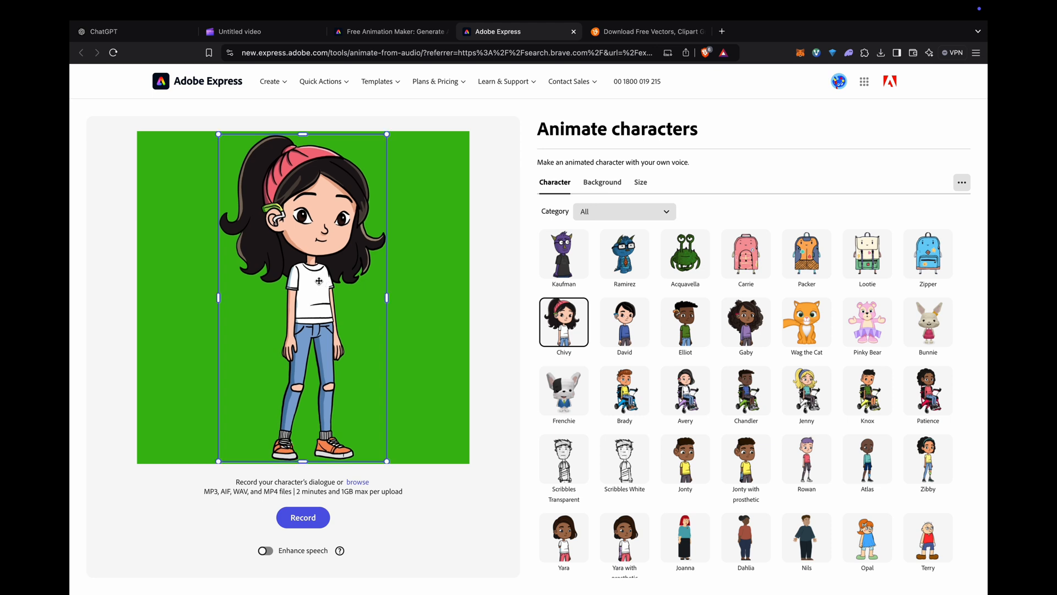
{"action": "mouse_move", "coordinate": [435, 271]}
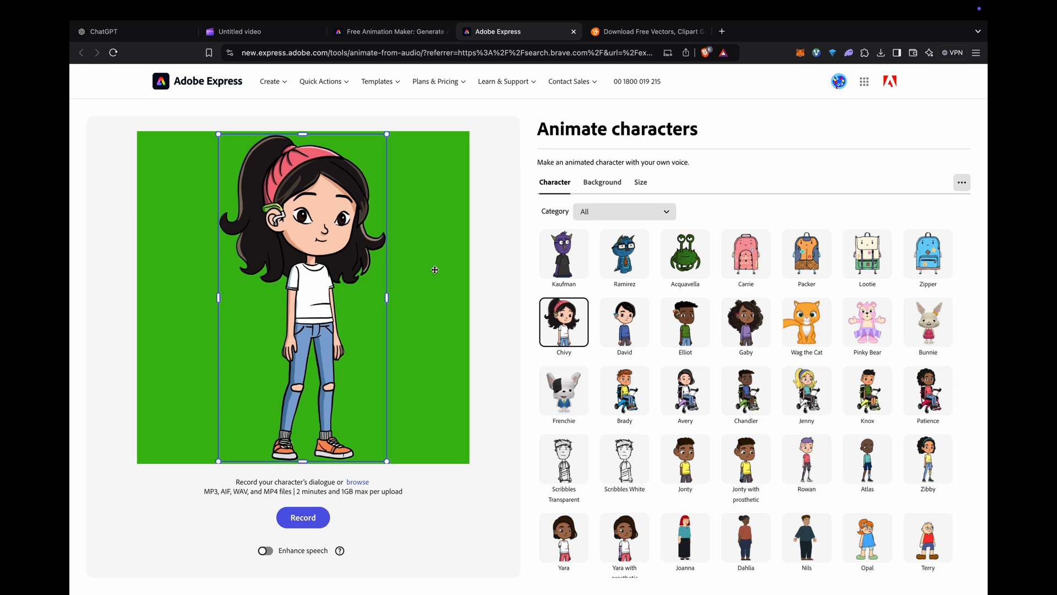
Step: Preview the Winter Cabin and Winter Season backdrops, then set a custom green #3EBA14 background
{"action": "left_click", "coordinate": [600, 182]}
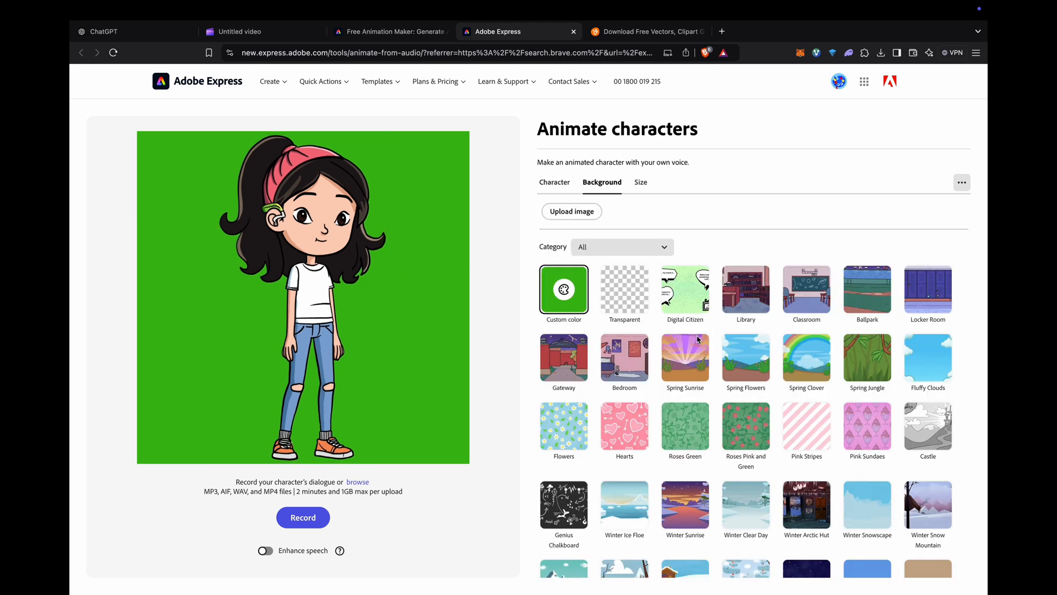
{"action": "left_click", "coordinate": [685, 390]}
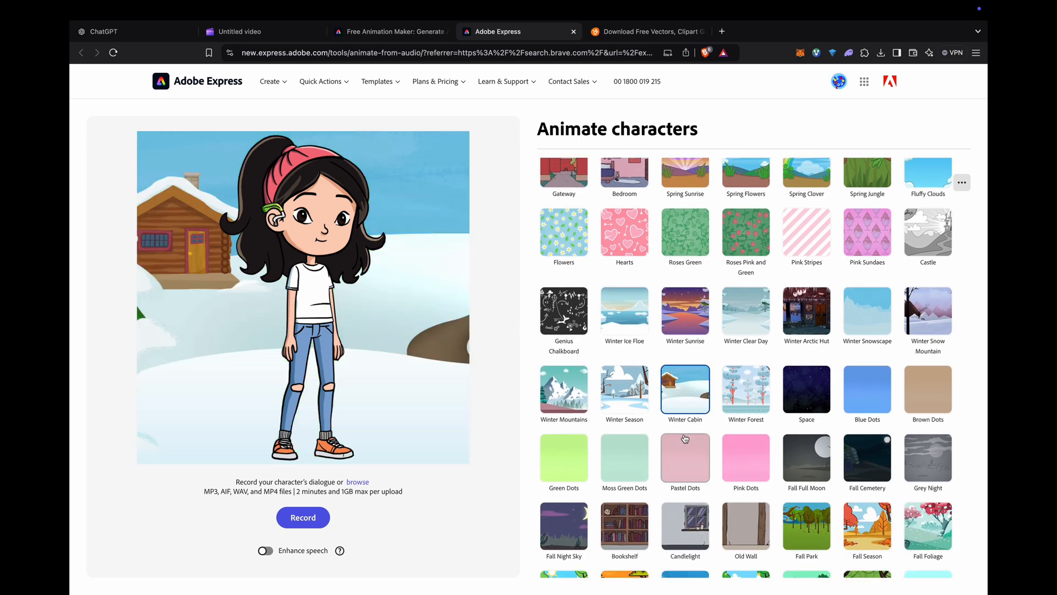
{"action": "left_click", "coordinate": [624, 390]}
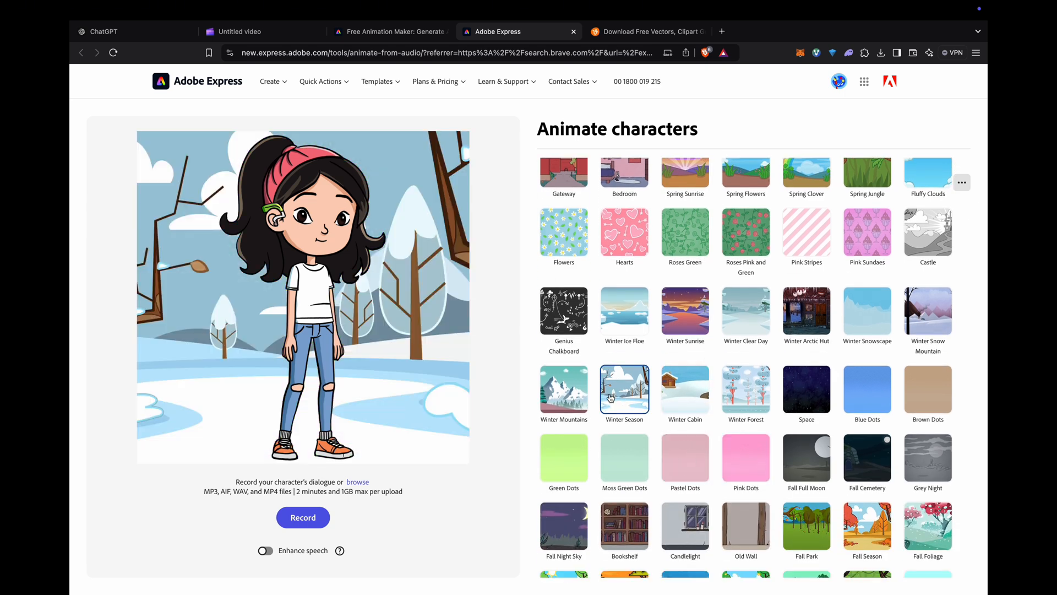
{"action": "scroll", "scroll_direction": "down", "scroll_amount": 3}
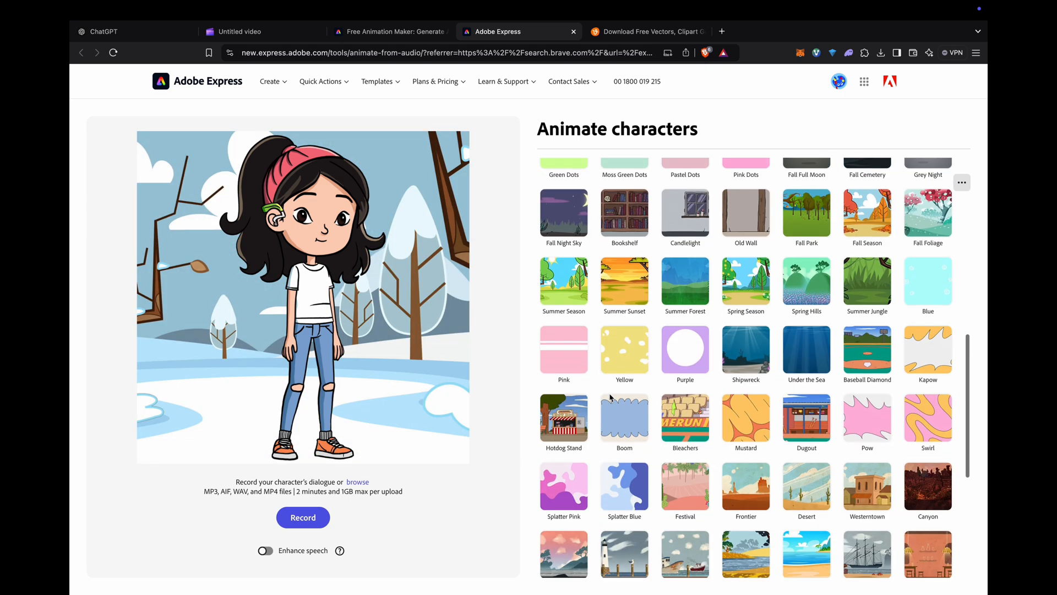
{"action": "scroll", "scroll_direction": "down", "scroll_amount": 3}
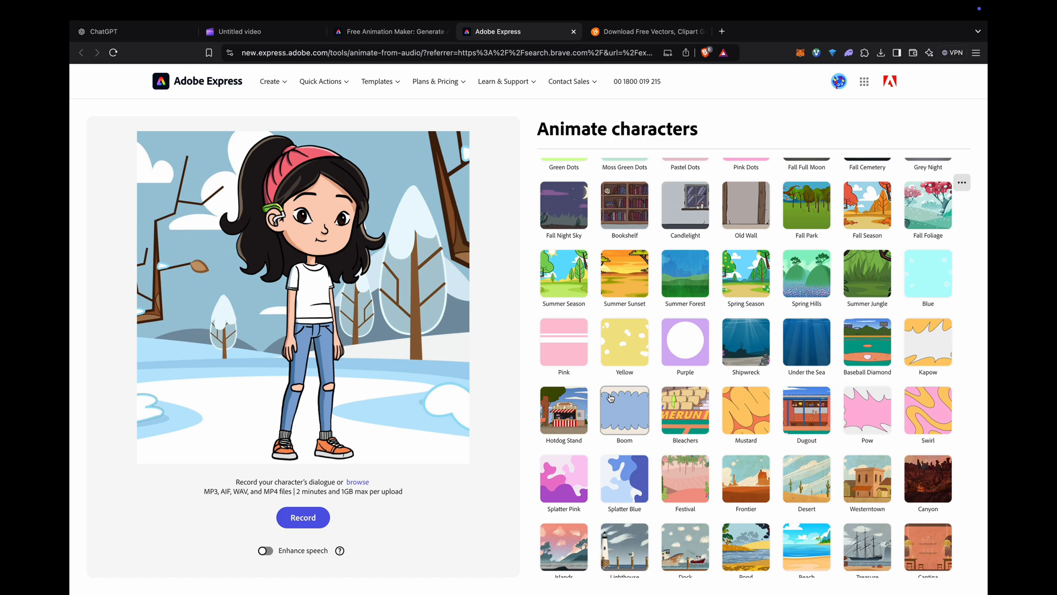
{"action": "scroll", "scroll_direction": "down", "scroll_amount": 3}
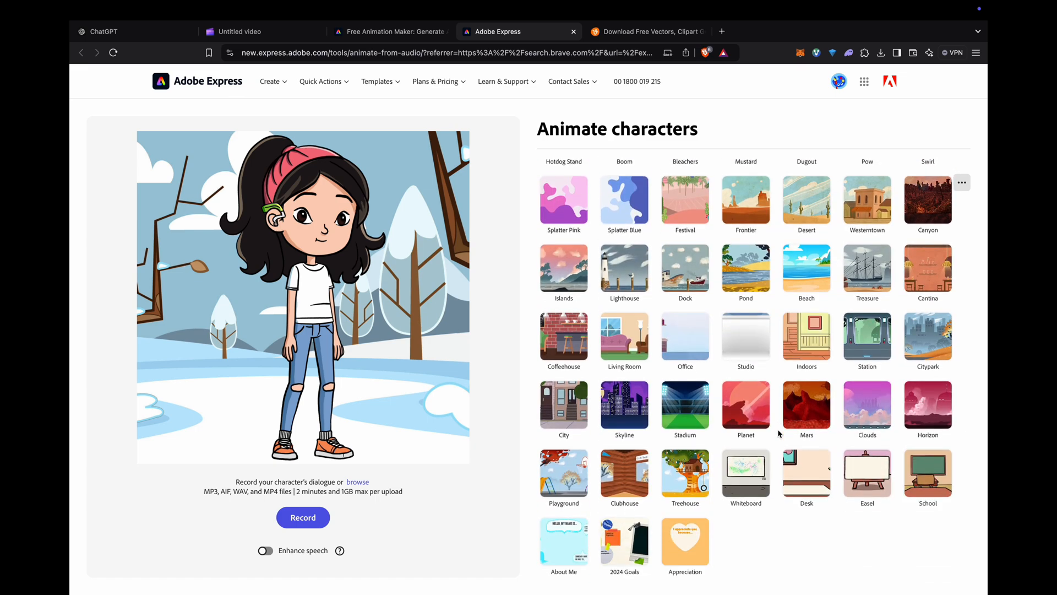
{"action": "left_click", "coordinate": [602, 182]}
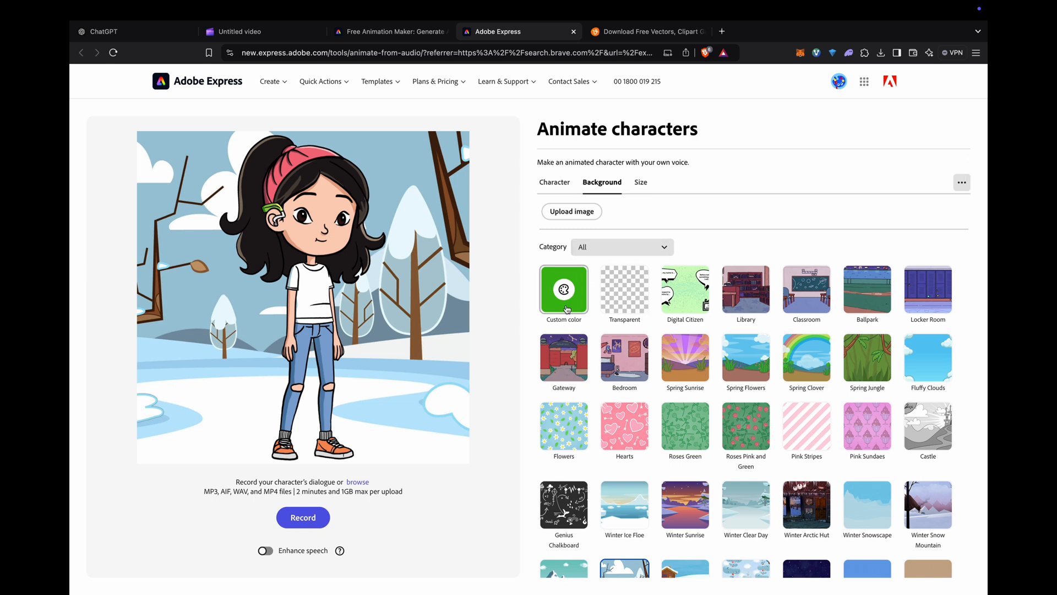
{"action": "left_click", "coordinate": [562, 285]}
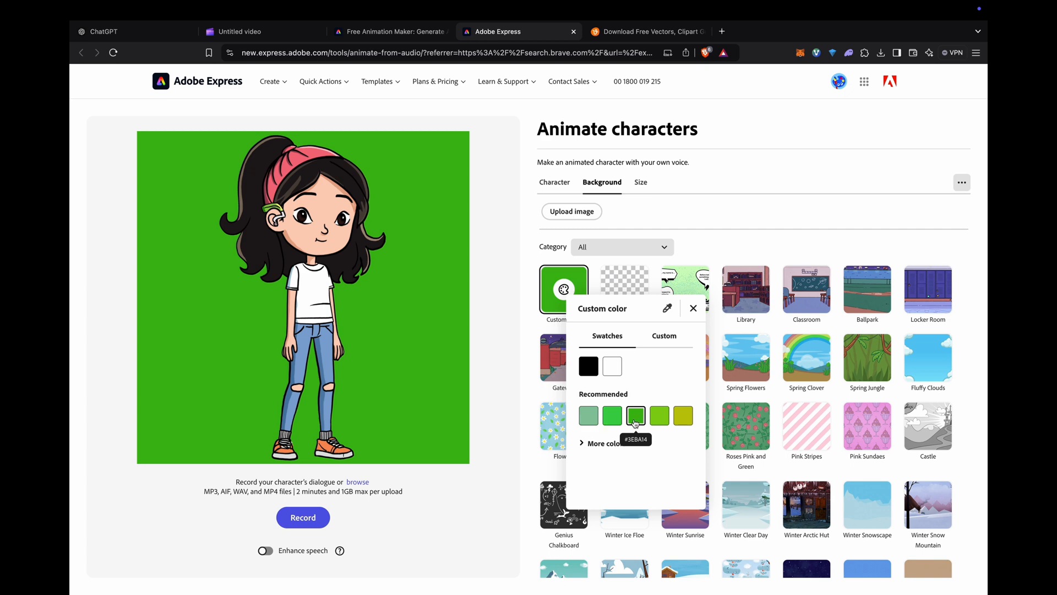
{"action": "left_click", "coordinate": [692, 308]}
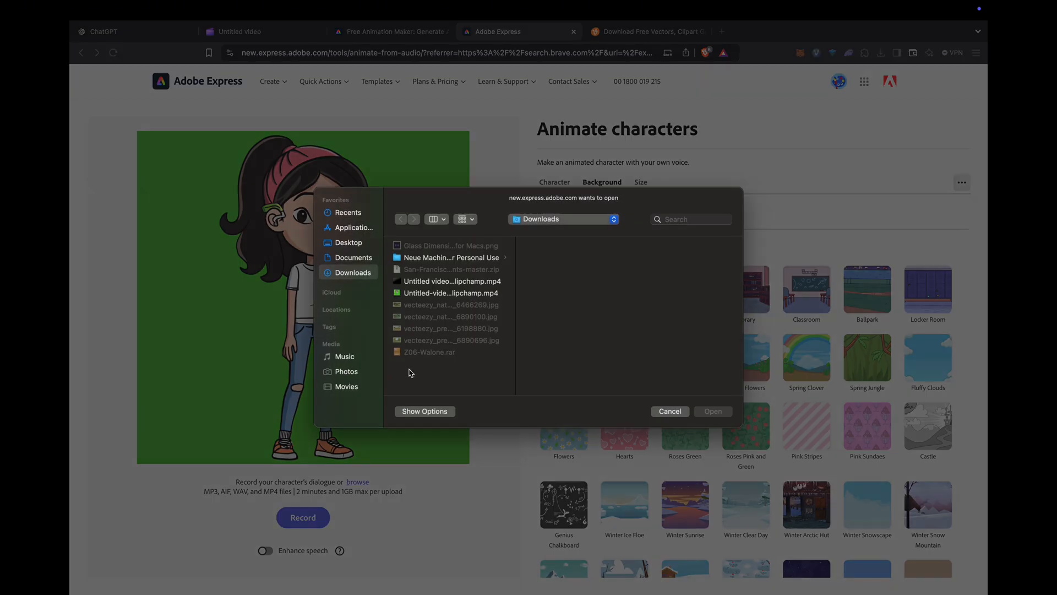
Step: Upload the Clipchamp narration MP4 to animate Chivy and download the finished animation
{"action": "left_click", "coordinate": [450, 282]}
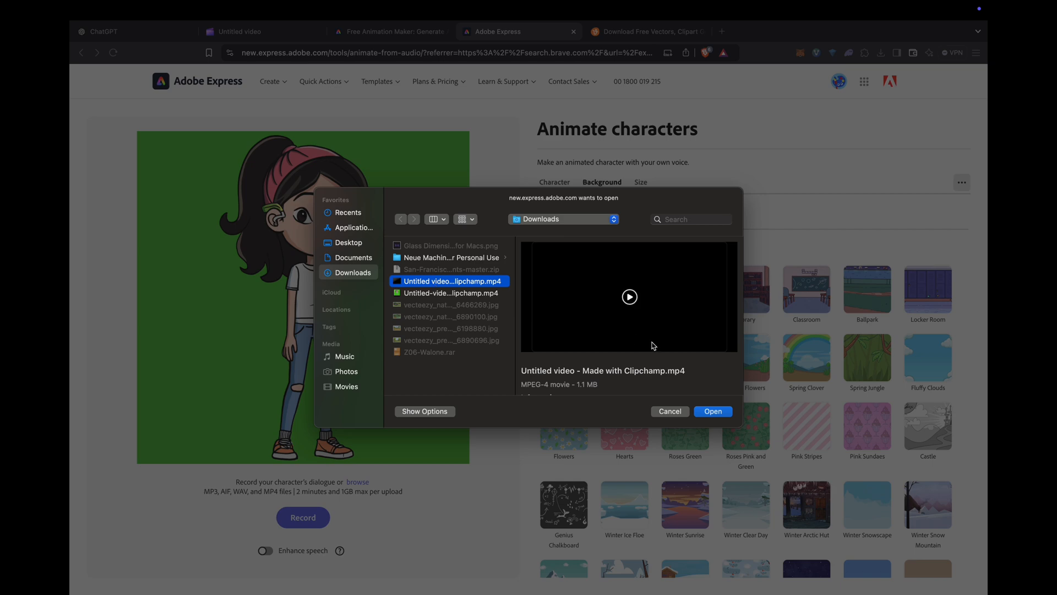
{"action": "left_click", "coordinate": [712, 412]}
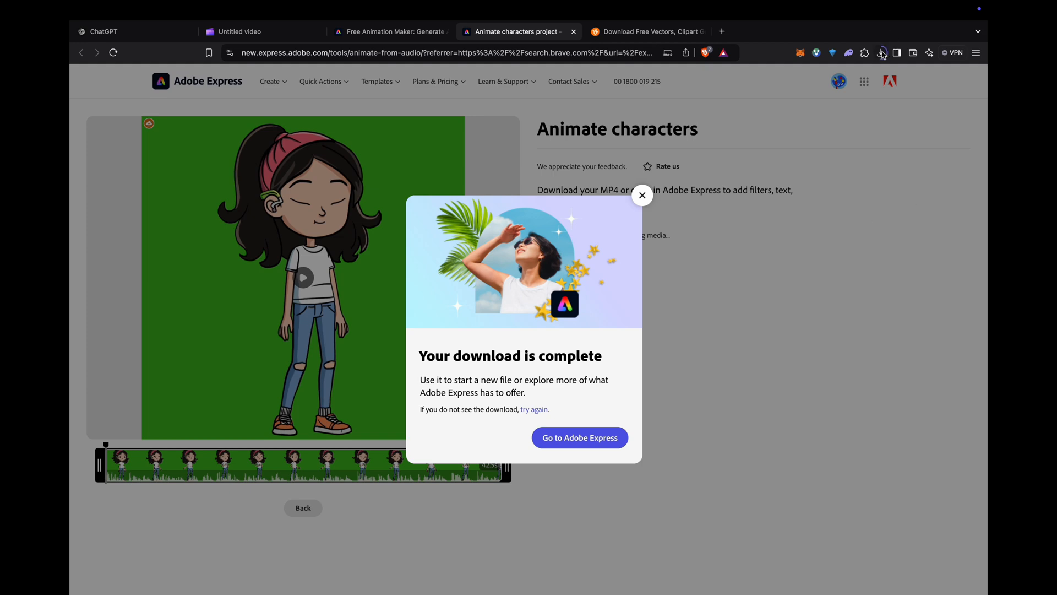
{"action": "left_click", "coordinate": [641, 196]}
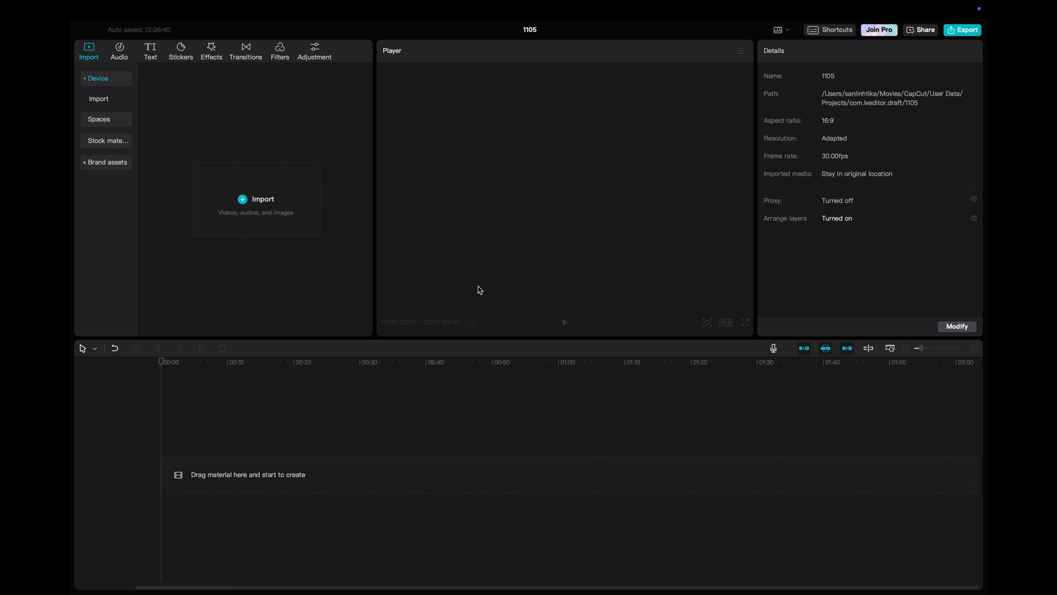
{"action": "mouse_move", "coordinate": [502, 268]}
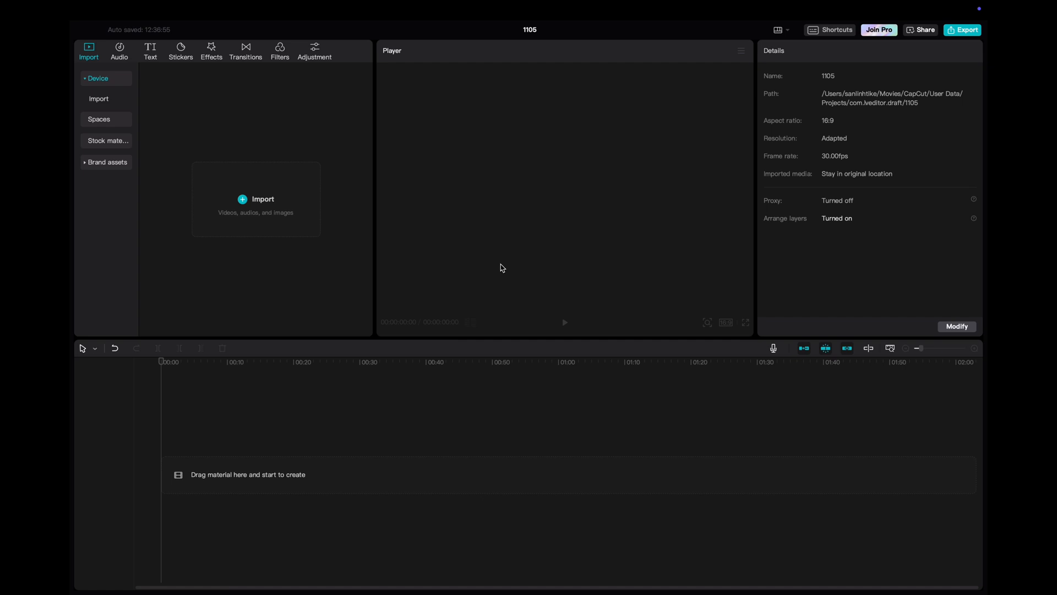
{"action": "mouse_move", "coordinate": [408, 257]}
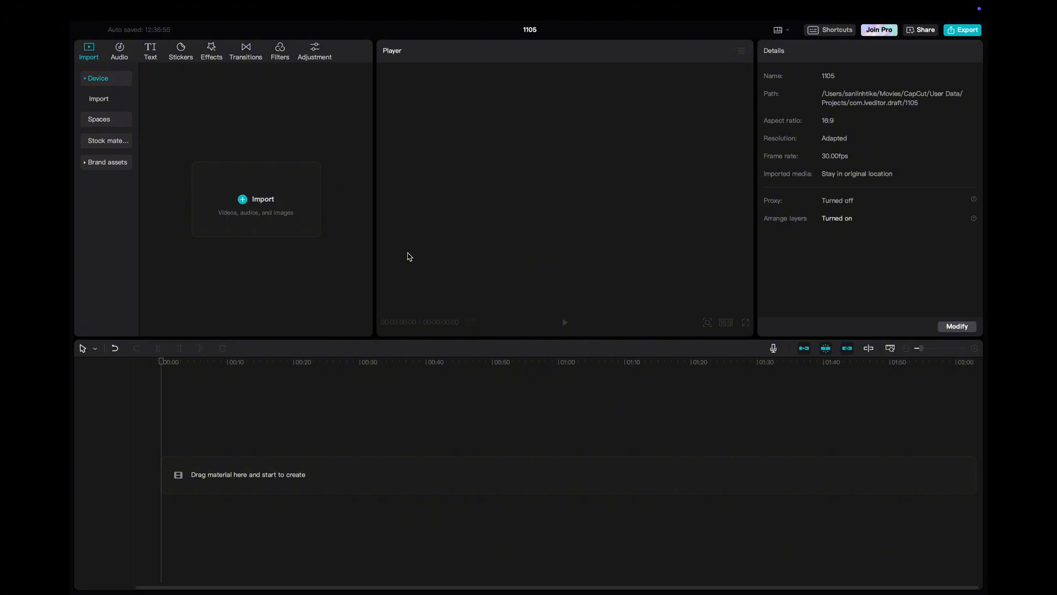
{"action": "mouse_move", "coordinate": [417, 244]}
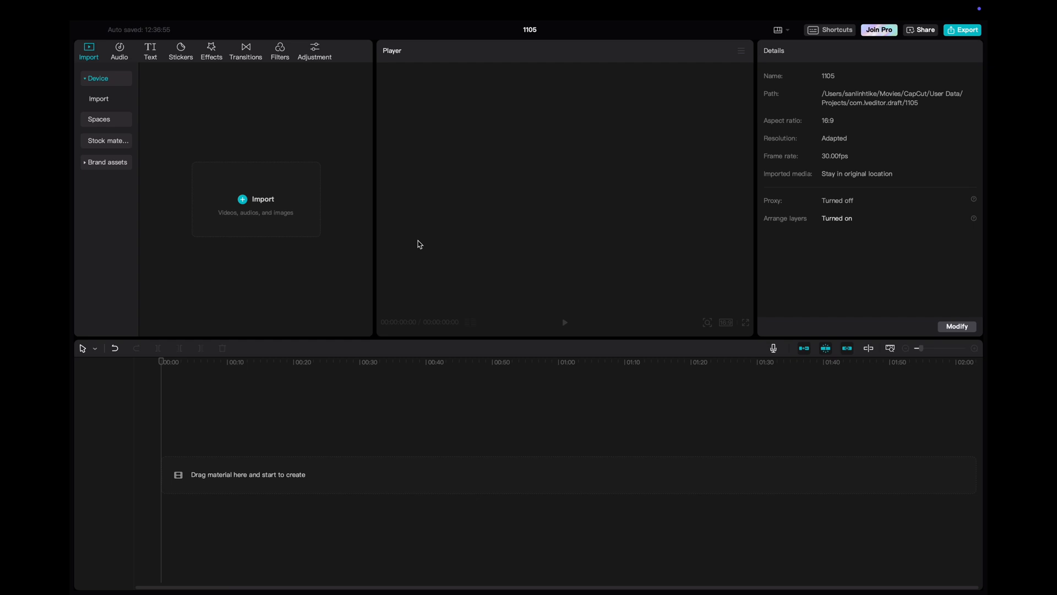
{"action": "mouse_move", "coordinate": [254, 198]}
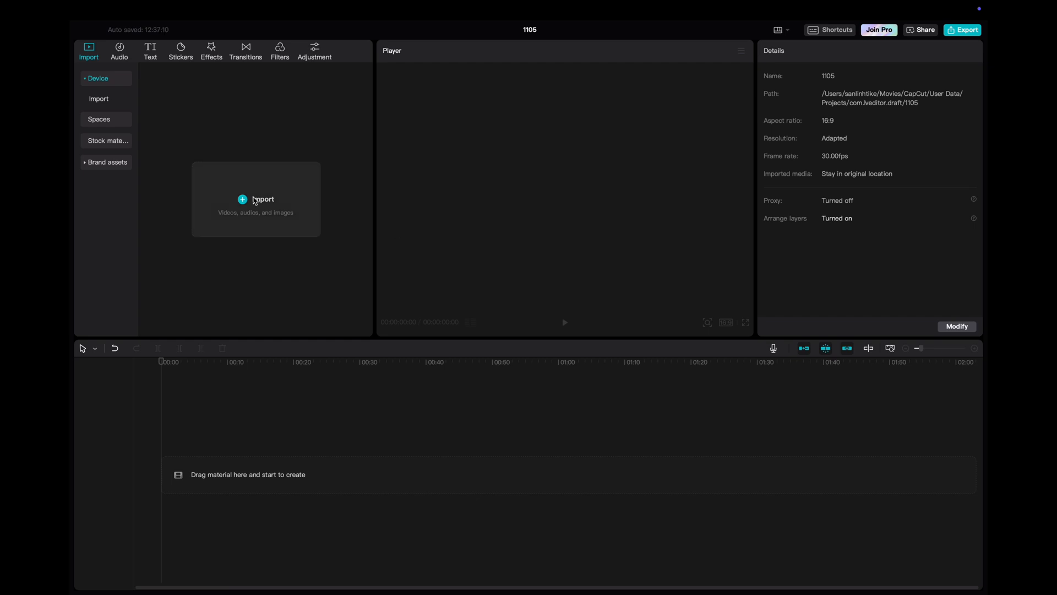
Step: Import the newest downloaded animation MP4 from Downloads into the CapCut project
{"action": "left_click", "coordinate": [256, 199]}
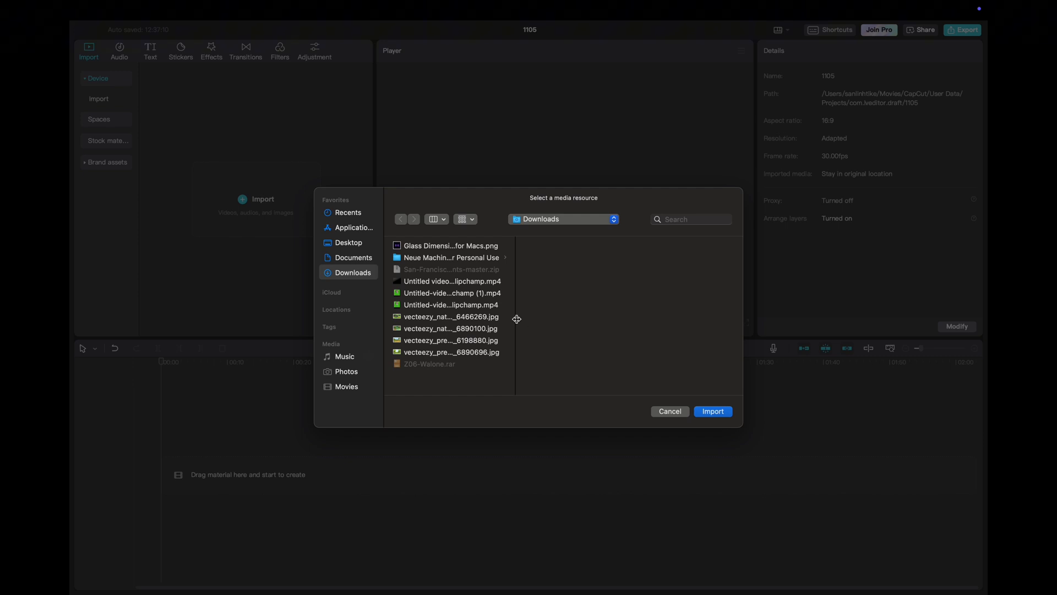
{"action": "left_click", "coordinate": [451, 293]}
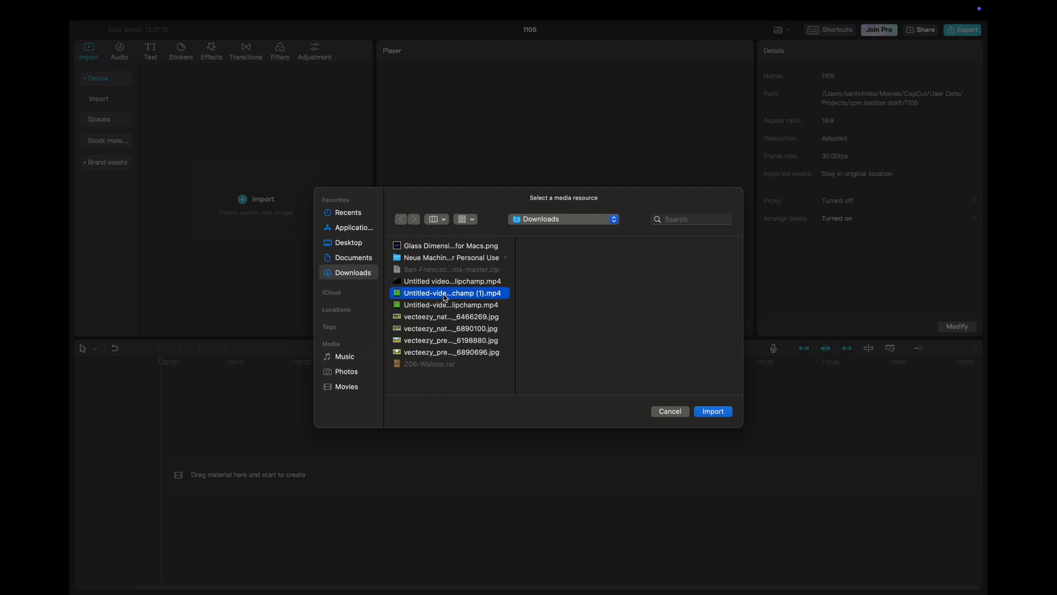
{"action": "left_click", "coordinate": [713, 411]}
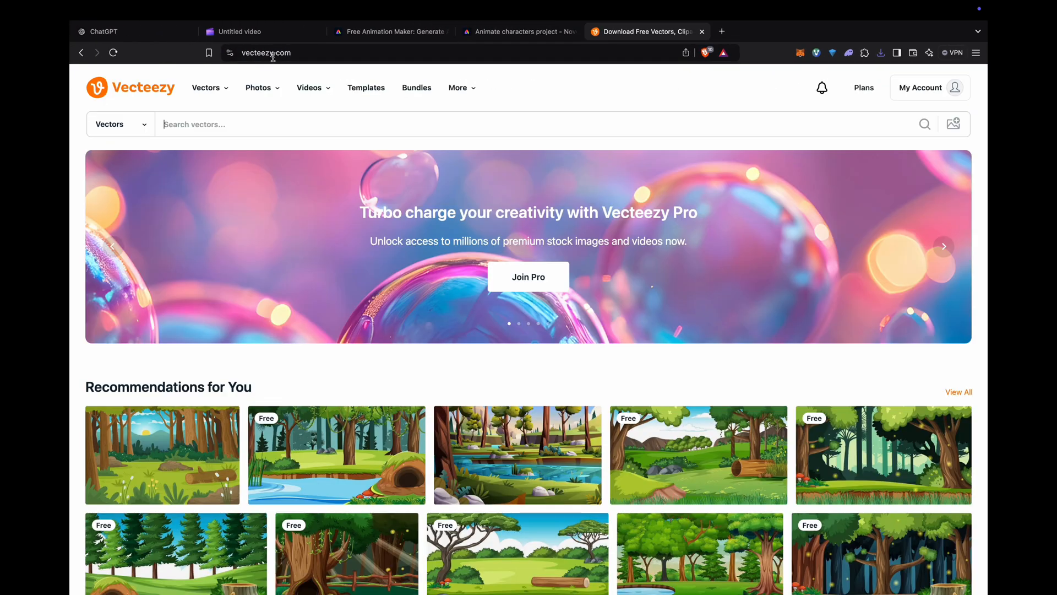
{"action": "mouse_move", "coordinate": [258, 66]}
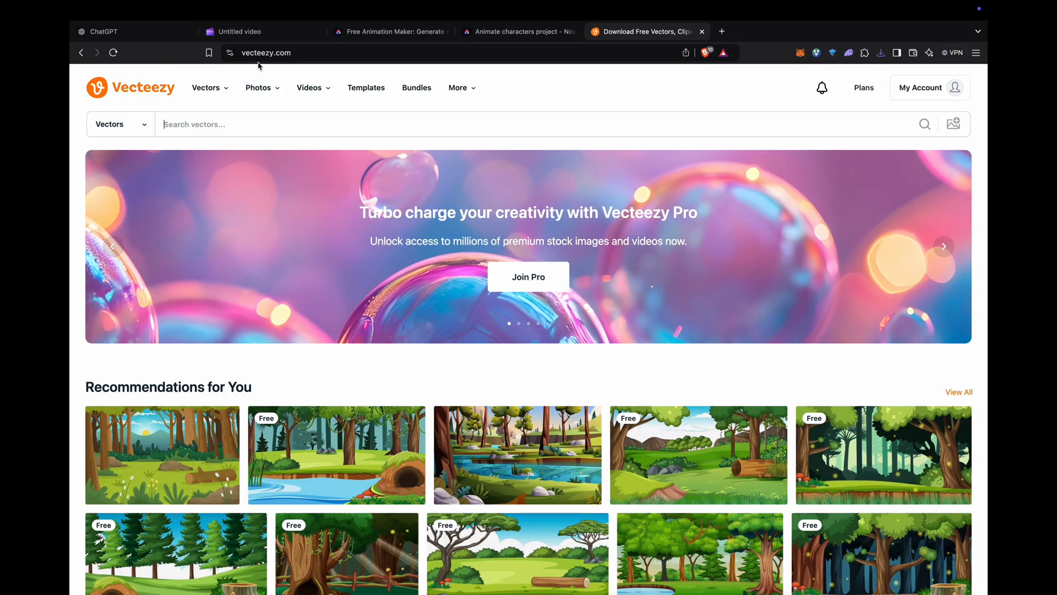
{"action": "mouse_move", "coordinate": [309, 88]}
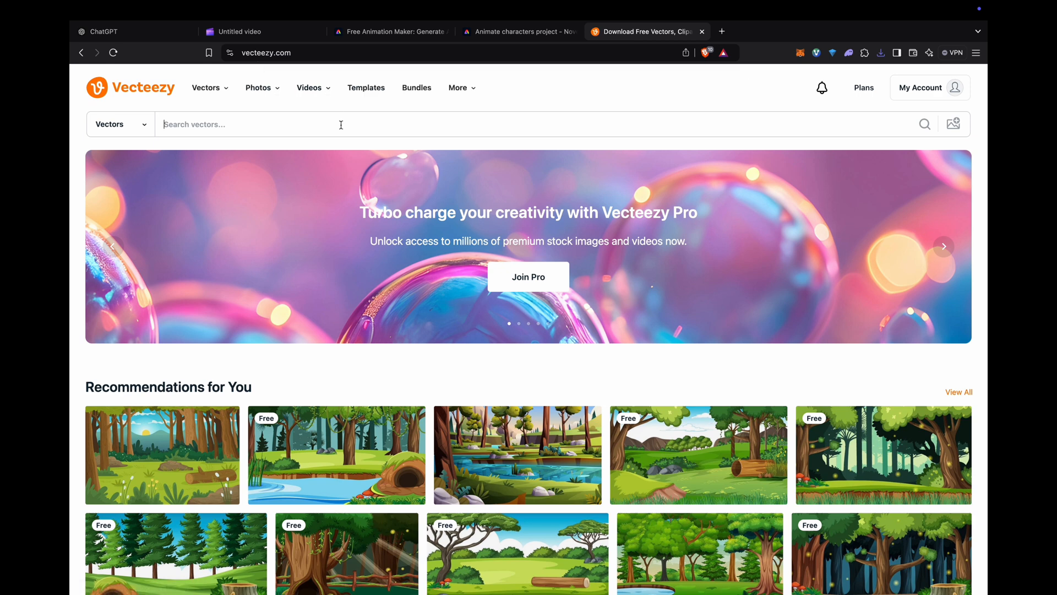
Step: Search Vecteezy vectors for 'forest background' and scroll through the results
{"action": "left_click", "coordinate": [270, 124]}
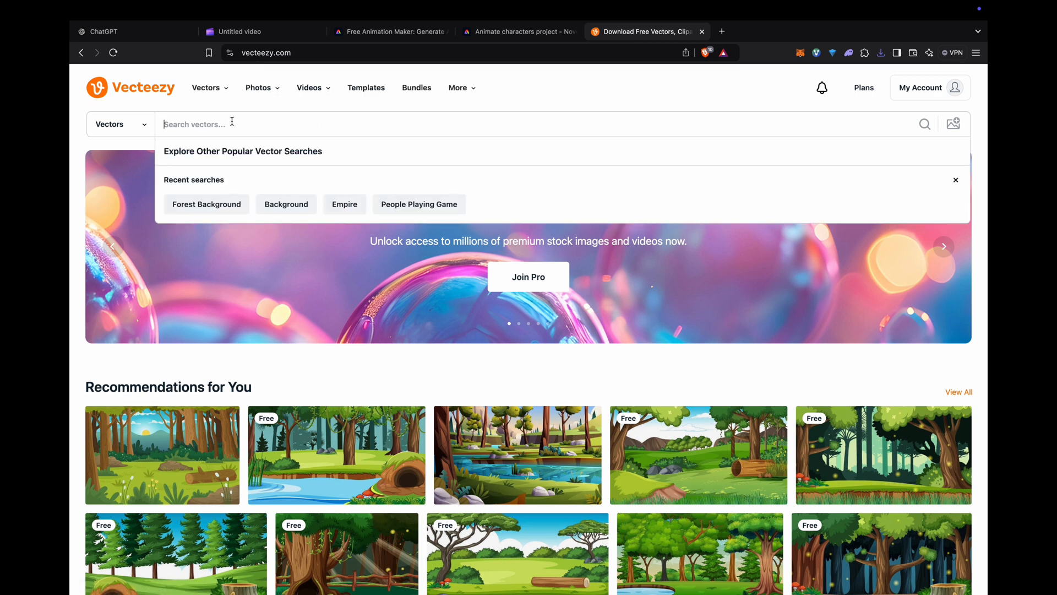
{"action": "type", "text": "background"}
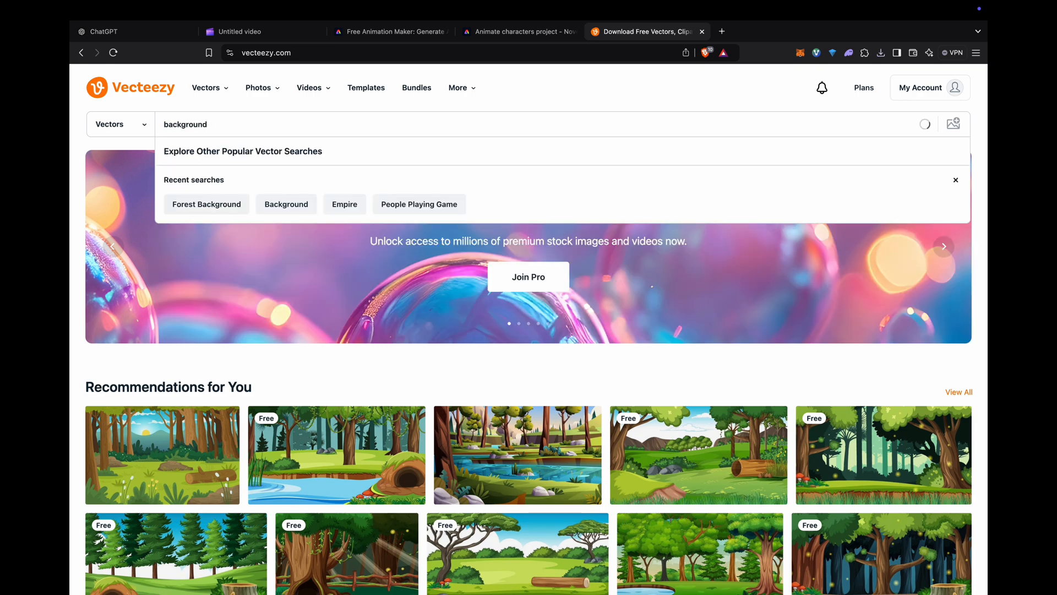
{"action": "key", "text": "Enter"}
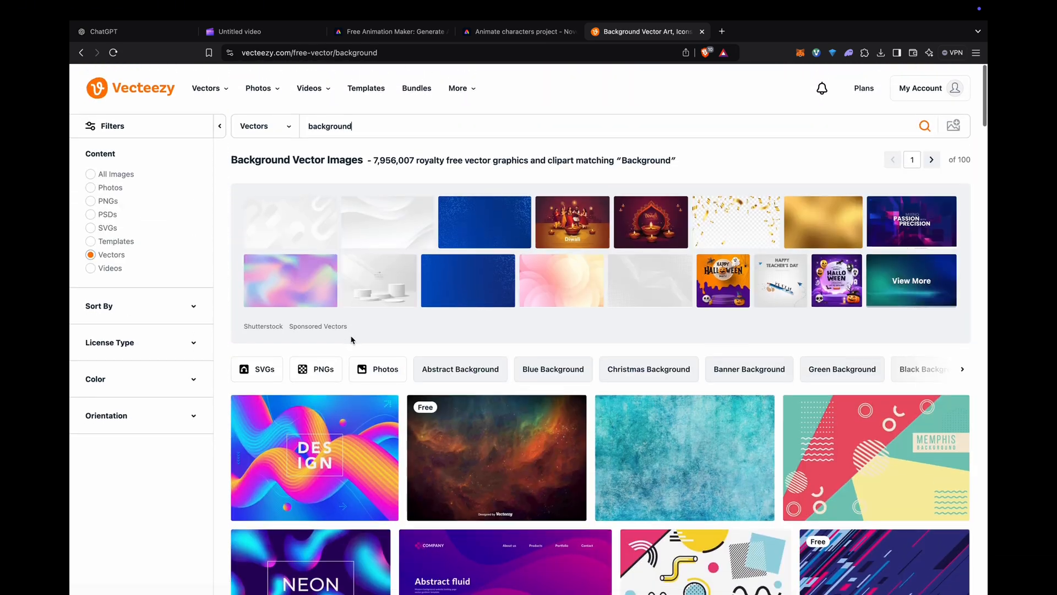
{"action": "scroll", "scroll_direction": "down", "scroll_amount": 3}
{"action": "type", "text": "forest "}
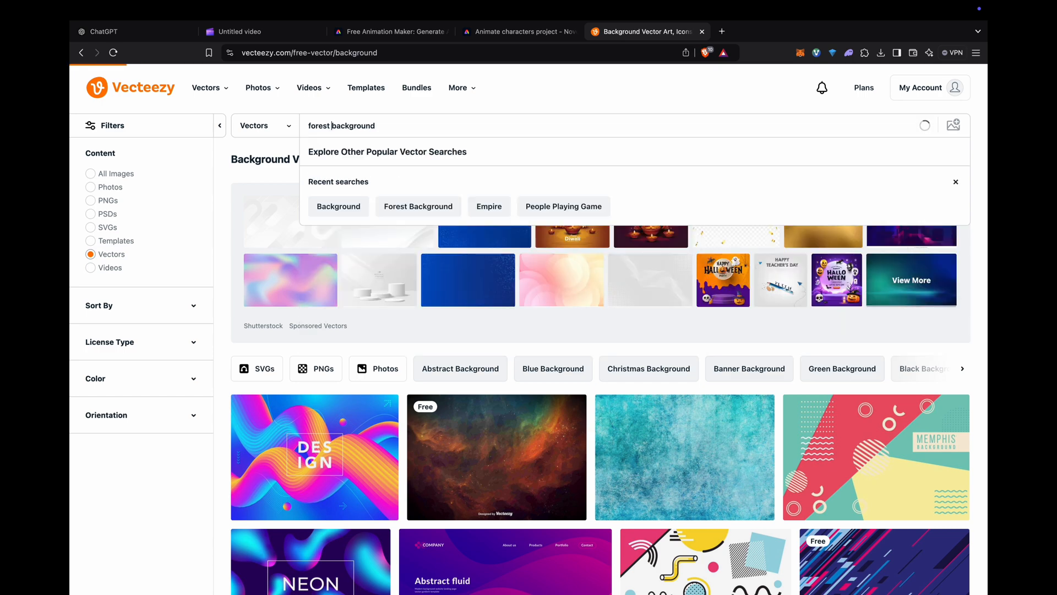
{"action": "key", "text": "Enter"}
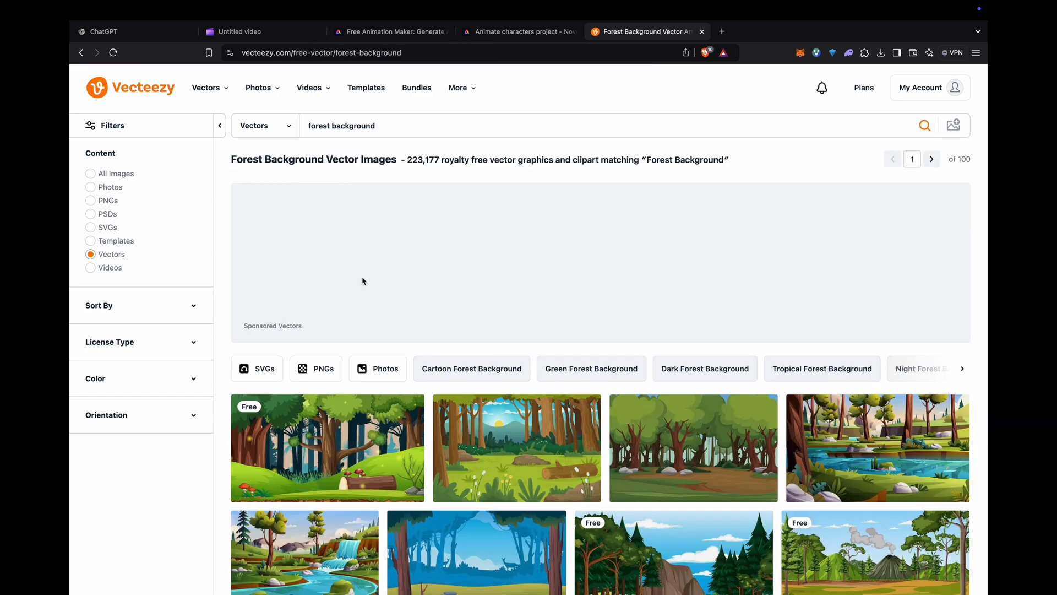
{"action": "scroll", "scroll_direction": "down", "scroll_amount": 3}
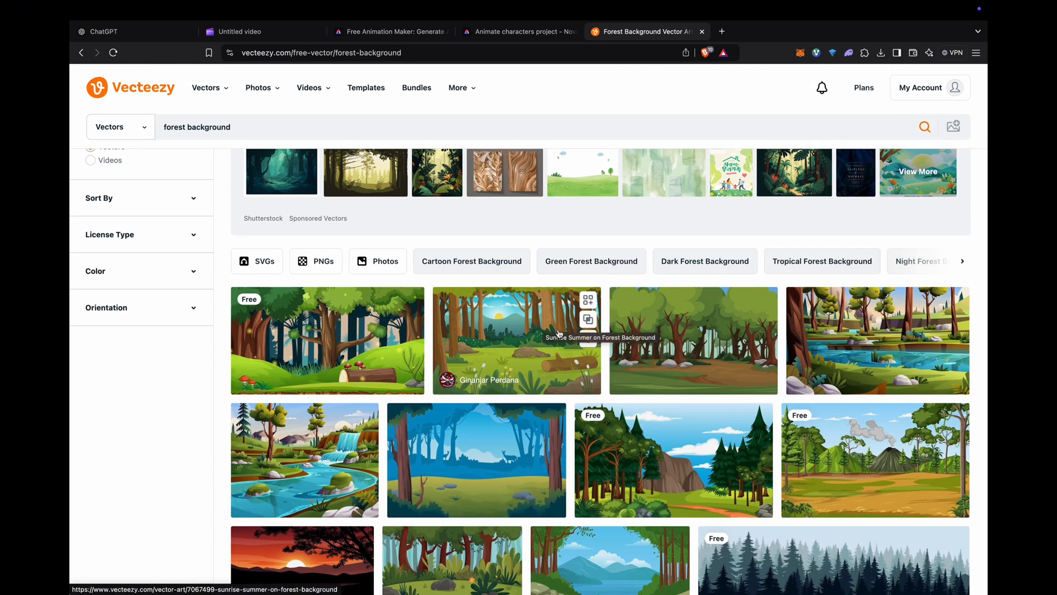
{"action": "scroll", "scroll_direction": "down", "scroll_amount": 3}
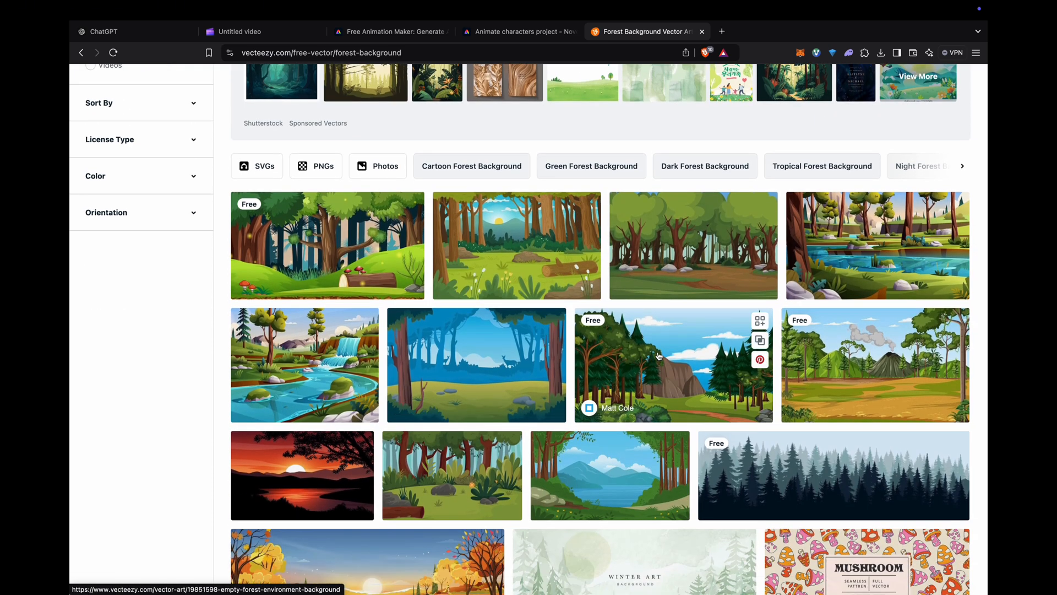
{"action": "mouse_move", "coordinate": [484, 236]}
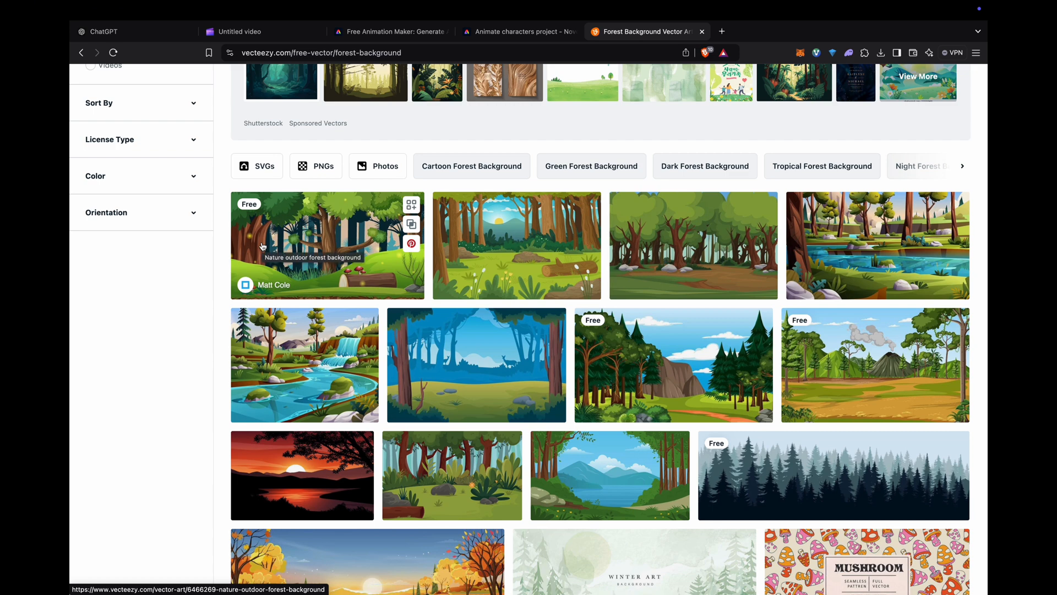
Step: Save the Nature outdoor forest background to Downloads, dismiss the Pro popup, and return to results
{"action": "left_click", "coordinate": [327, 244]}
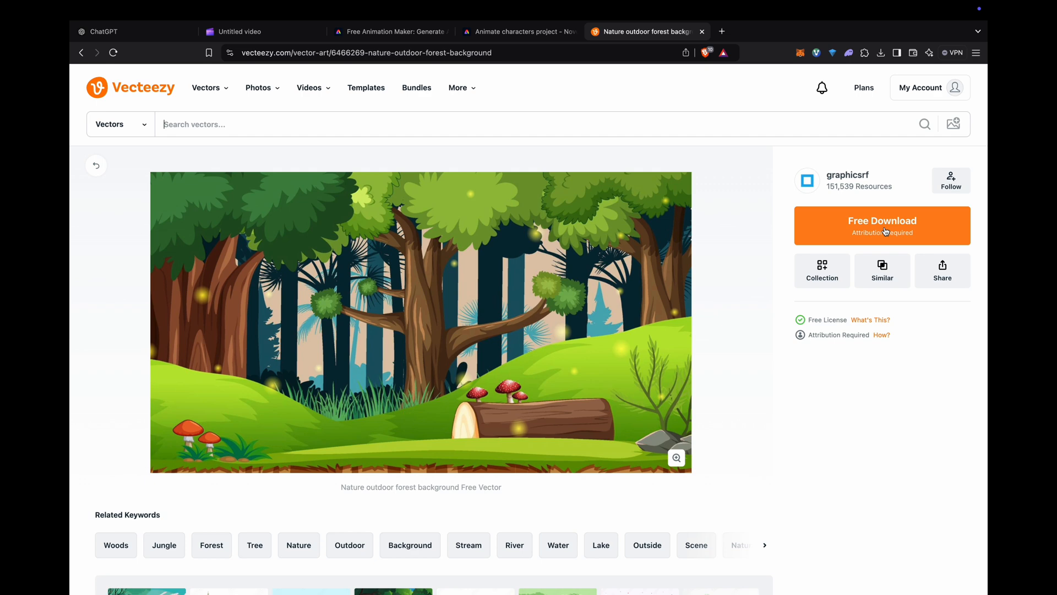
{"action": "left_click", "coordinate": [883, 226]}
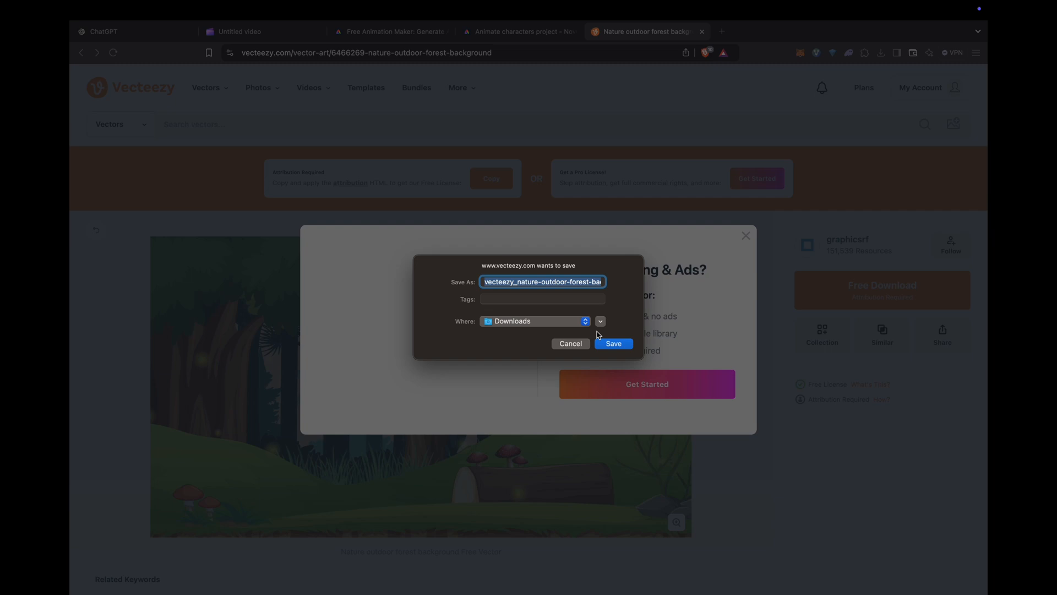
{"action": "mouse_move", "coordinate": [532, 344]}
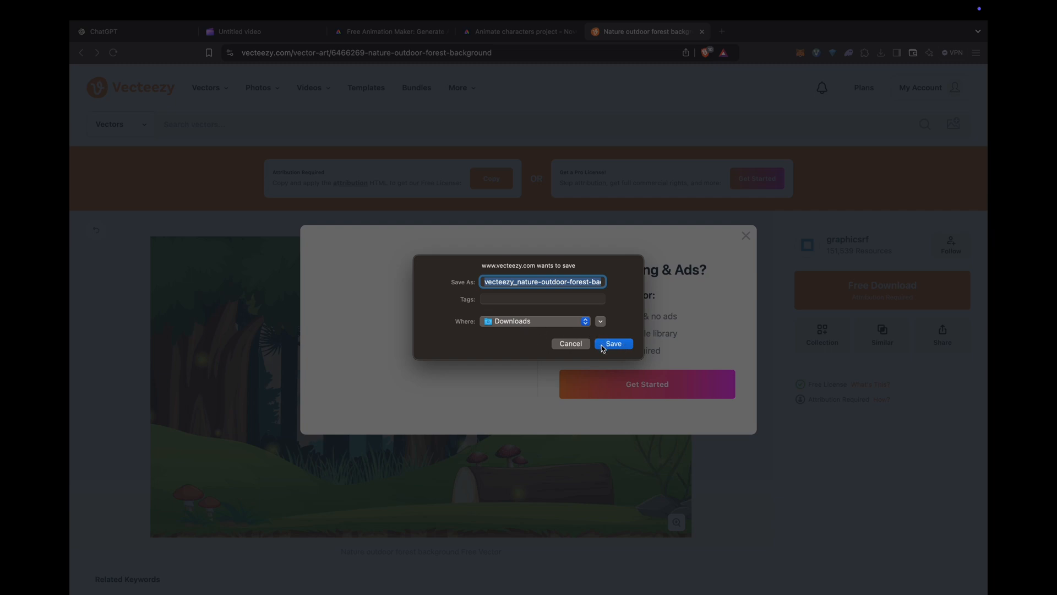
{"action": "left_click", "coordinate": [612, 343]}
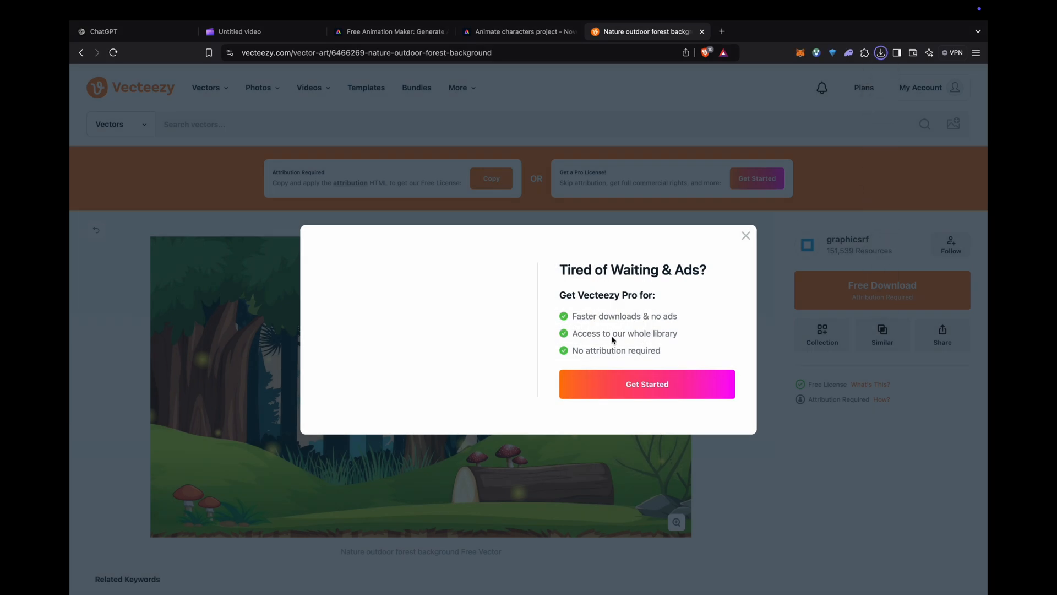
{"action": "left_click", "coordinate": [746, 235]}
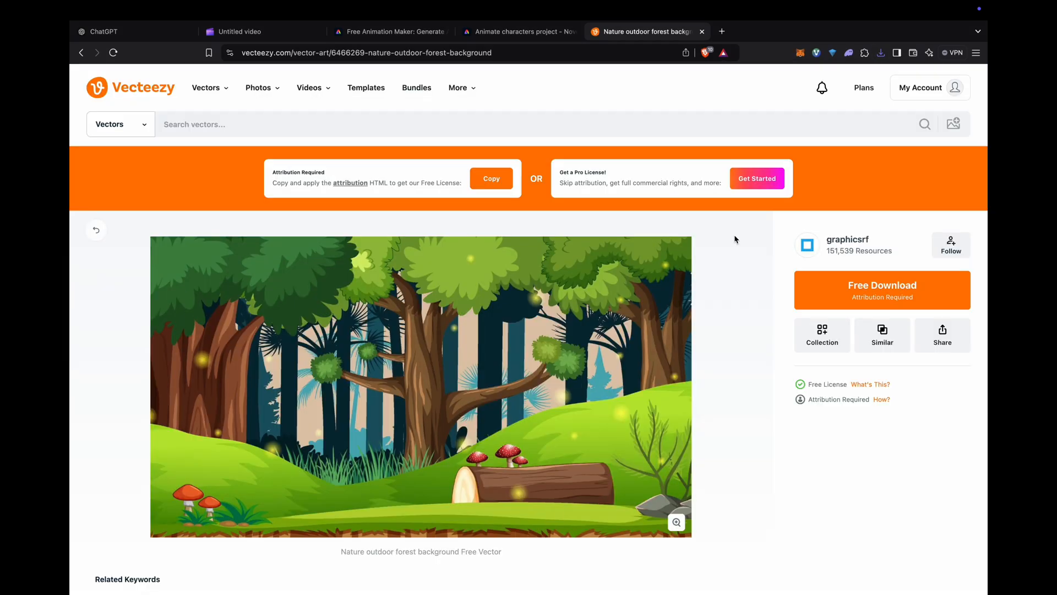
{"action": "mouse_move", "coordinate": [676, 251]}
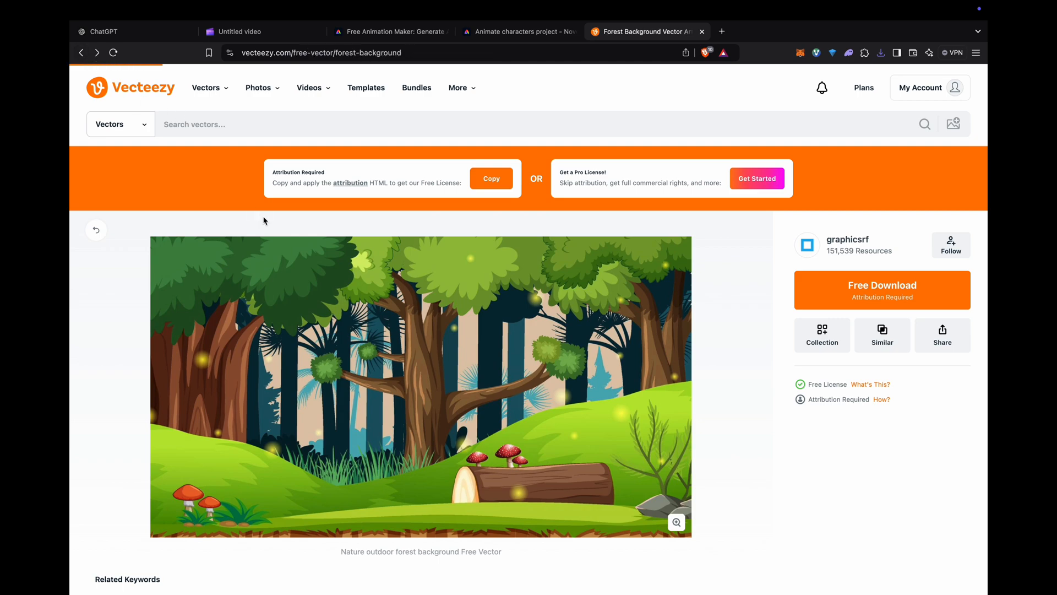
{"action": "scroll", "scroll_direction": "down", "scroll_amount": 3}
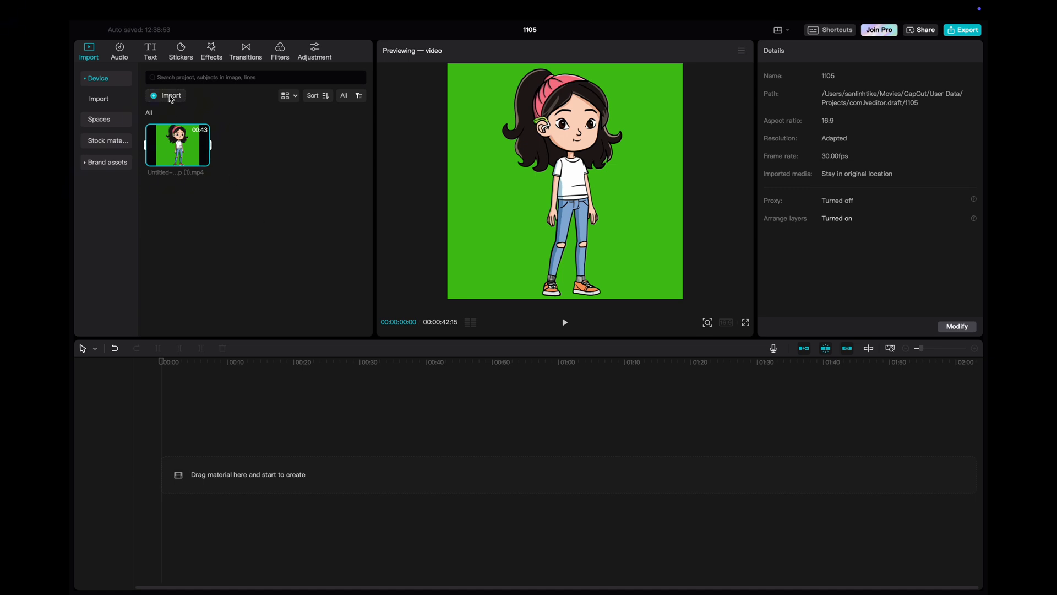
Step: Import the four Vecteezy forest JPGs from Downloads into the media pool
{"action": "left_click", "coordinate": [170, 95]}
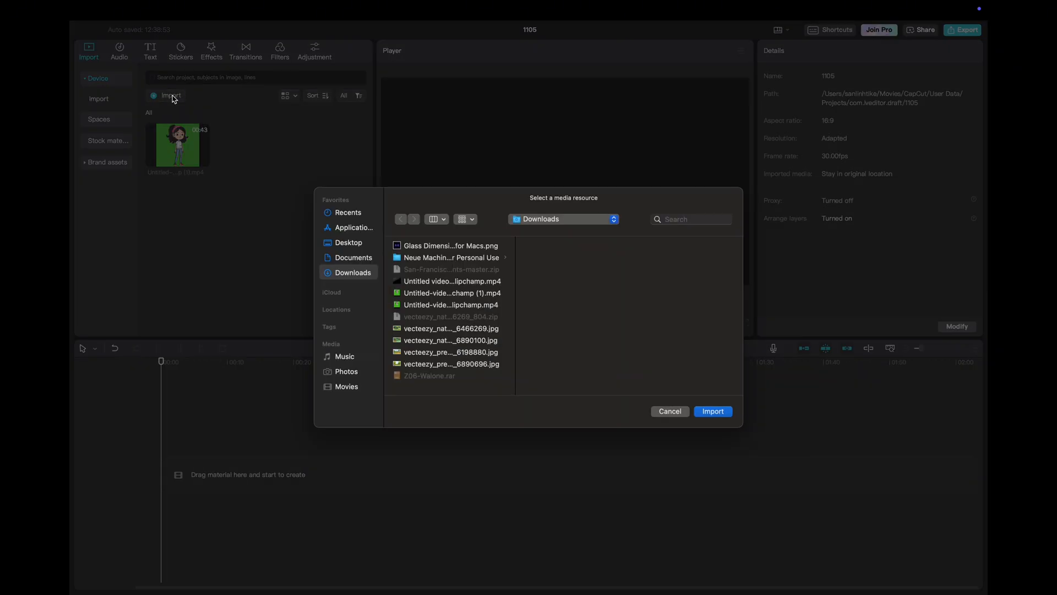
{"action": "left_click", "coordinate": [450, 340]}
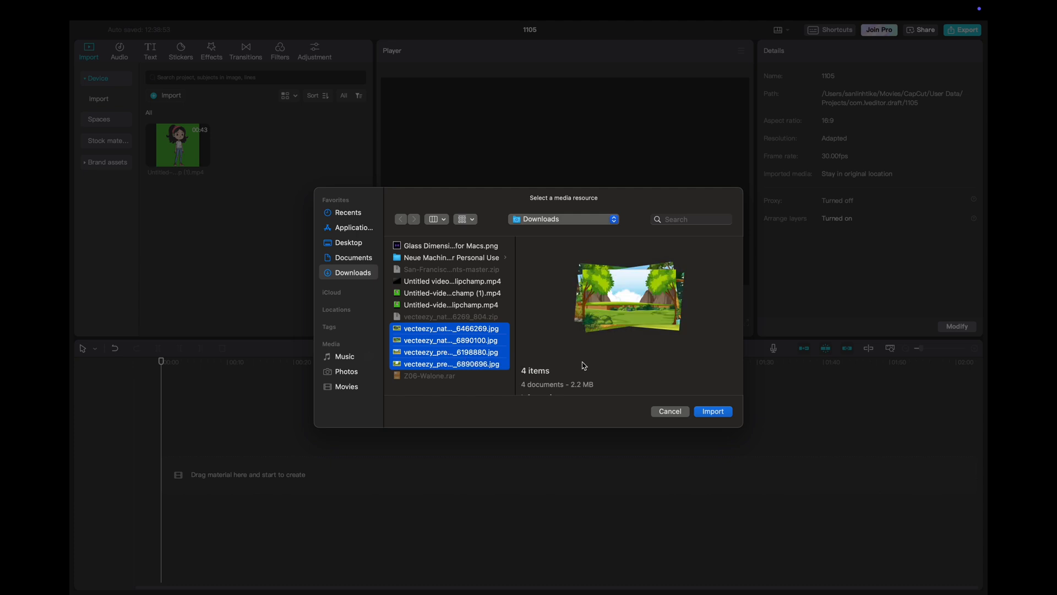
{"action": "left_click", "coordinate": [712, 411]}
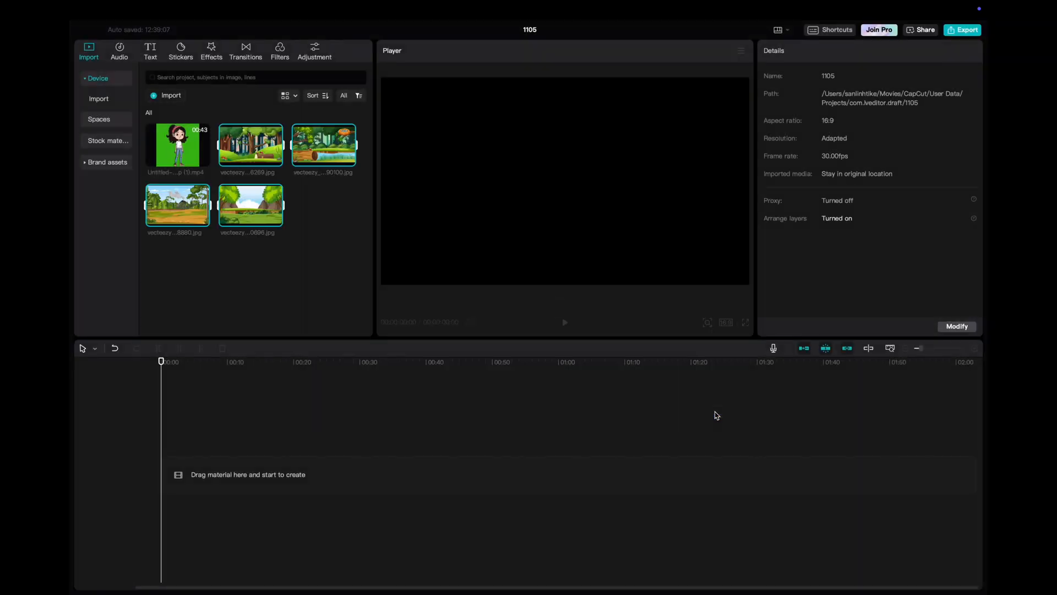
{"action": "mouse_move", "coordinate": [267, 247]}
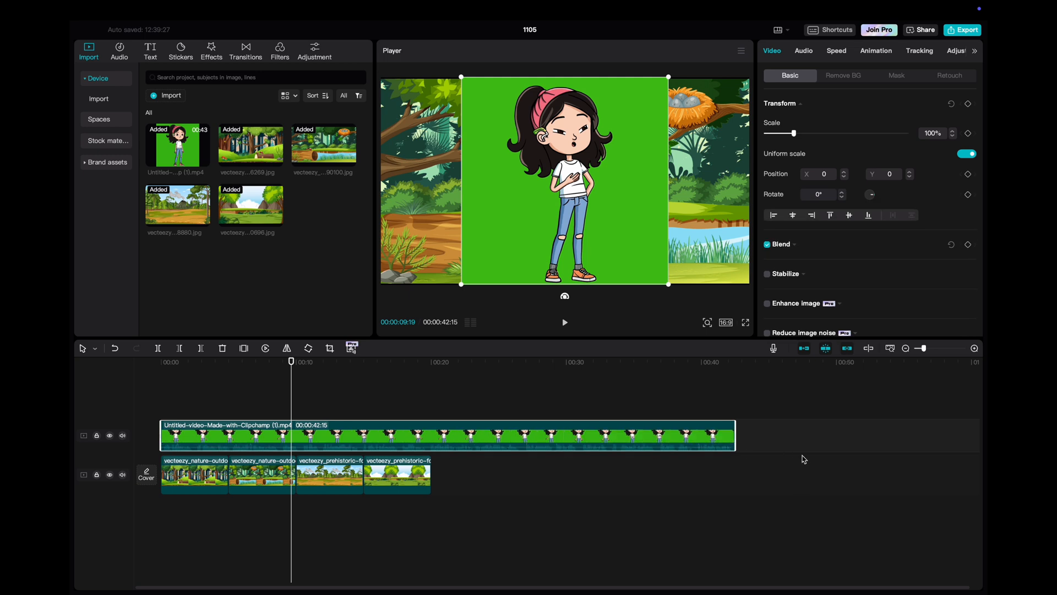
Step: Stretch the backgrounds to the character clip's length and show its Remove BG options
{"action": "left_click", "coordinate": [193, 475]}
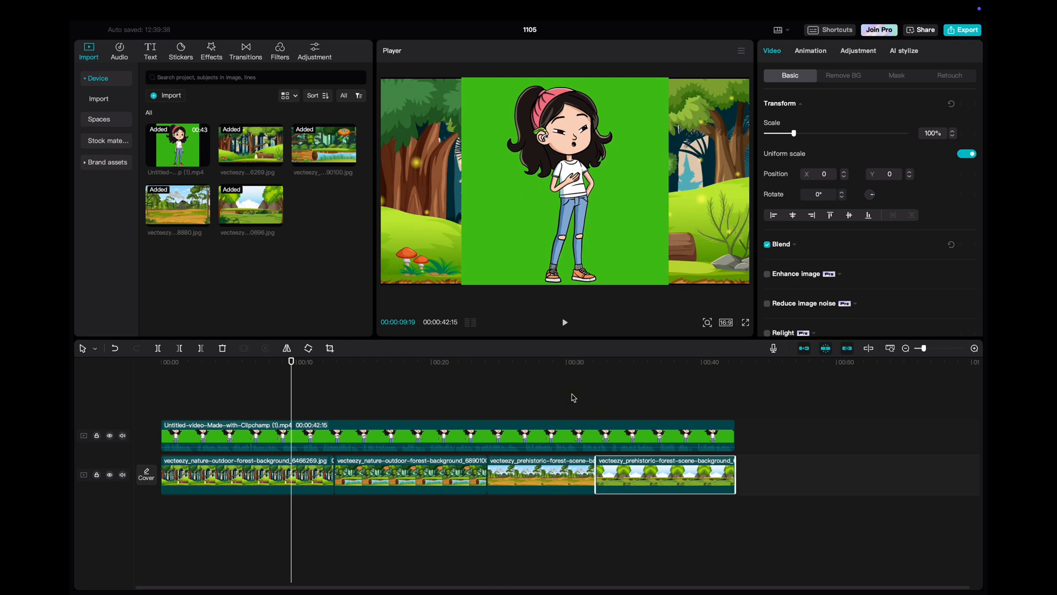
{"action": "left_click", "coordinate": [445, 435]}
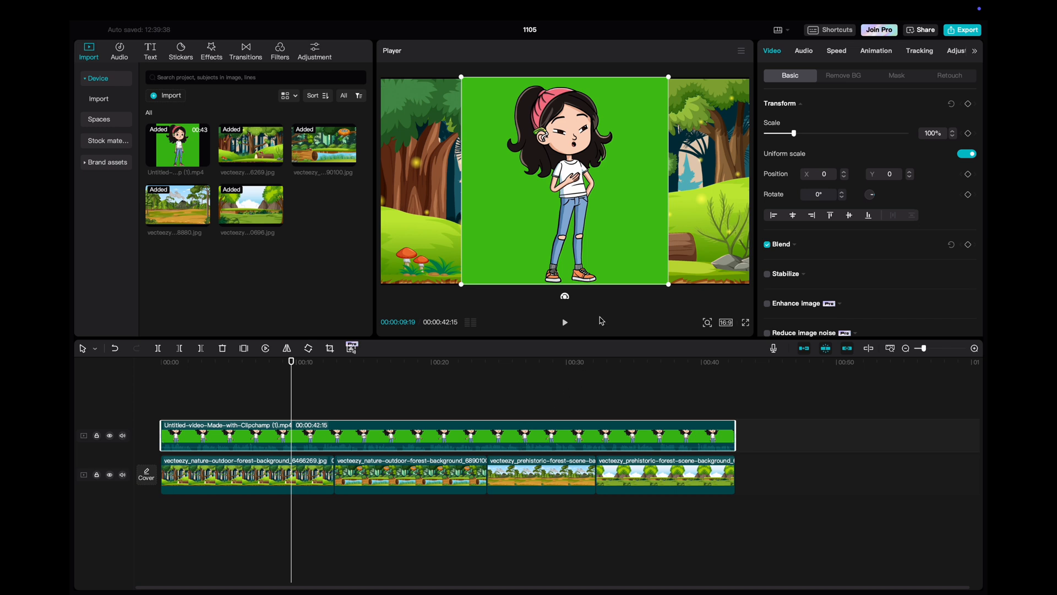
{"action": "mouse_move", "coordinate": [614, 241]}
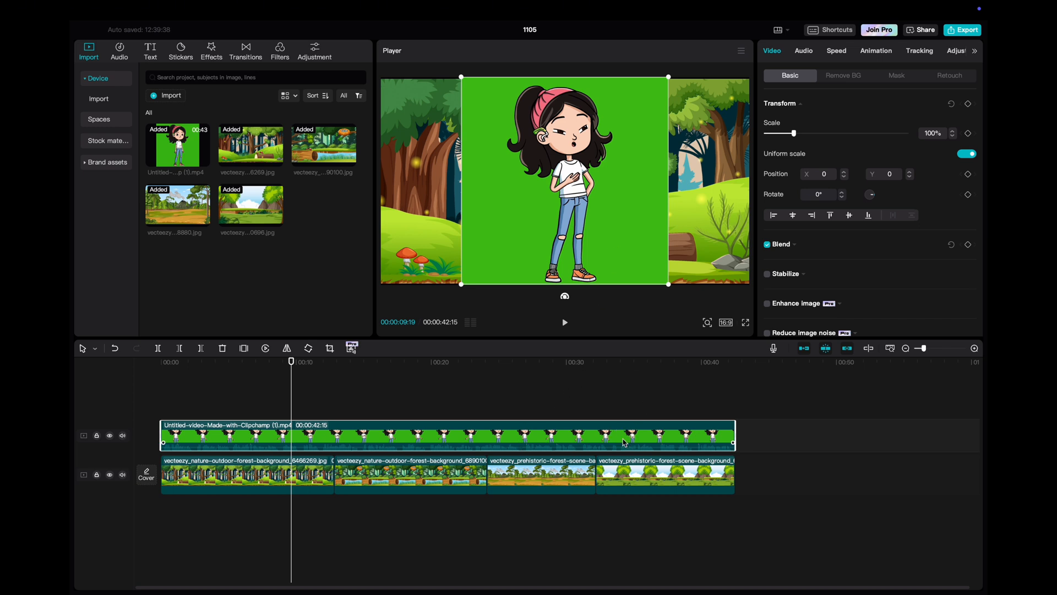
{"action": "mouse_move", "coordinate": [844, 81]}
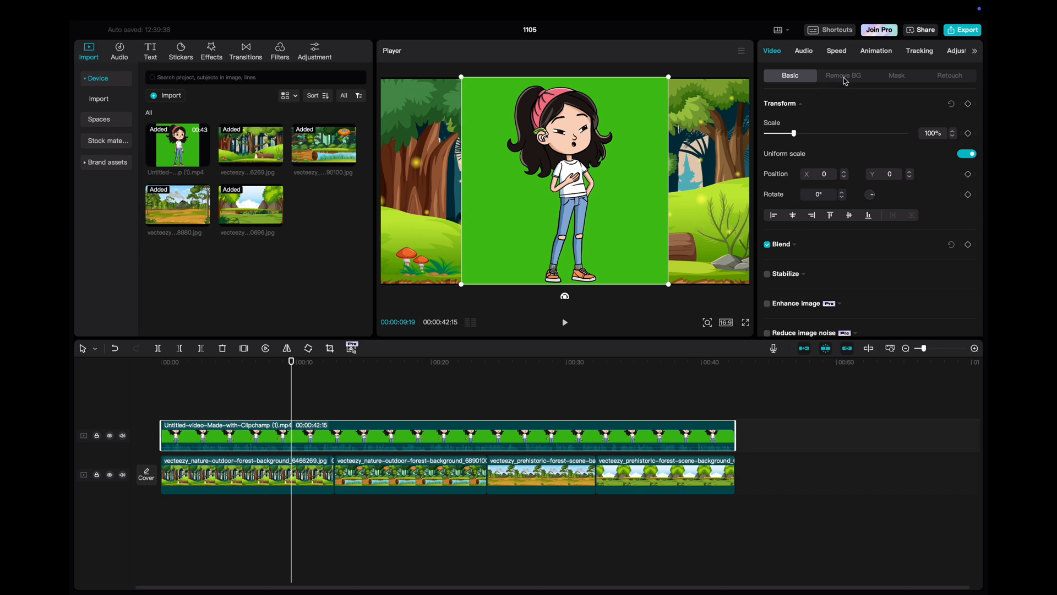
{"action": "left_click", "coordinate": [843, 75]}
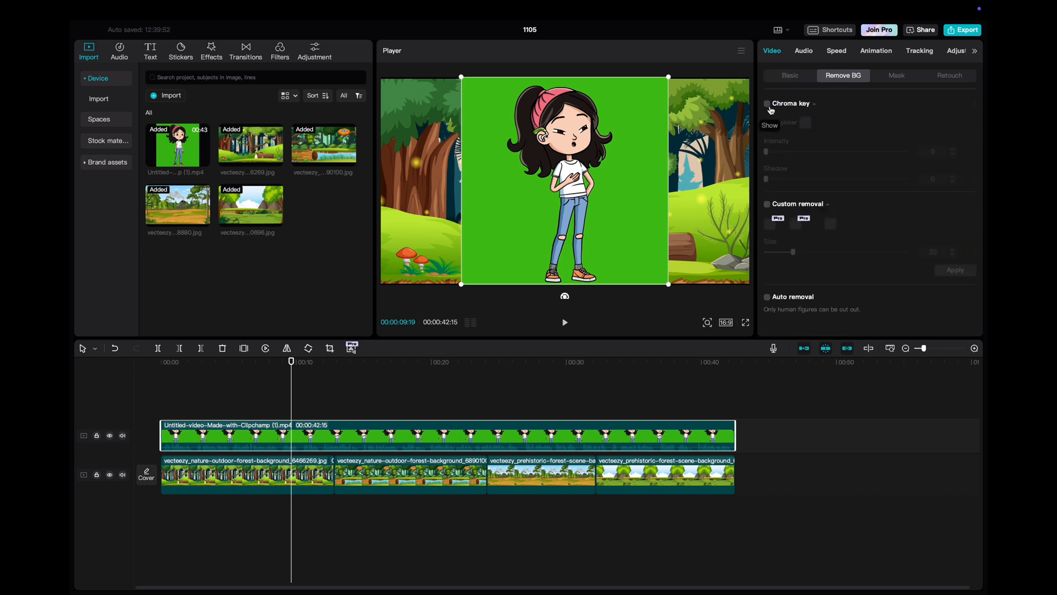
Step: Enable Chroma key on the green, with Intensity 29 and Shadow 20
{"action": "left_click", "coordinate": [767, 104]}
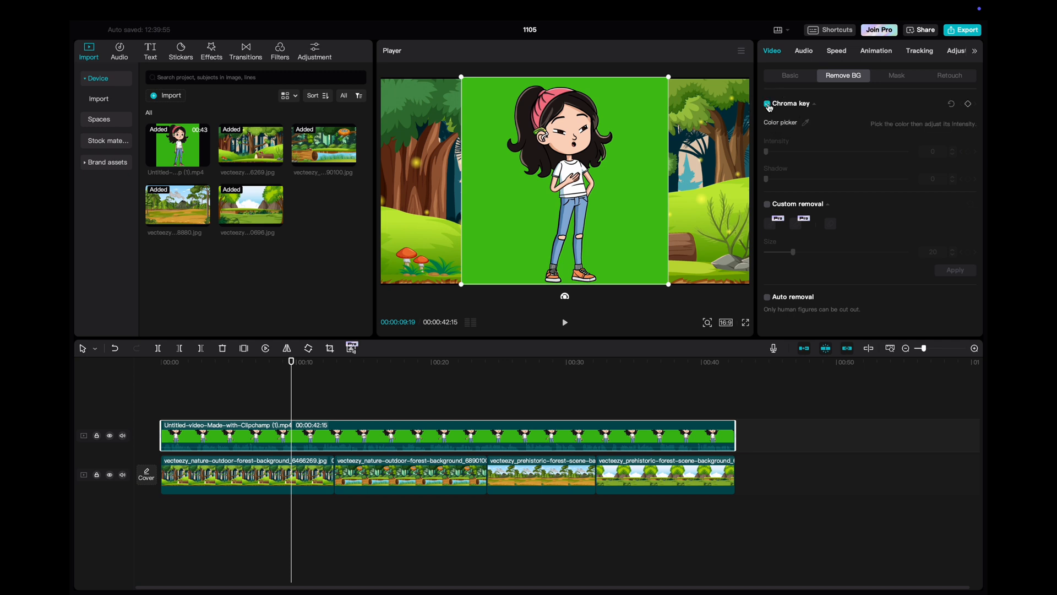
{"action": "left_click", "coordinate": [766, 103]}
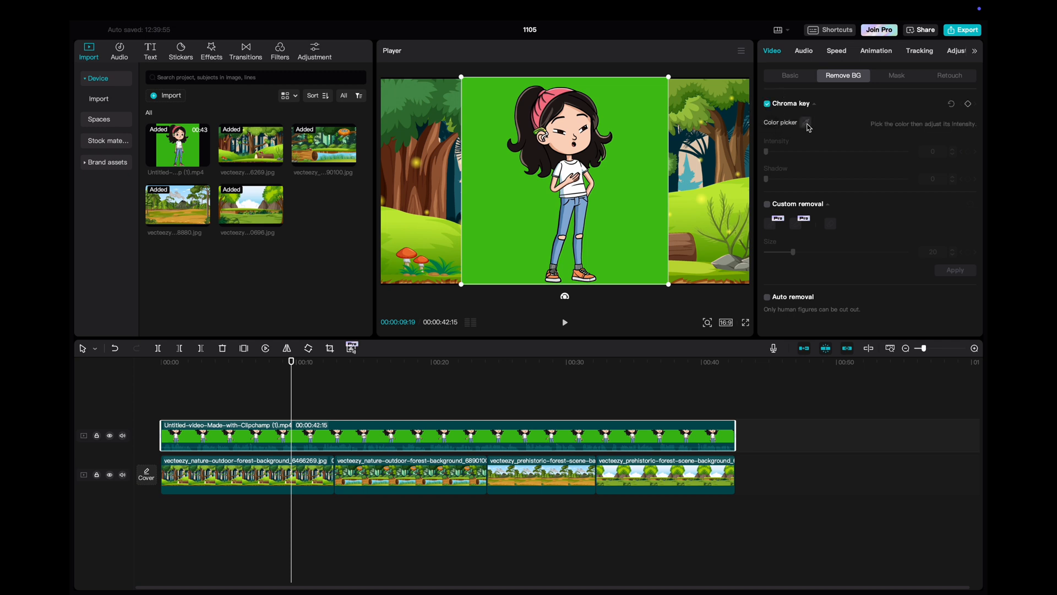
{"action": "mouse_move", "coordinate": [704, 173]}
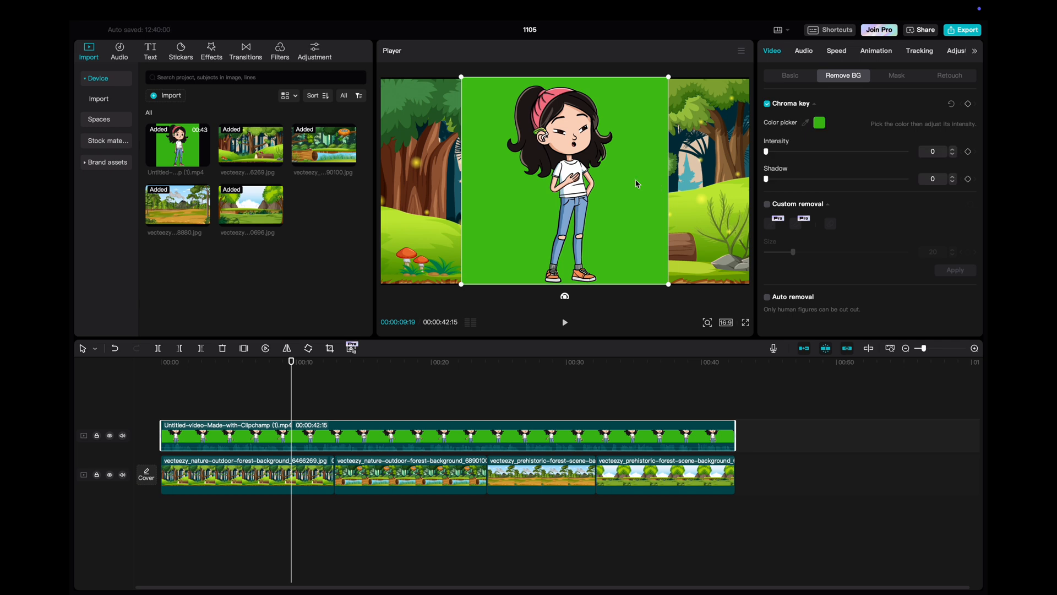
{"action": "left_click_drag", "start_coordinate": [767, 151], "coordinate": [818, 151]}
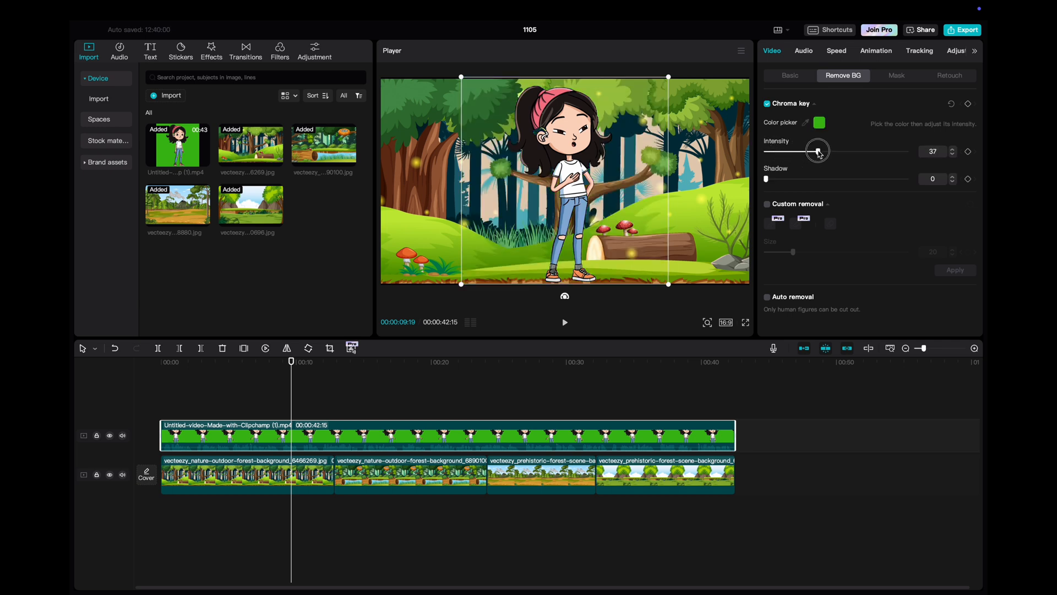
{"action": "left_click_drag", "start_coordinate": [818, 151], "coordinate": [776, 151]}
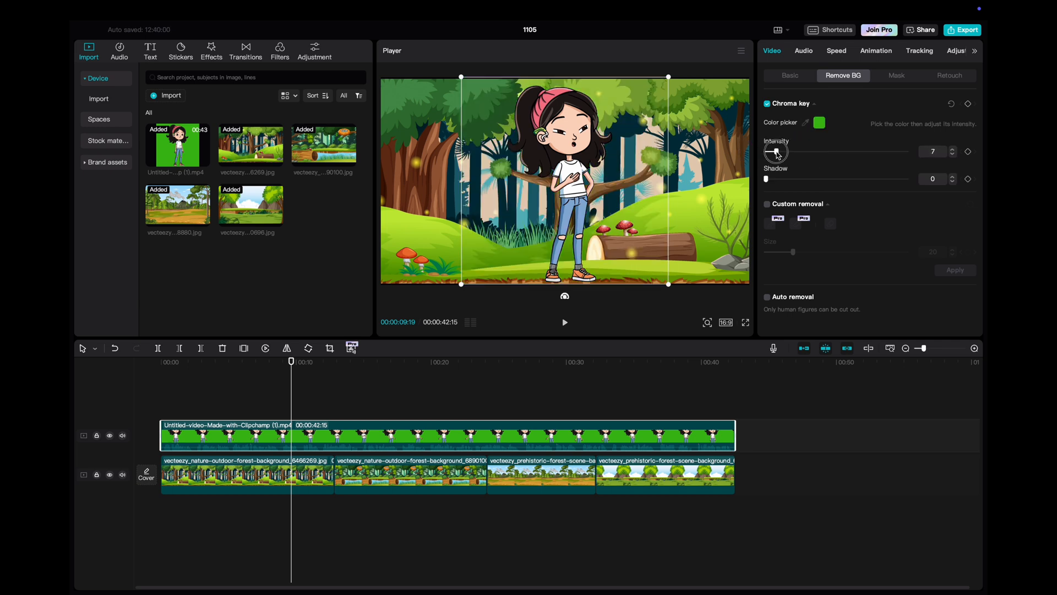
{"action": "left_click_drag", "start_coordinate": [777, 152], "coordinate": [793, 152]}
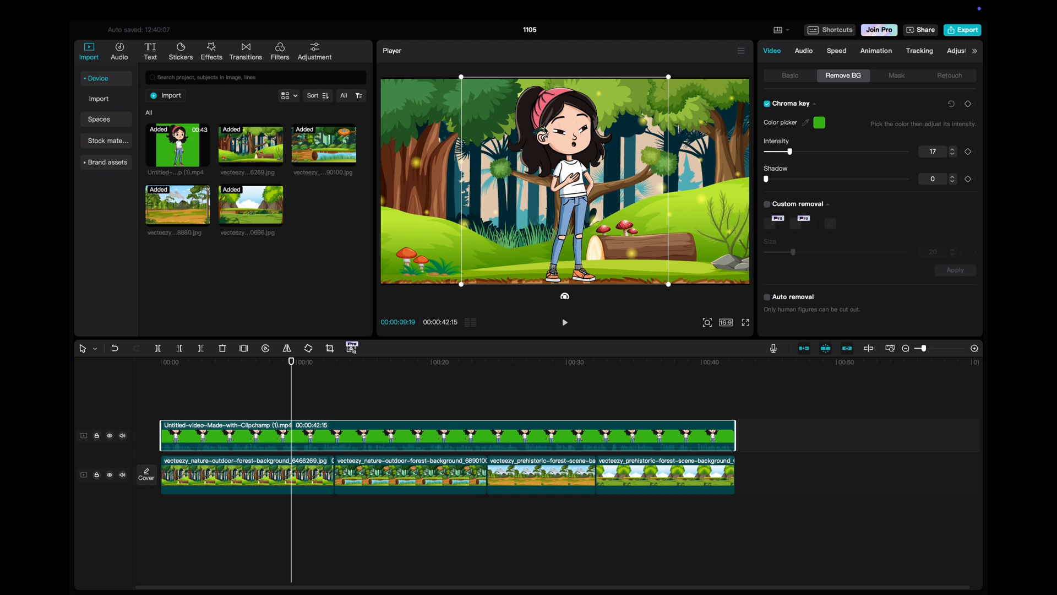
{"action": "left_click_drag", "start_coordinate": [794, 151], "coordinate": [803, 151]}
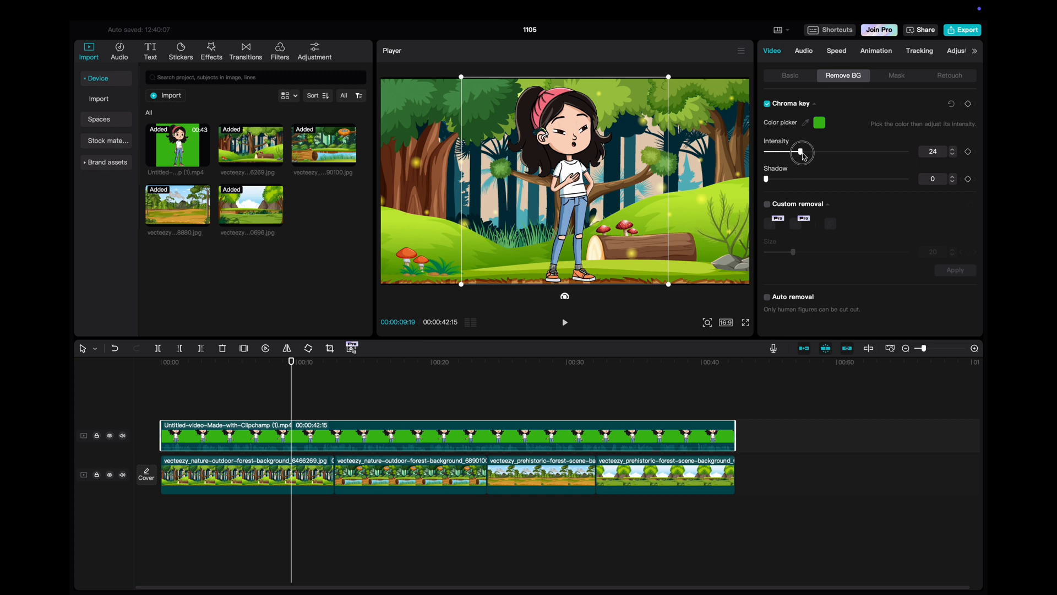
{"action": "left_click_drag", "start_coordinate": [801, 151], "coordinate": [809, 150]}
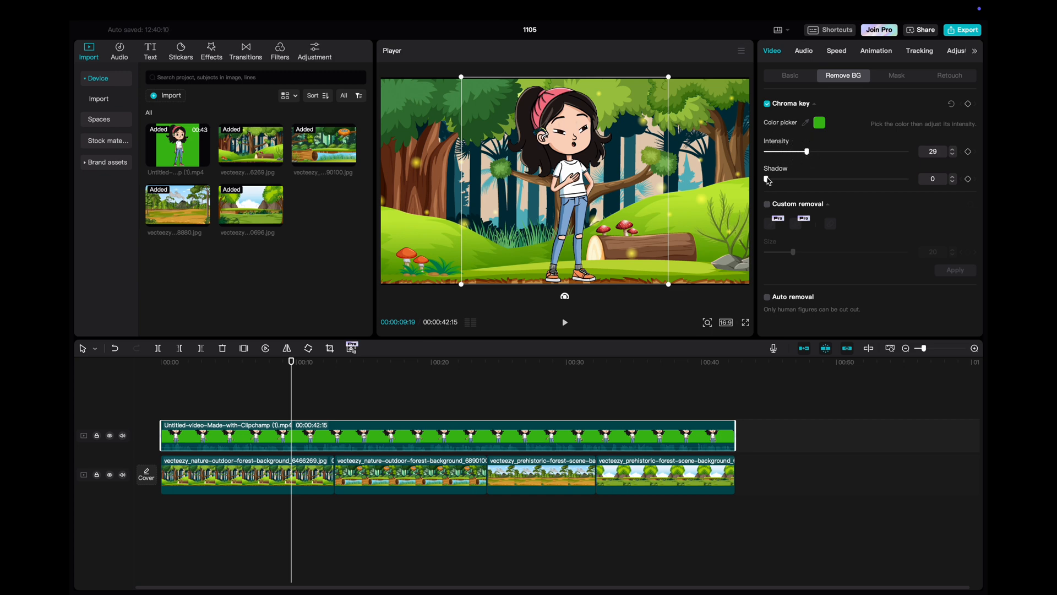
{"action": "left_click_drag", "start_coordinate": [778, 178], "coordinate": [789, 179]}
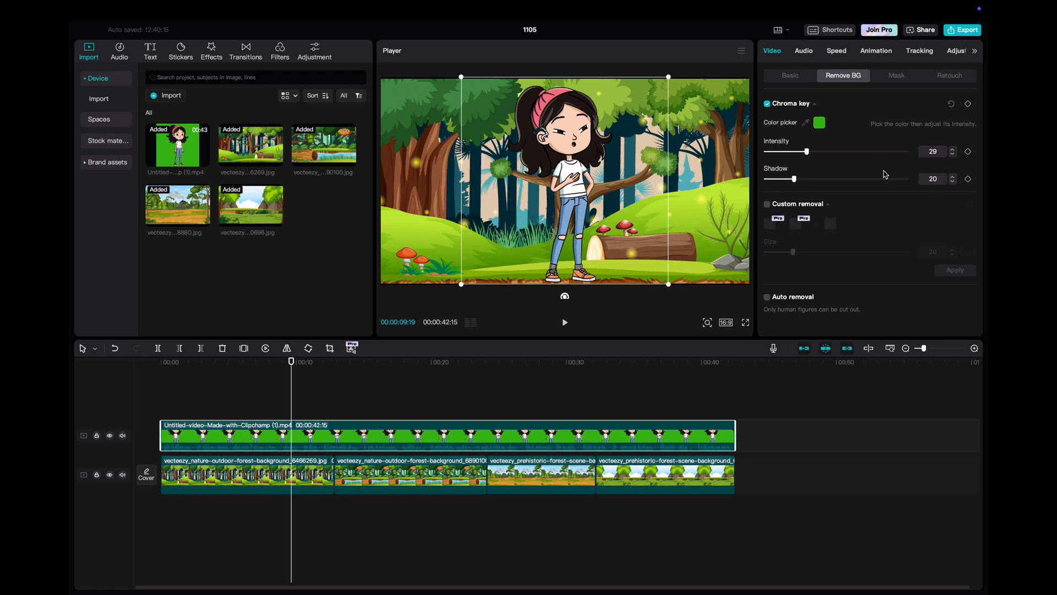
{"action": "mouse_move", "coordinate": [836, 186]}
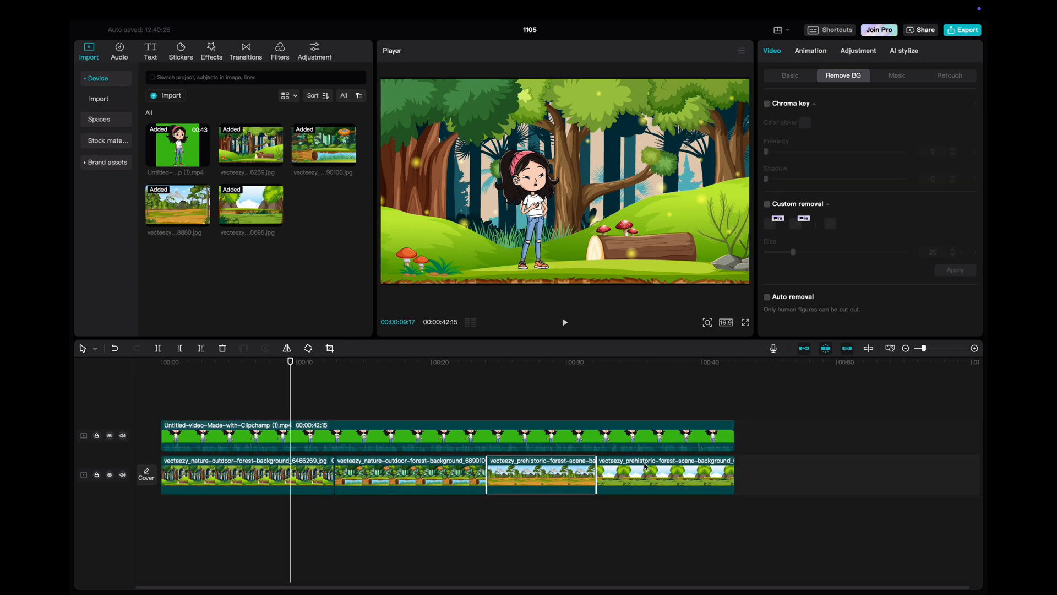
Step: Split the character clip at the background boundaries into four pieces
{"action": "left_click", "coordinate": [664, 474]}
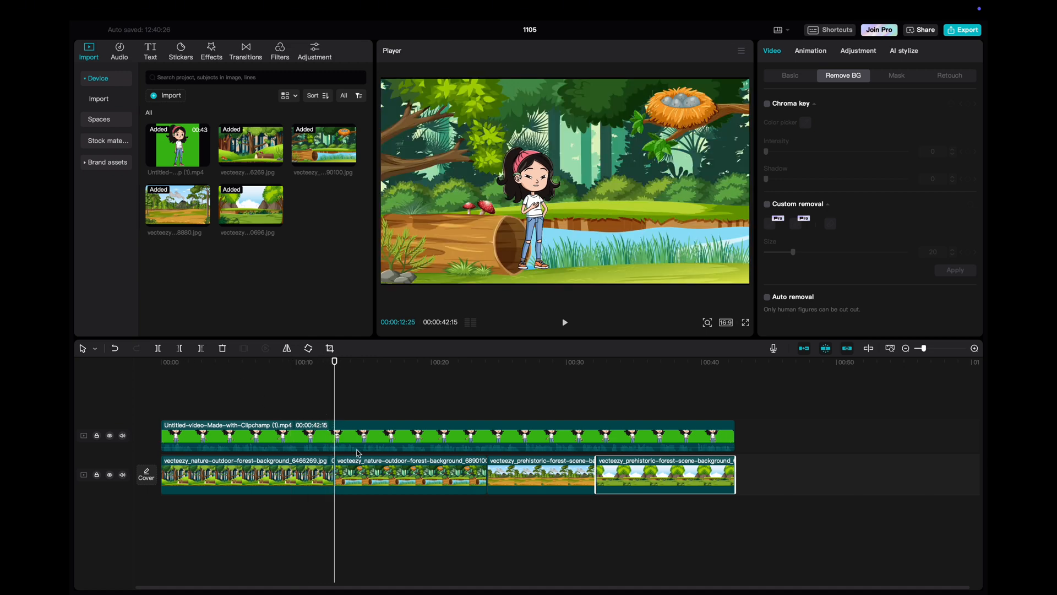
{"action": "left_click", "coordinate": [767, 103]}
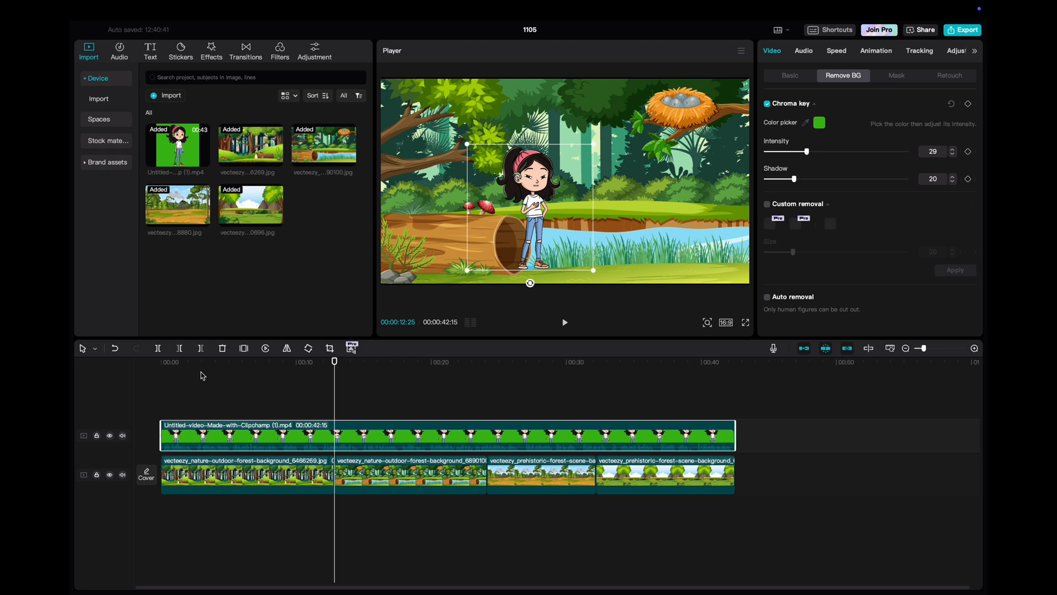
{"action": "mouse_move", "coordinate": [159, 349]}
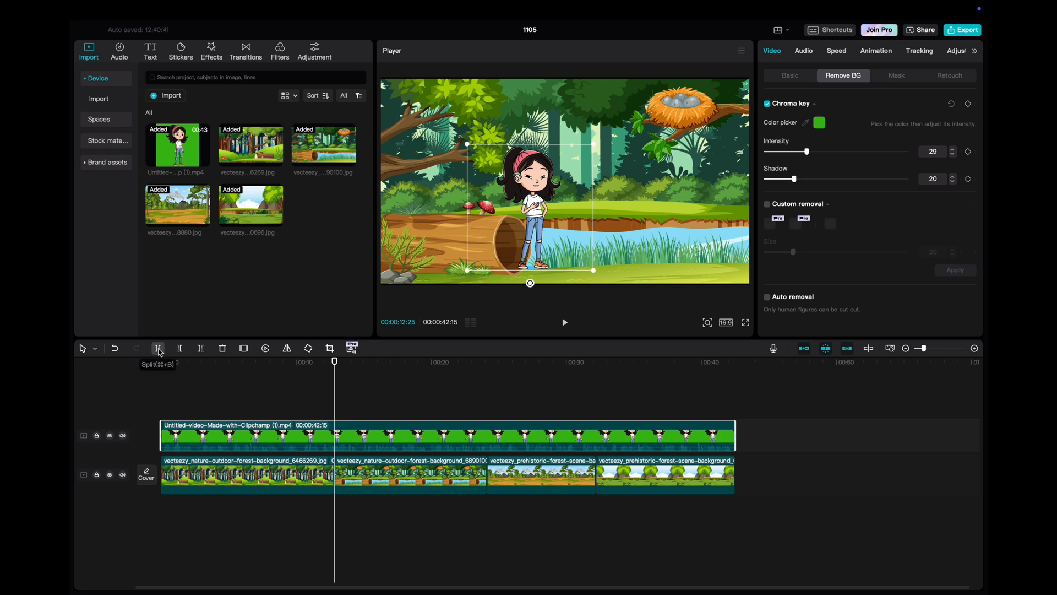
{"action": "left_click", "coordinate": [158, 348]}
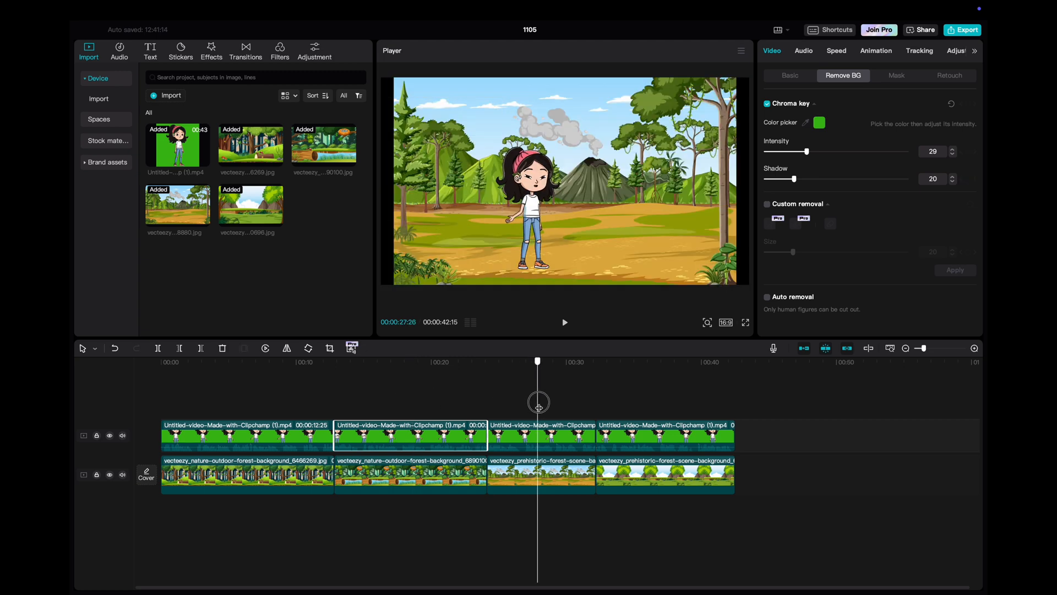
Step: Move and enlarge the character right in the volcano scene; centre her in the meadow
{"action": "left_click", "coordinate": [541, 435]}
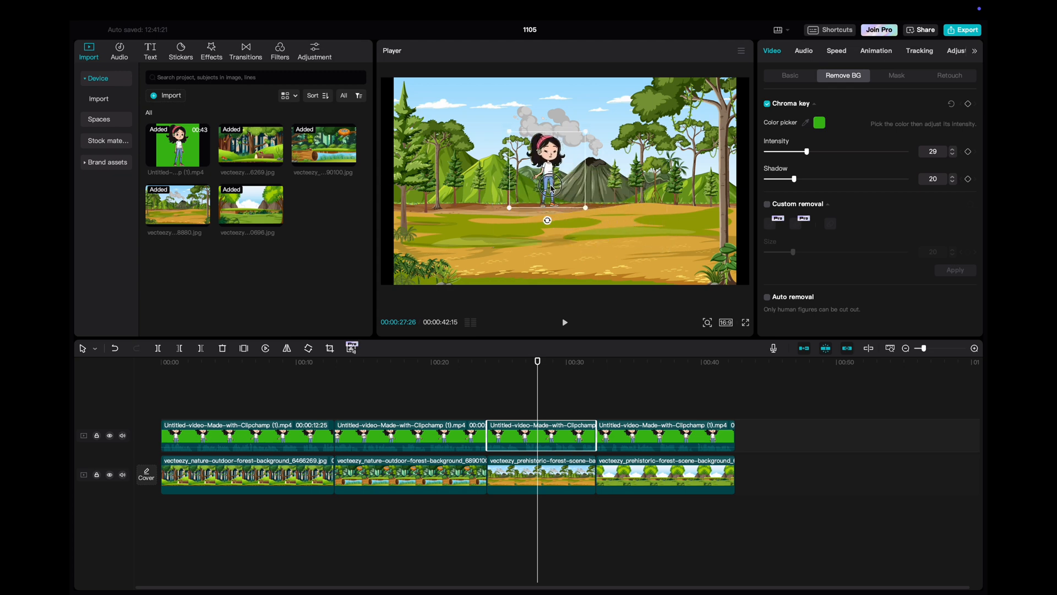
{"action": "left_click_drag", "start_coordinate": [547, 181], "coordinate": [632, 223]}
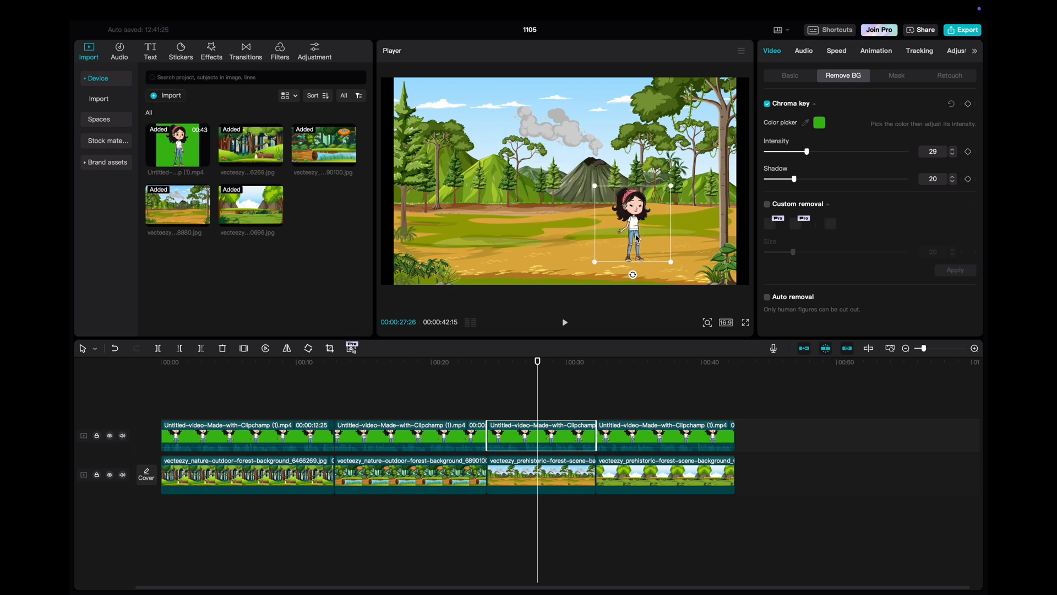
{"action": "left_click_drag", "start_coordinate": [634, 229], "coordinate": [633, 219]}
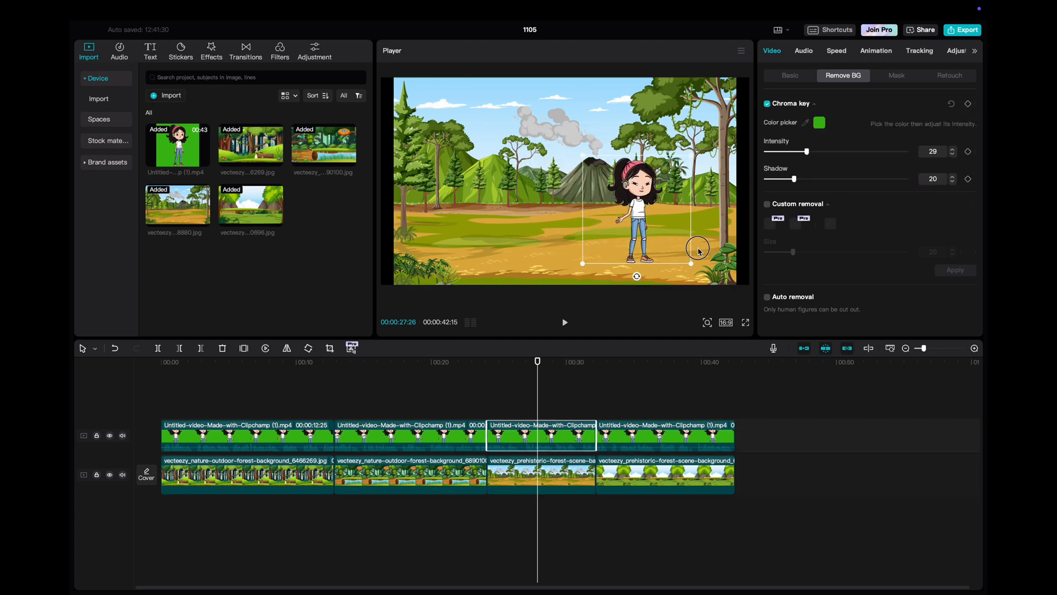
{"action": "left_click", "coordinate": [629, 361]}
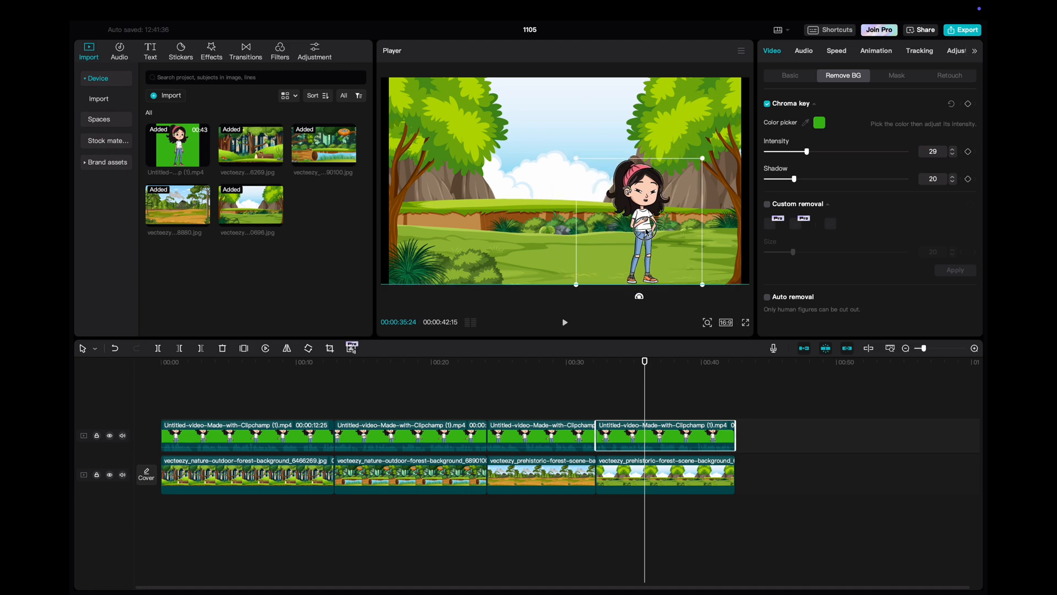
{"action": "left_click_drag", "start_coordinate": [660, 216], "coordinate": [603, 209]}
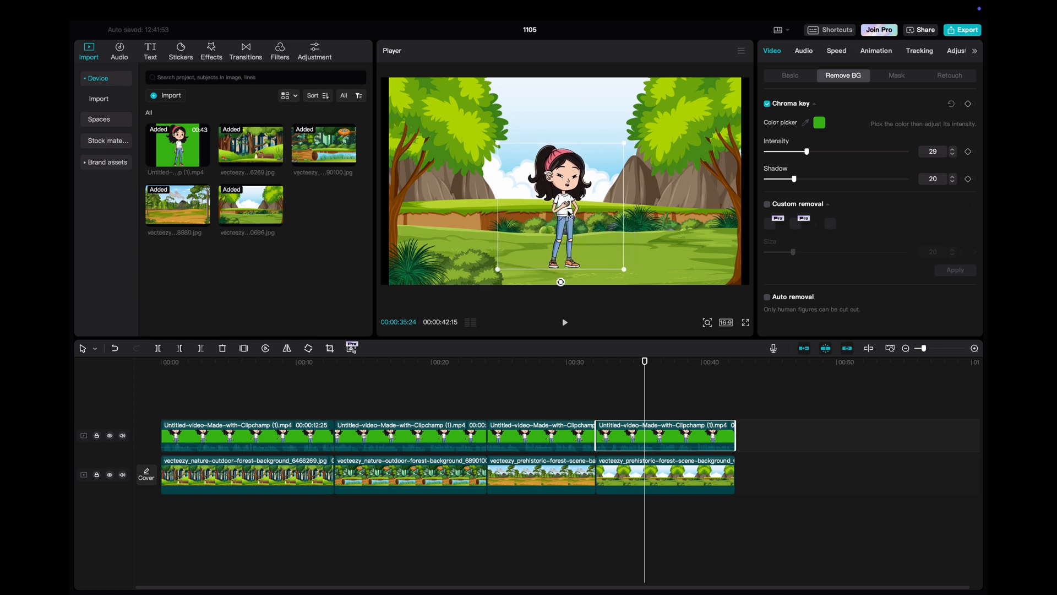
{"action": "mouse_move", "coordinate": [645, 394]}
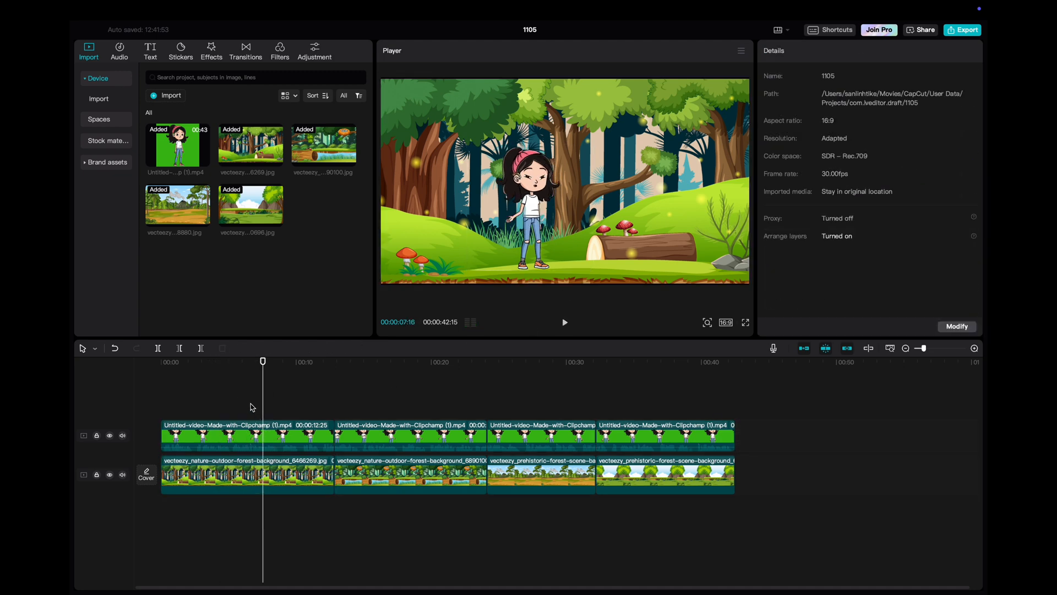
Step: Make the first character piece and forest a compound clip with a start Transform keyframe
{"action": "left_click", "coordinate": [247, 435]}
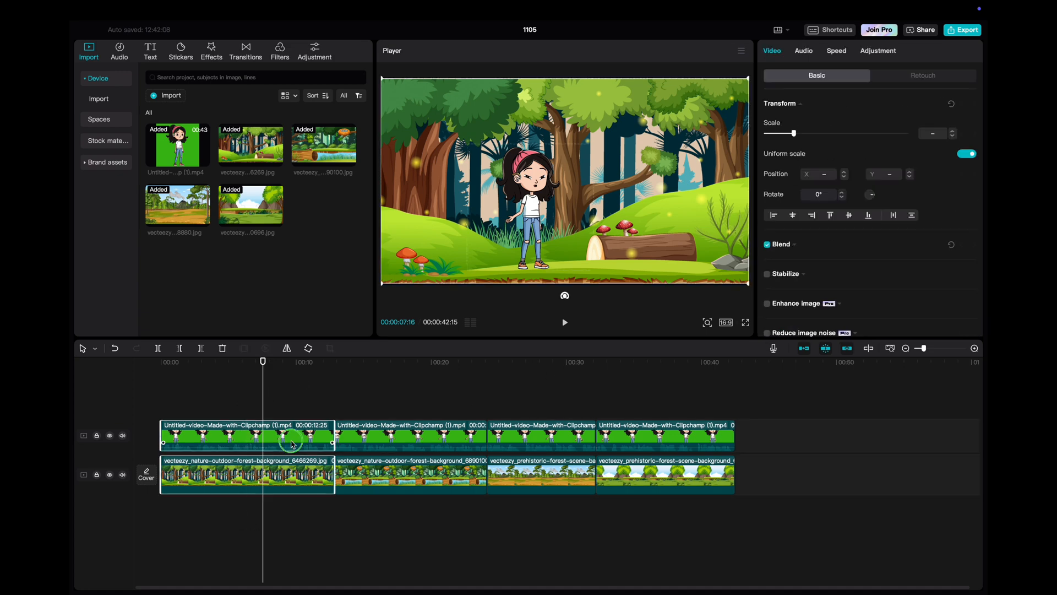
{"action": "right_click", "coordinate": [292, 443]}
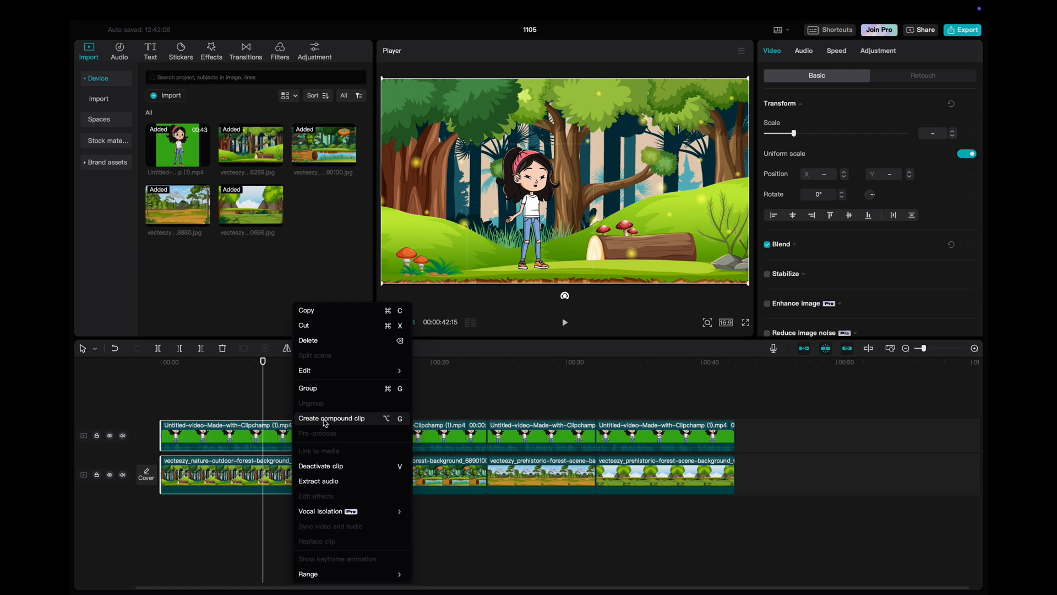
{"action": "left_click", "coordinate": [331, 418]}
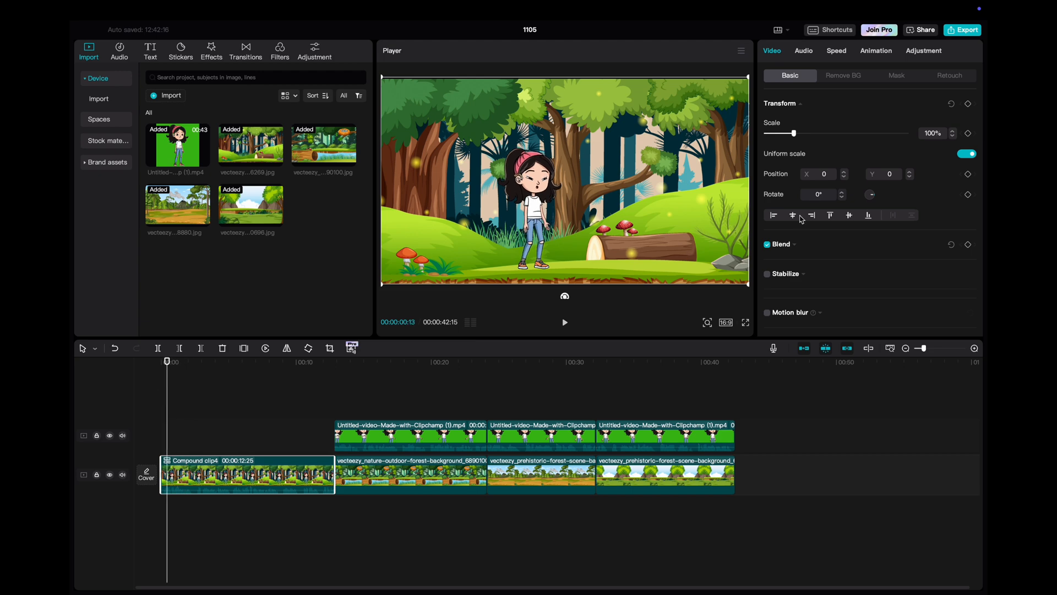
{"action": "mouse_move", "coordinate": [925, 105]}
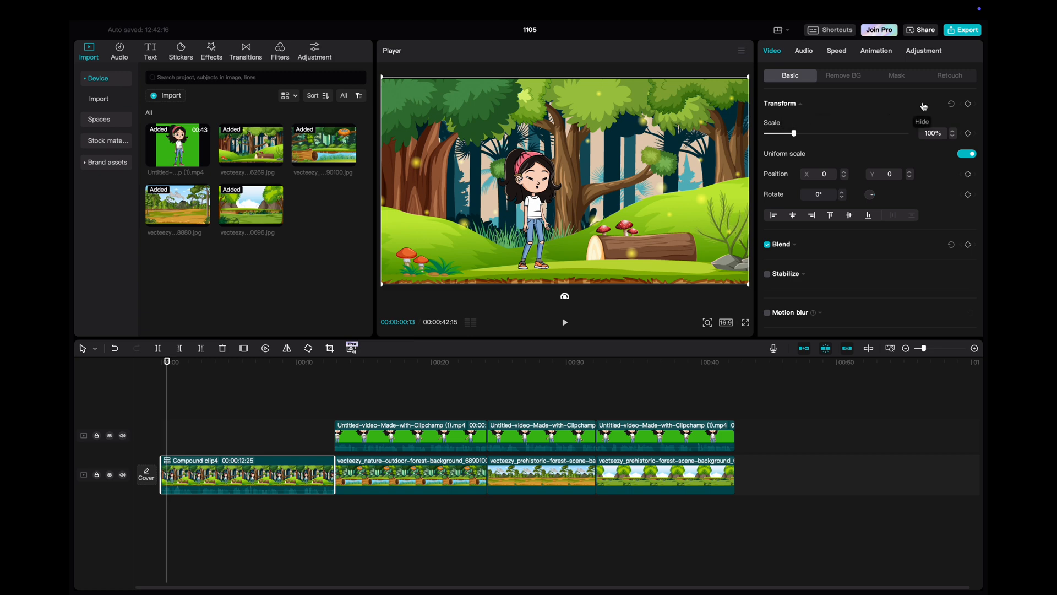
{"action": "mouse_move", "coordinate": [969, 108]}
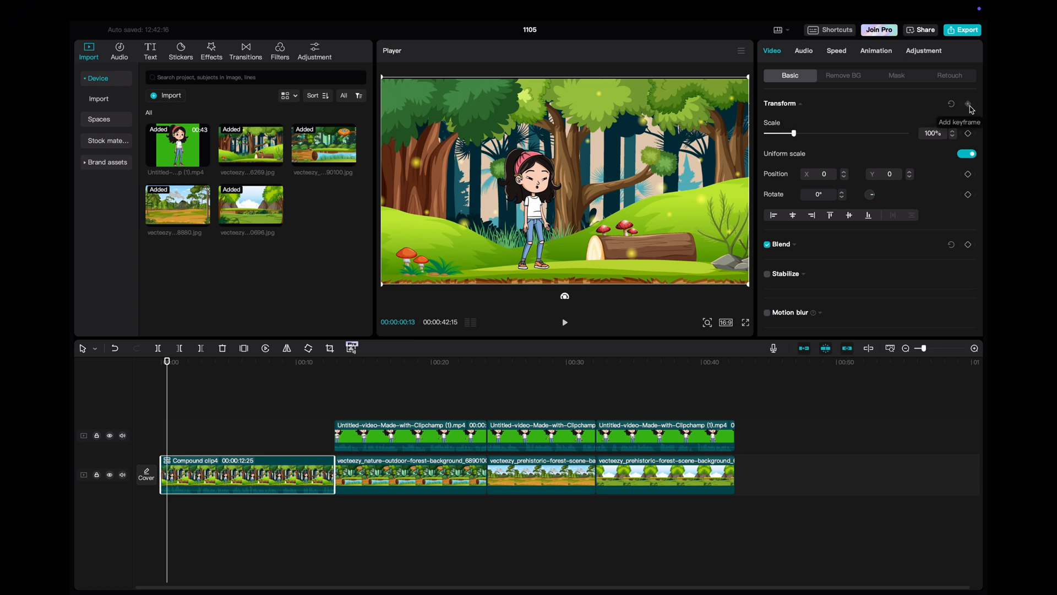
{"action": "left_click", "coordinate": [969, 103]}
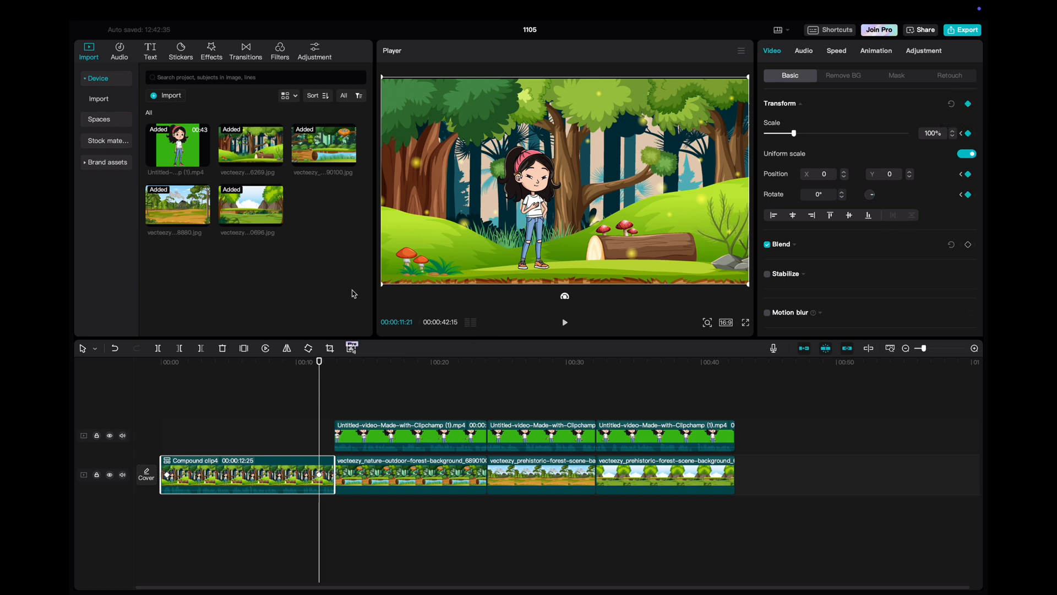
{"action": "mouse_move", "coordinate": [528, 194]}
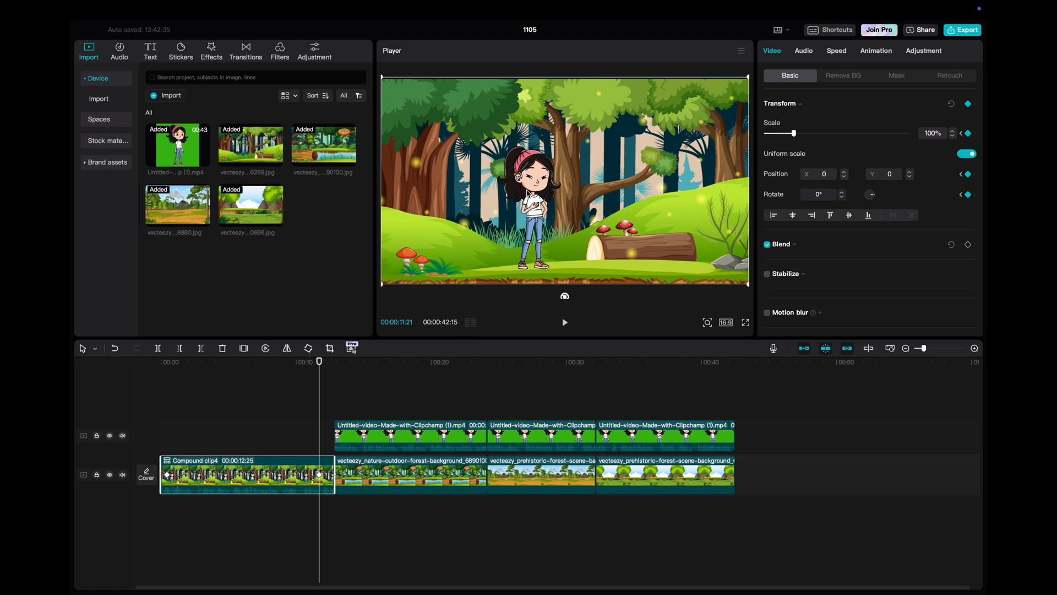
{"action": "mouse_move", "coordinate": [476, 249]}
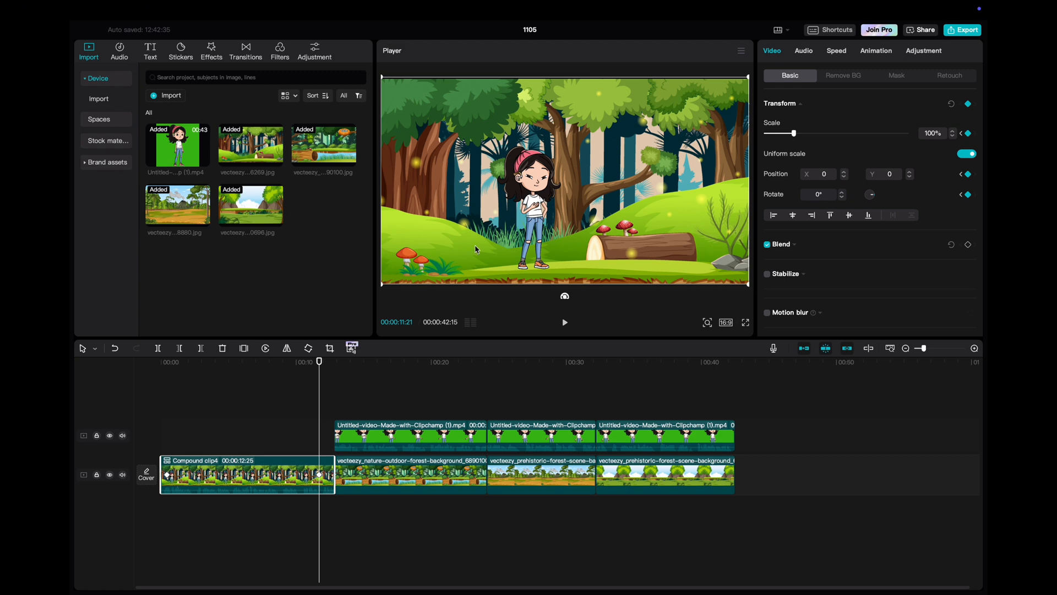
{"action": "mouse_move", "coordinate": [264, 429]}
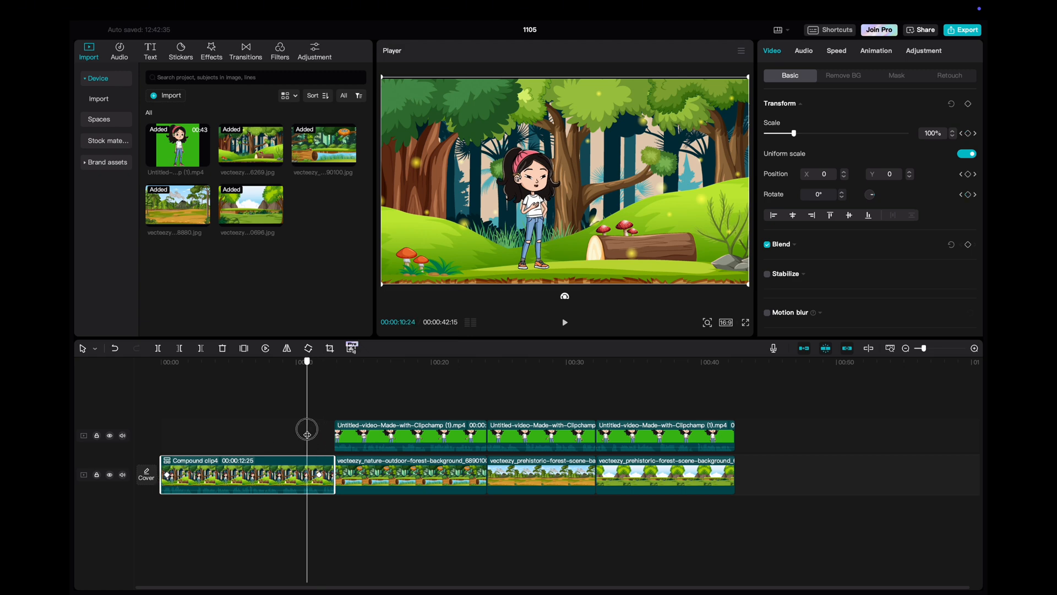
Step: Raise the first compound clip's Scale at its later keyframe, then merge the remaining pairs
{"action": "left_click", "coordinate": [318, 361]}
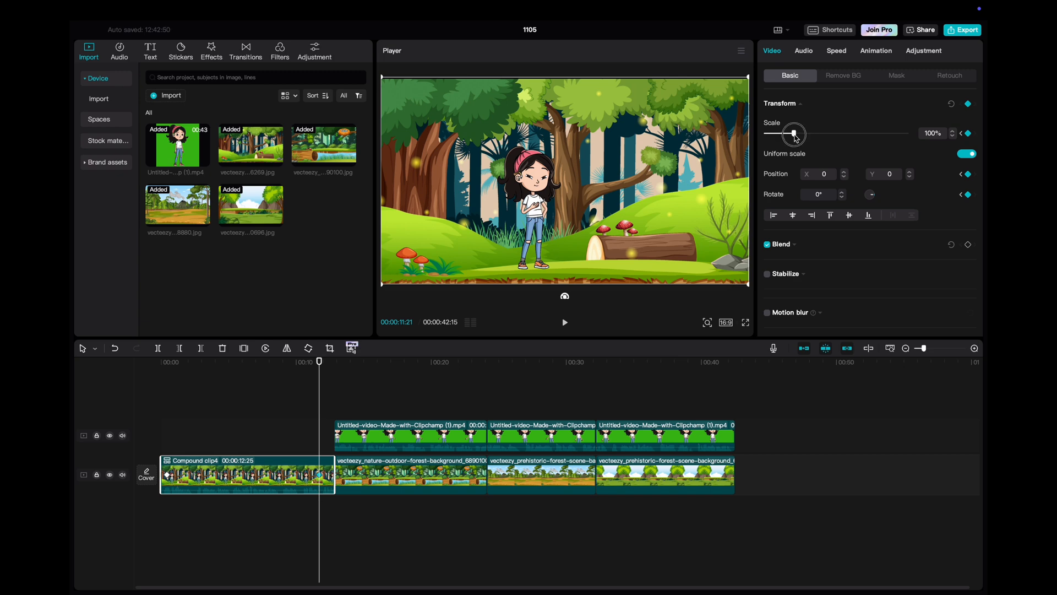
{"action": "left_click_drag", "start_coordinate": [792, 133], "coordinate": [818, 133]}
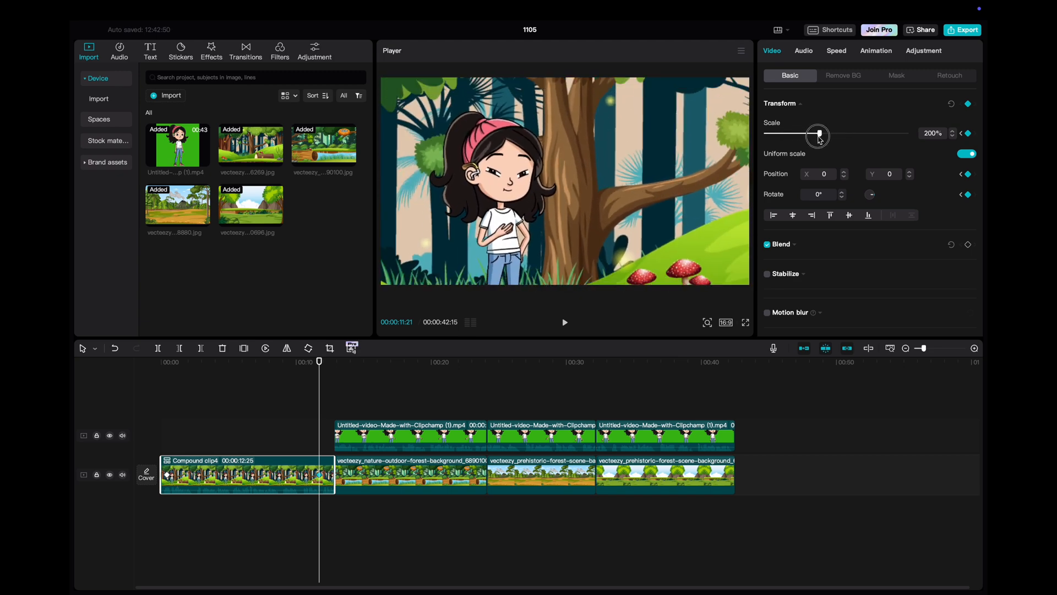
{"action": "left_click_drag", "start_coordinate": [819, 135], "coordinate": [803, 134]}
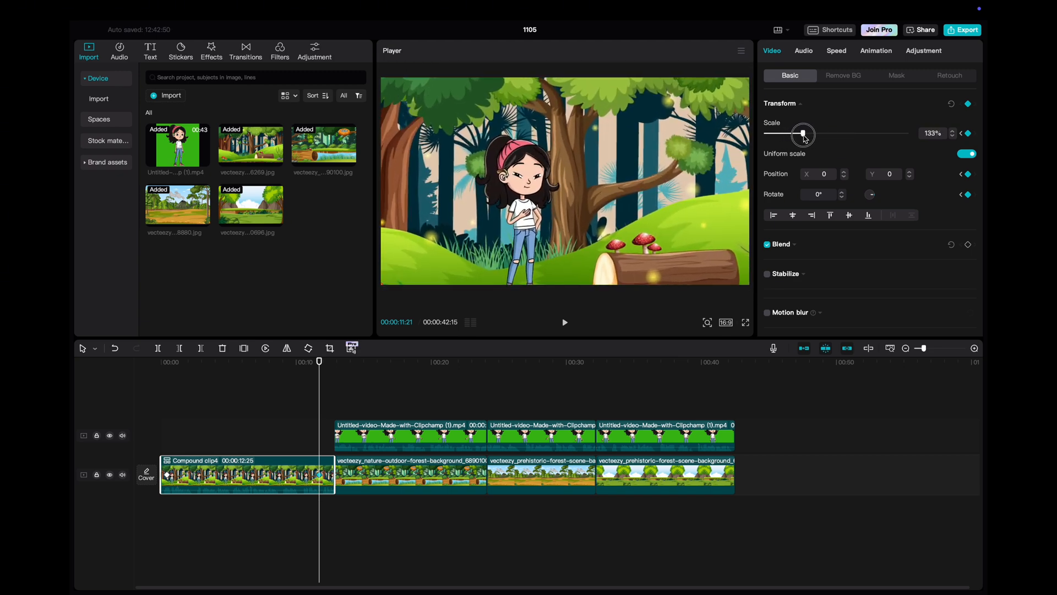
{"action": "left_click_drag", "start_coordinate": [803, 133], "coordinate": [816, 133]}
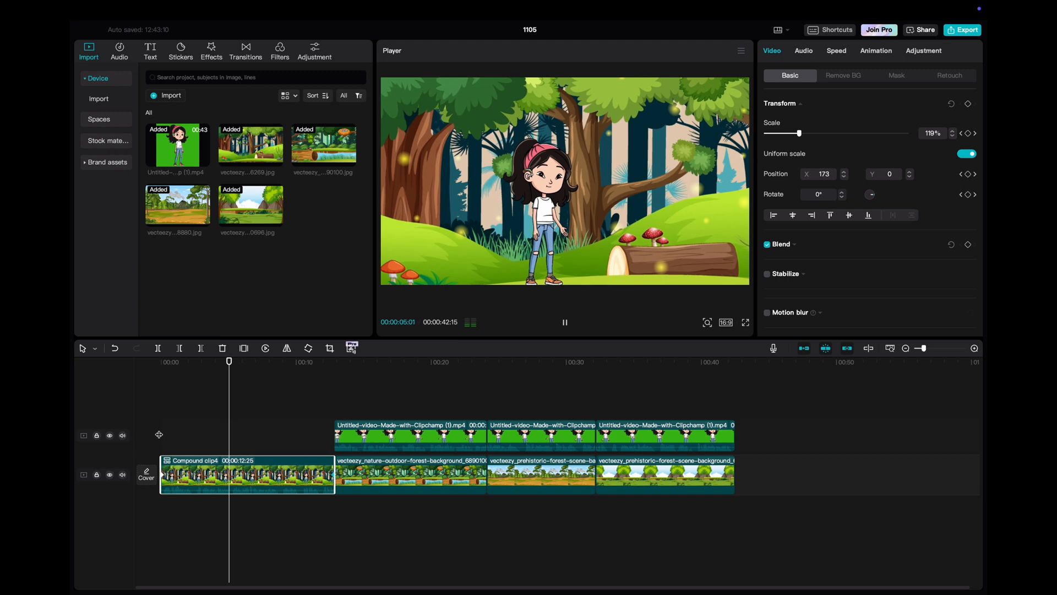
{"action": "left_click", "coordinate": [960, 130]}
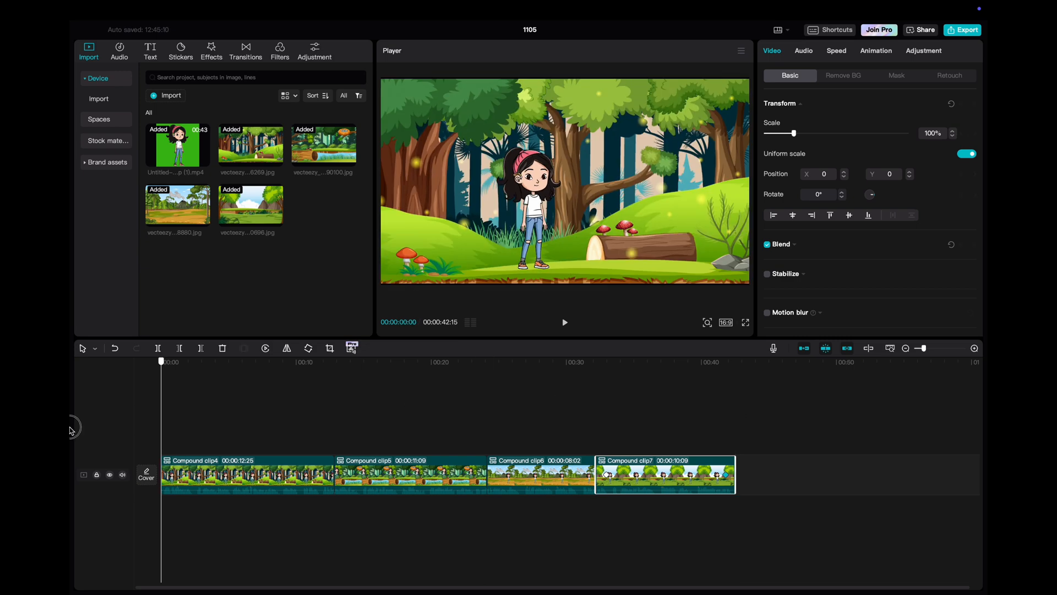
Step: Zoom Compound clip7 to 184% near its end and export as 4K video
{"action": "left_click", "coordinate": [564, 321]}
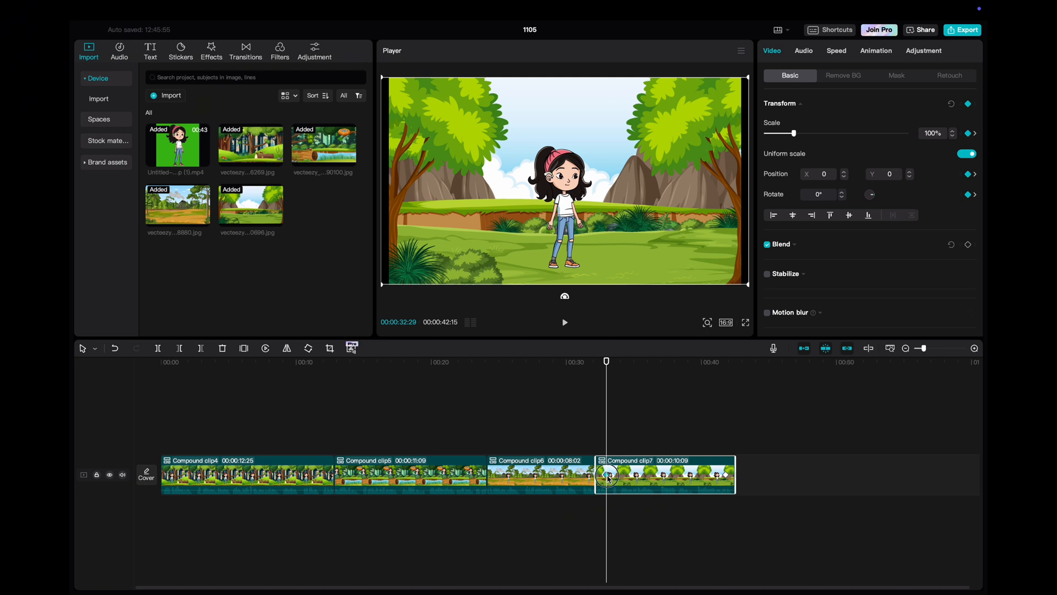
{"action": "left_click_drag", "start_coordinate": [607, 473], "coordinate": [724, 478]}
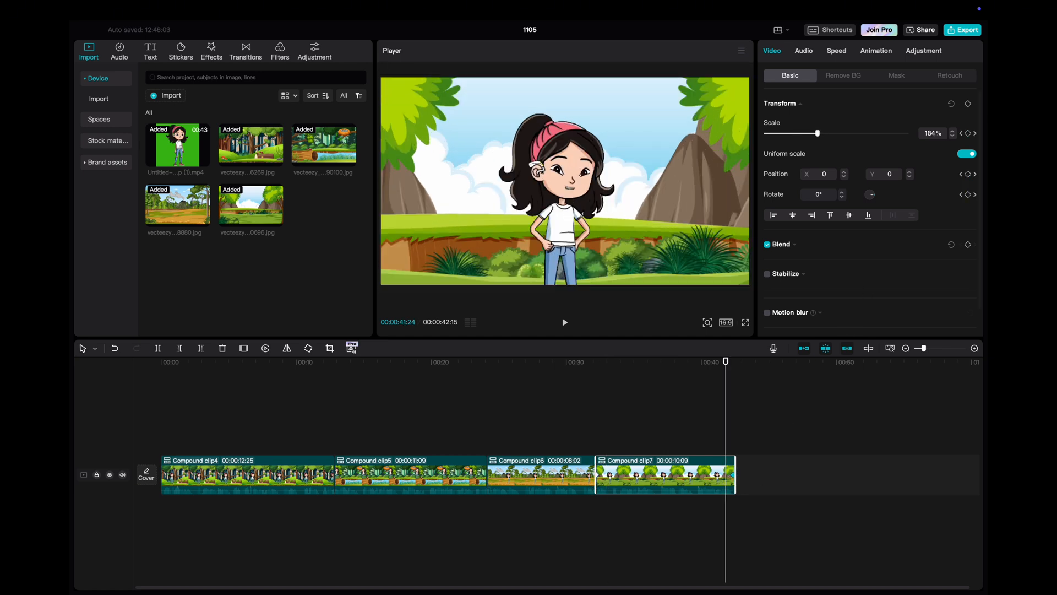
{"action": "left_click", "coordinate": [962, 30]}
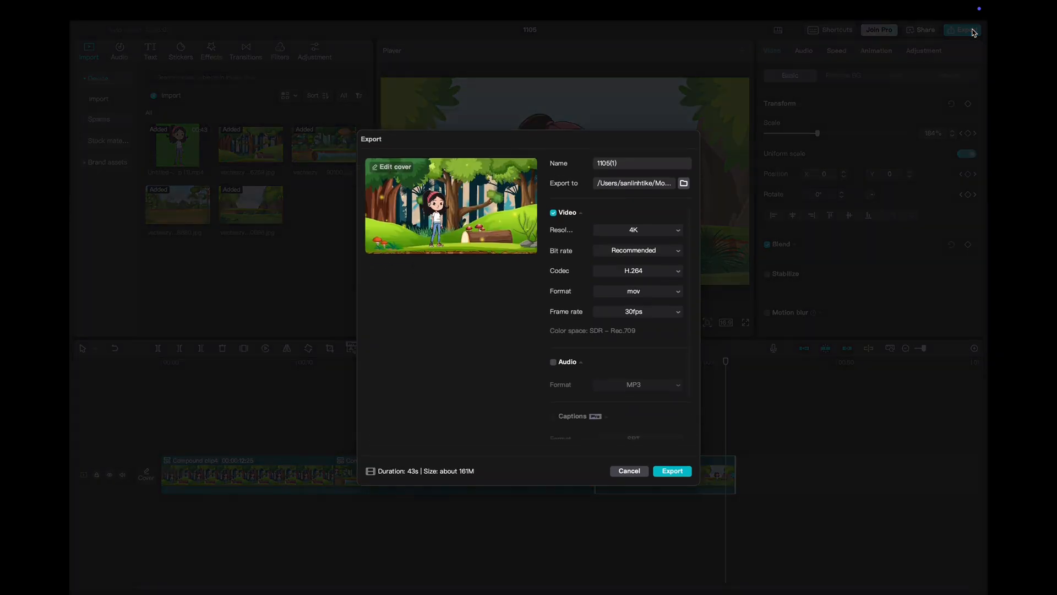
{"action": "left_click", "coordinate": [670, 470]}
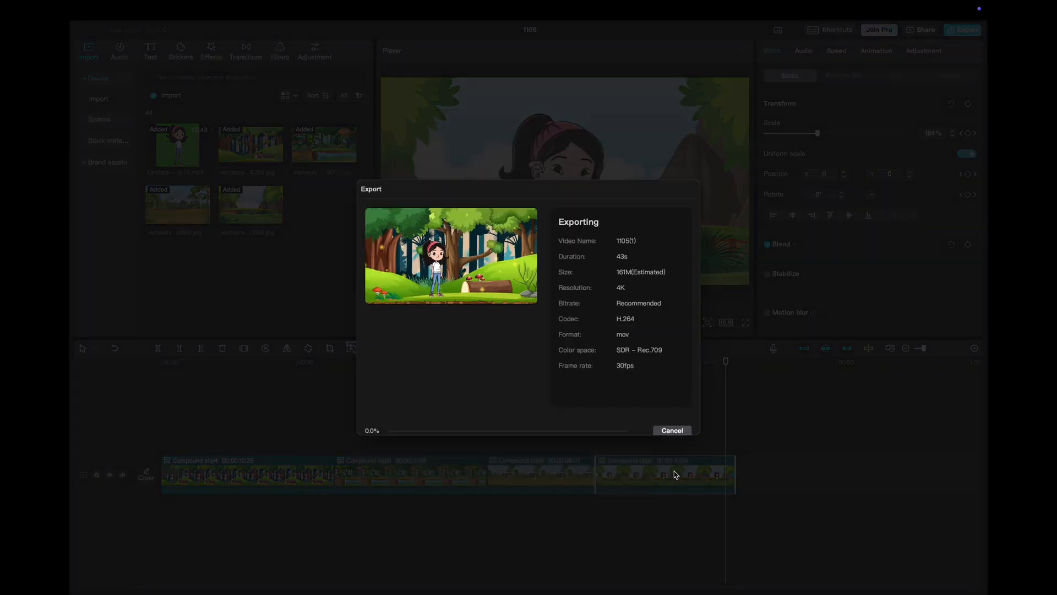